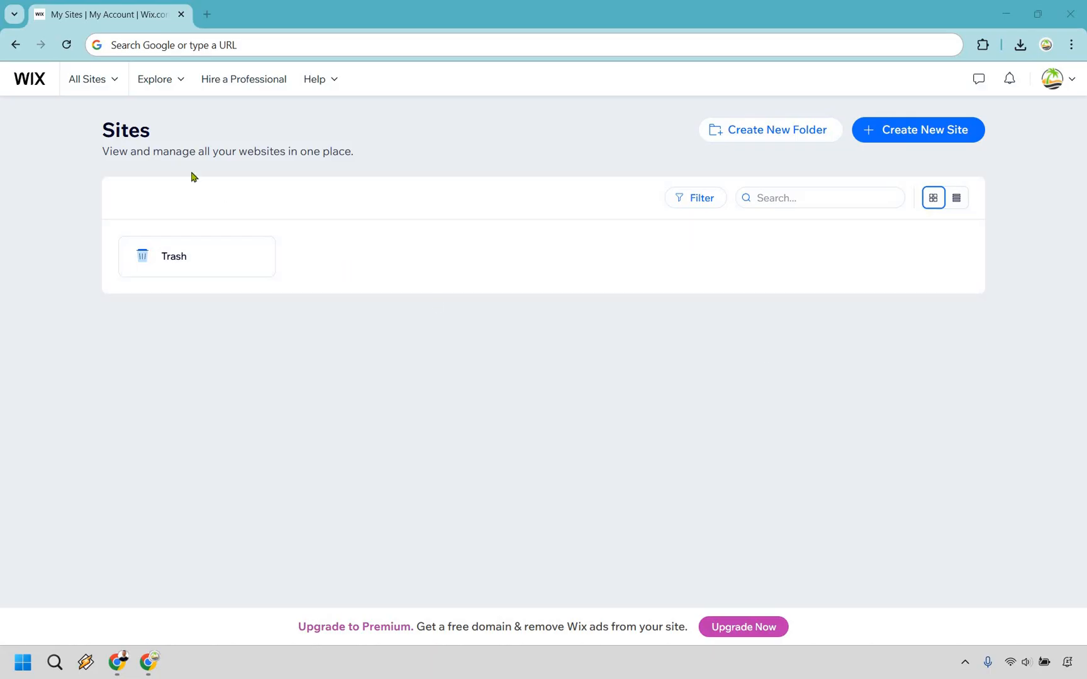
# Step: Start a new Wix site from the sites list and set it up without the AI chat
pyautogui.click(88, 80)
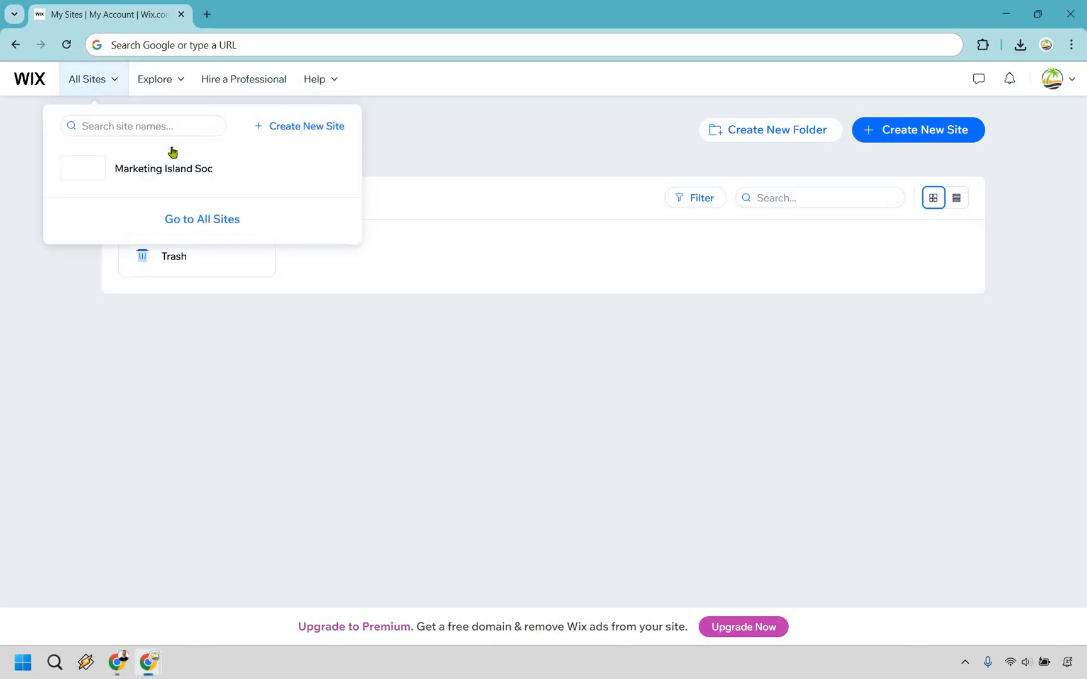
pyautogui.moveTo(297, 405)
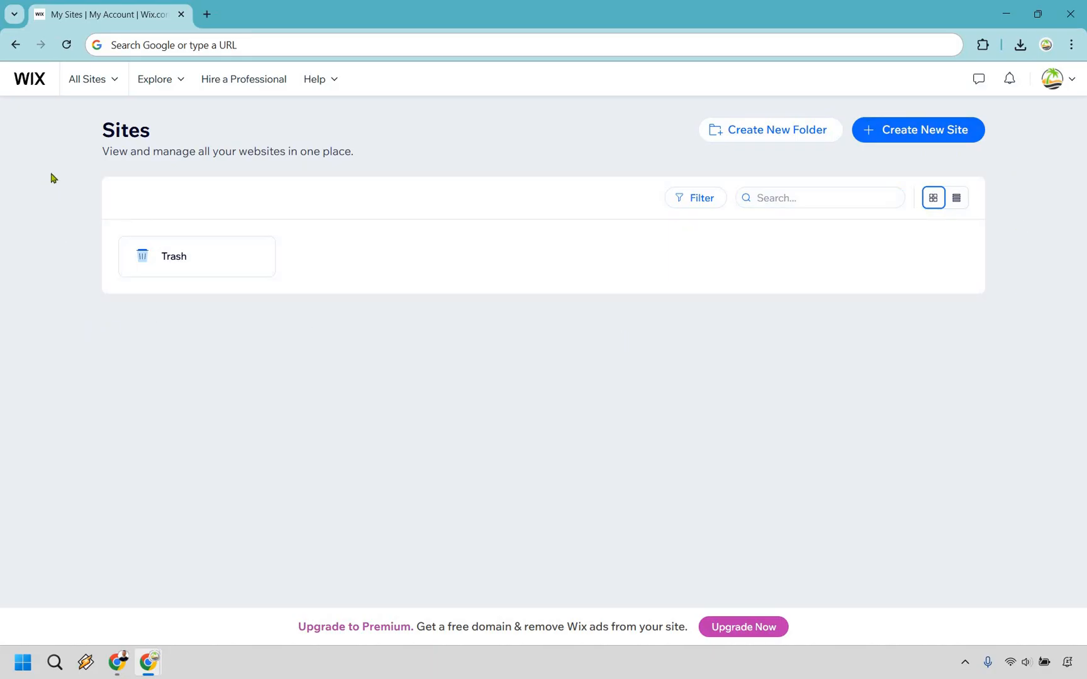
pyautogui.moveTo(916, 138)
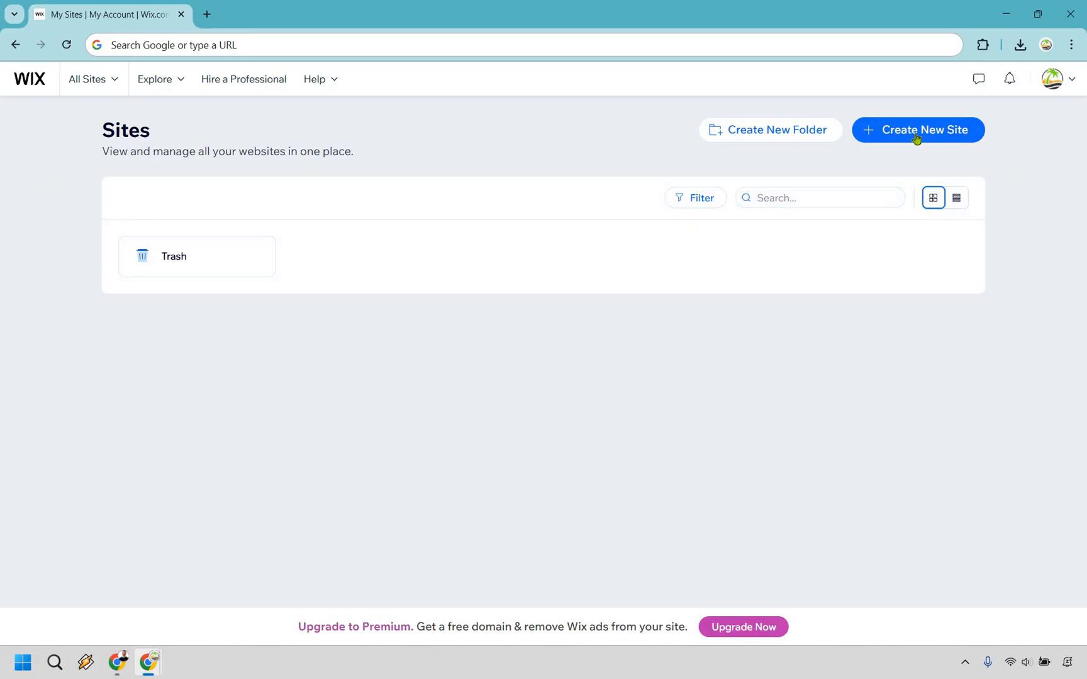
pyautogui.click(916, 130)
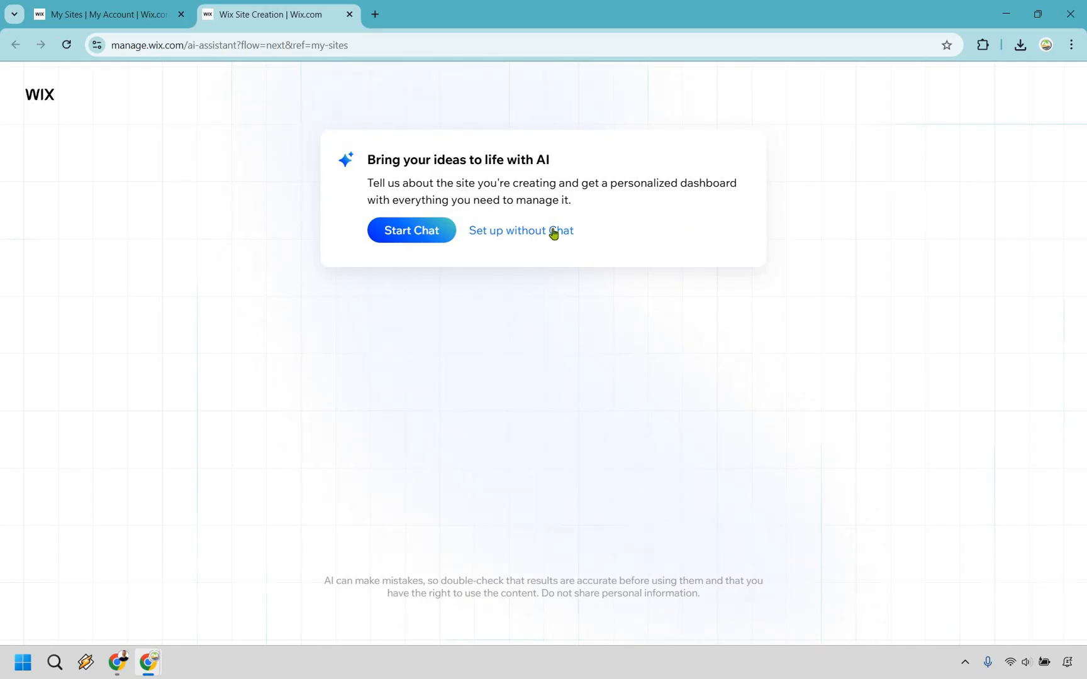
pyautogui.click(521, 231)
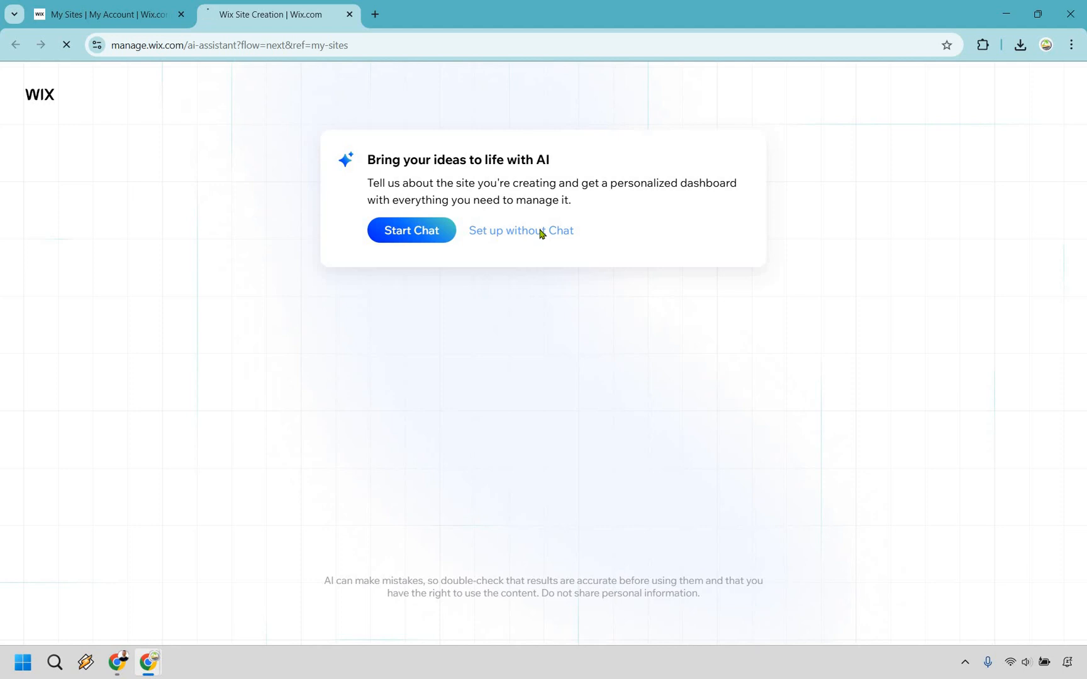
pyautogui.click(521, 230)
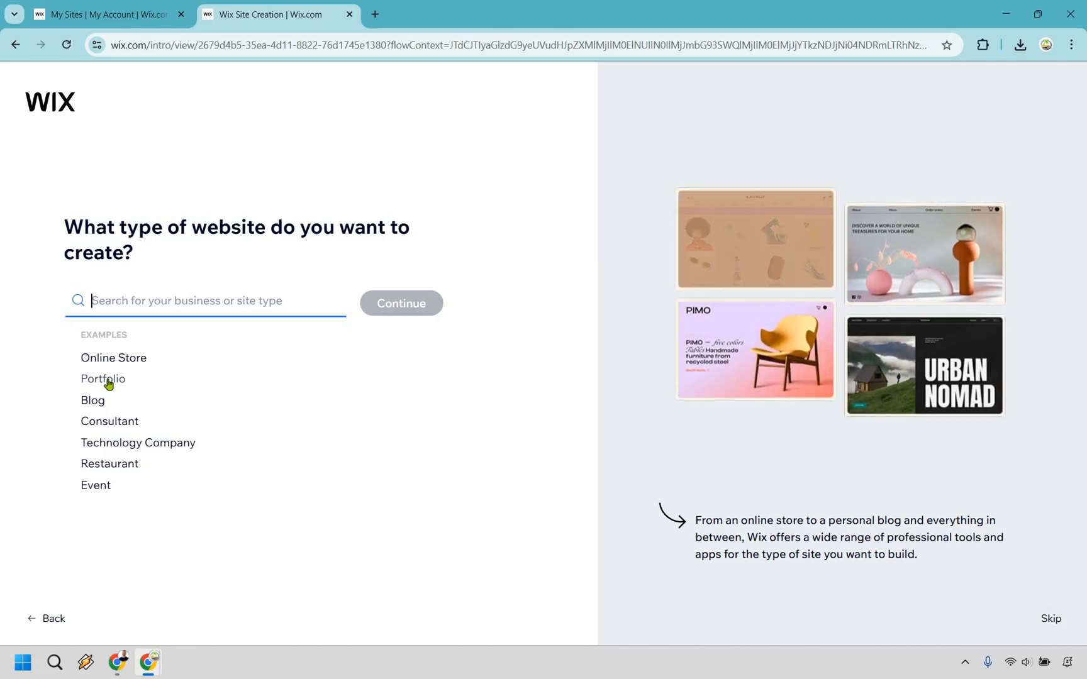
# Step: Search 'Marketing P', choose Marketing Portfolio as the site type and continue
pyautogui.click(102, 379)
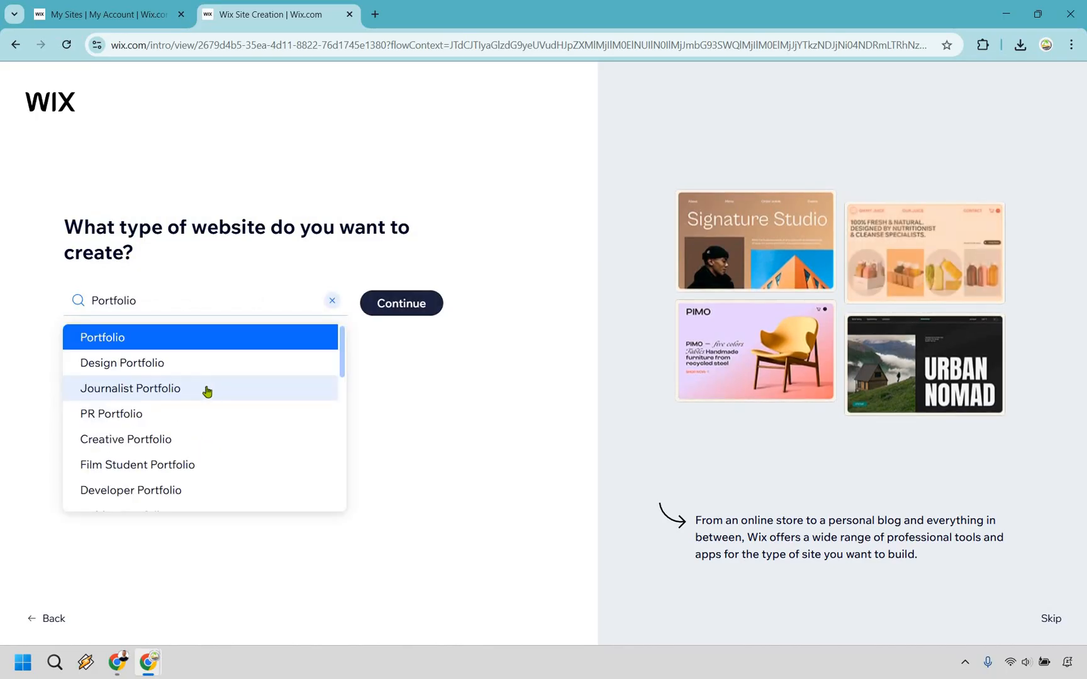
pyautogui.scroll(-3)
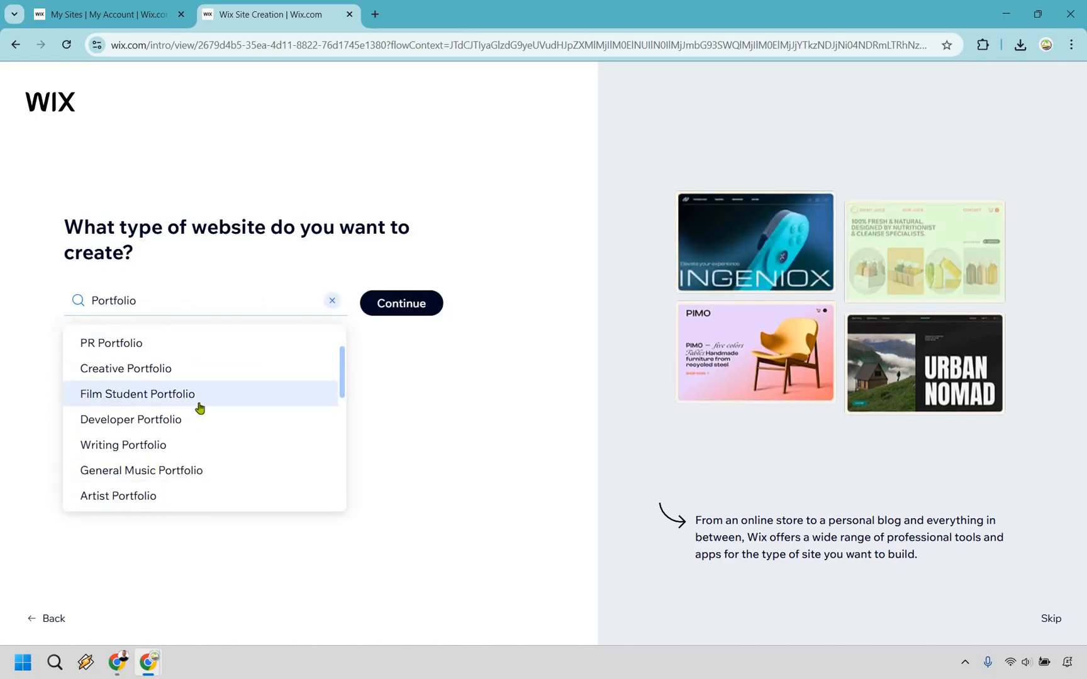
pyautogui.scroll(-3)
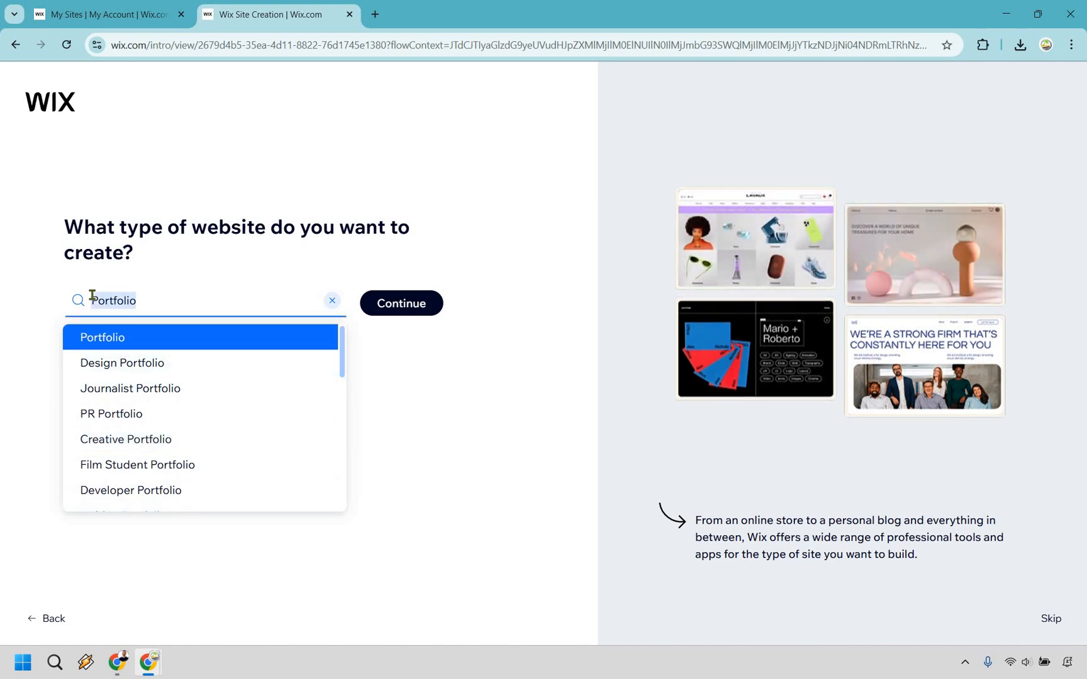
pyautogui.write('Marketing Port')
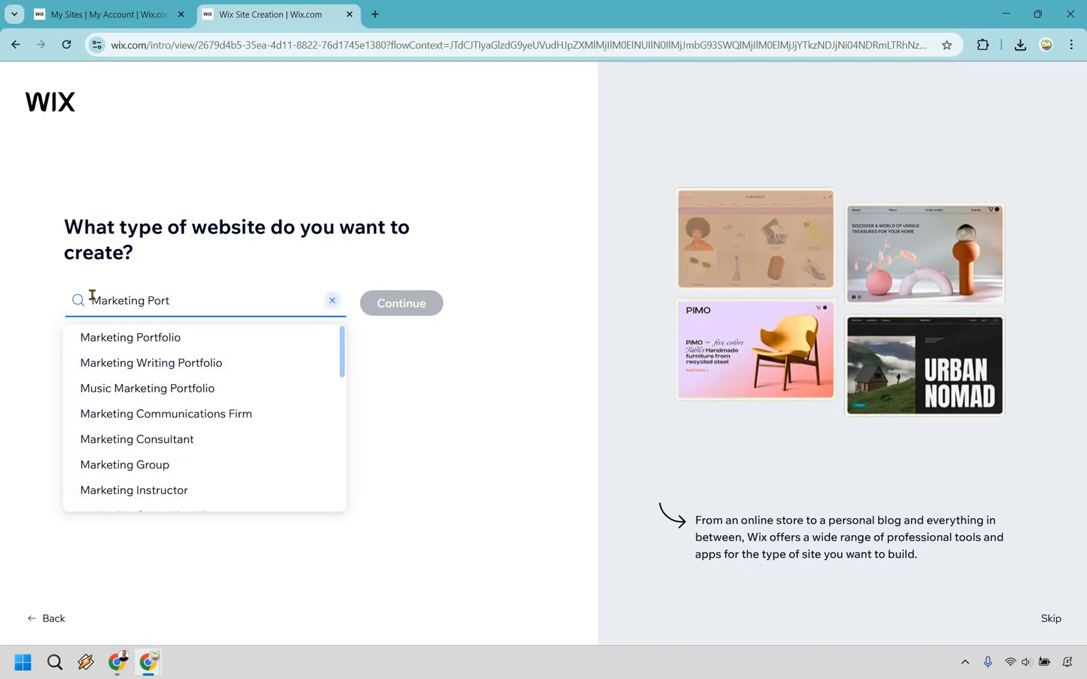
pyautogui.click(129, 338)
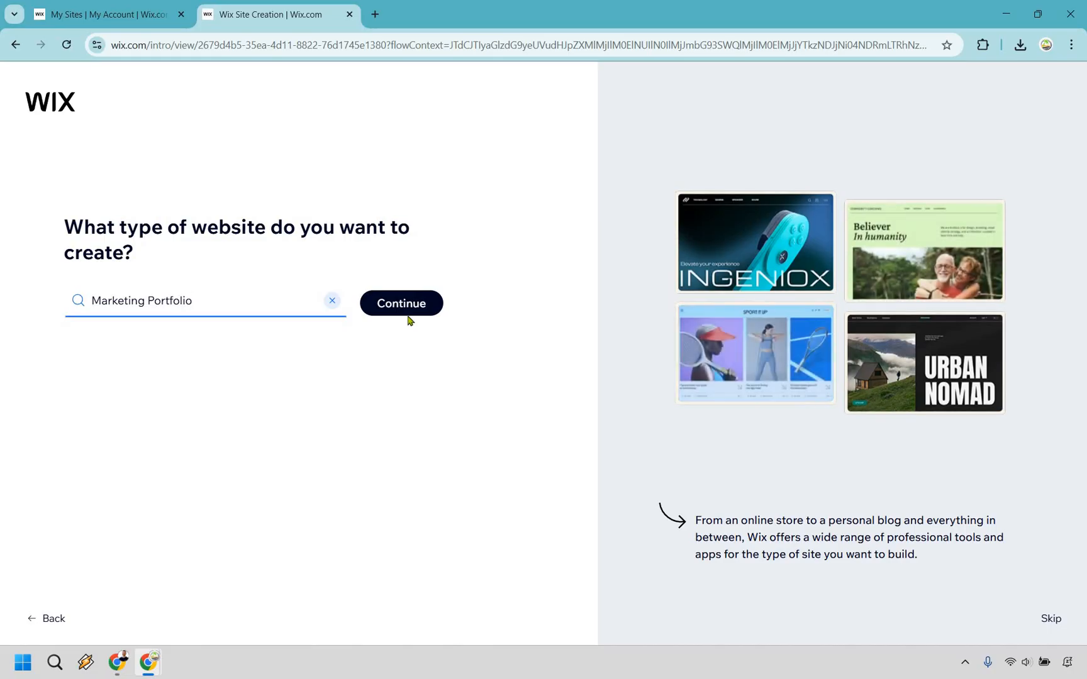
pyautogui.click(400, 303)
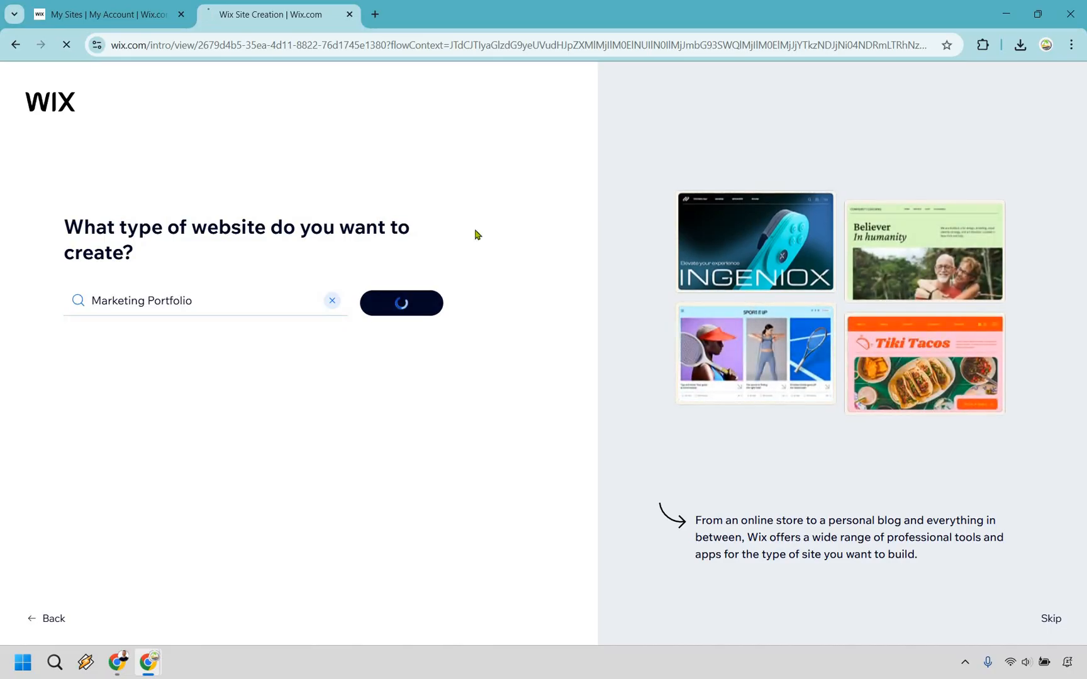
# Step: Name the website 'Marketing Island Social' and confirm it
pyautogui.click(400, 304)
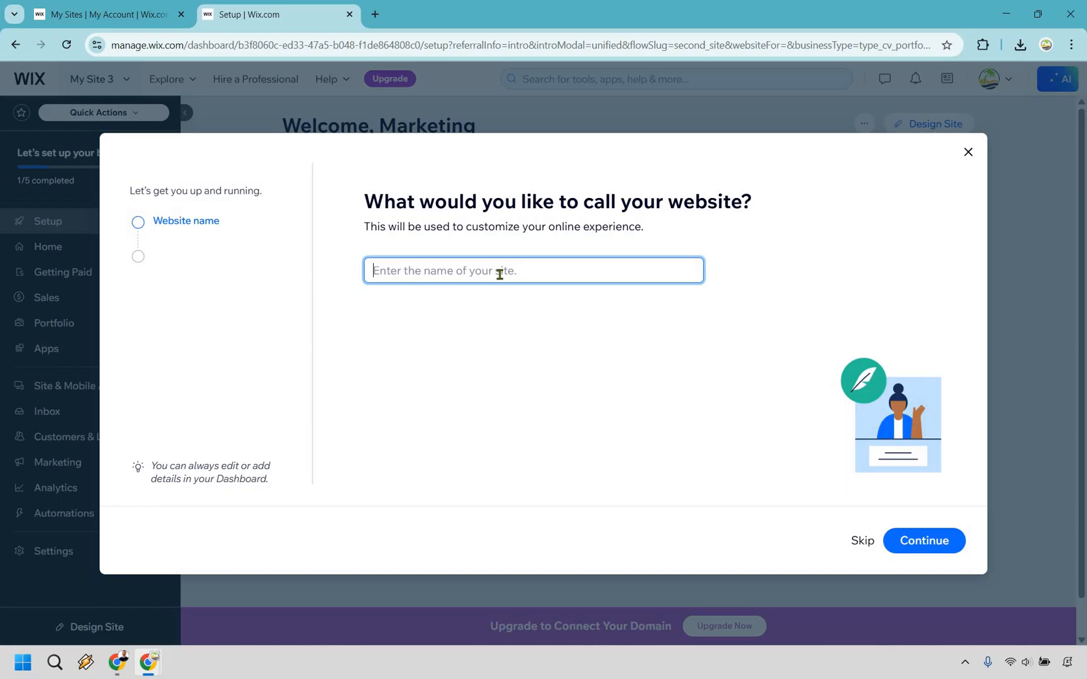
pyautogui.write('Marketing Island')
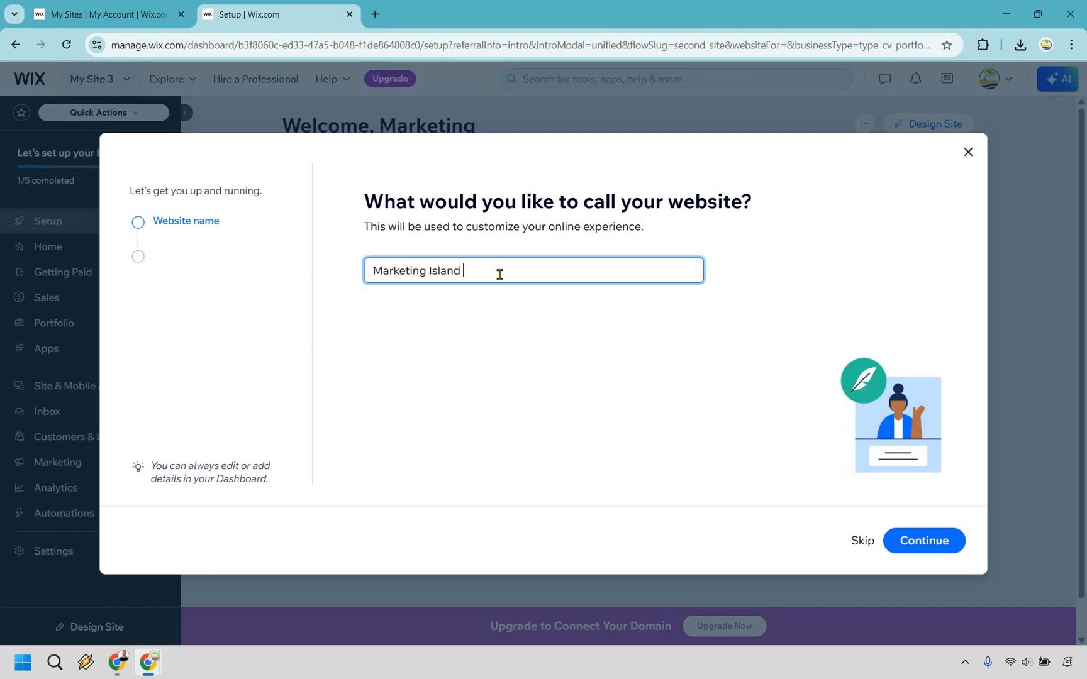
pyautogui.write('Social')
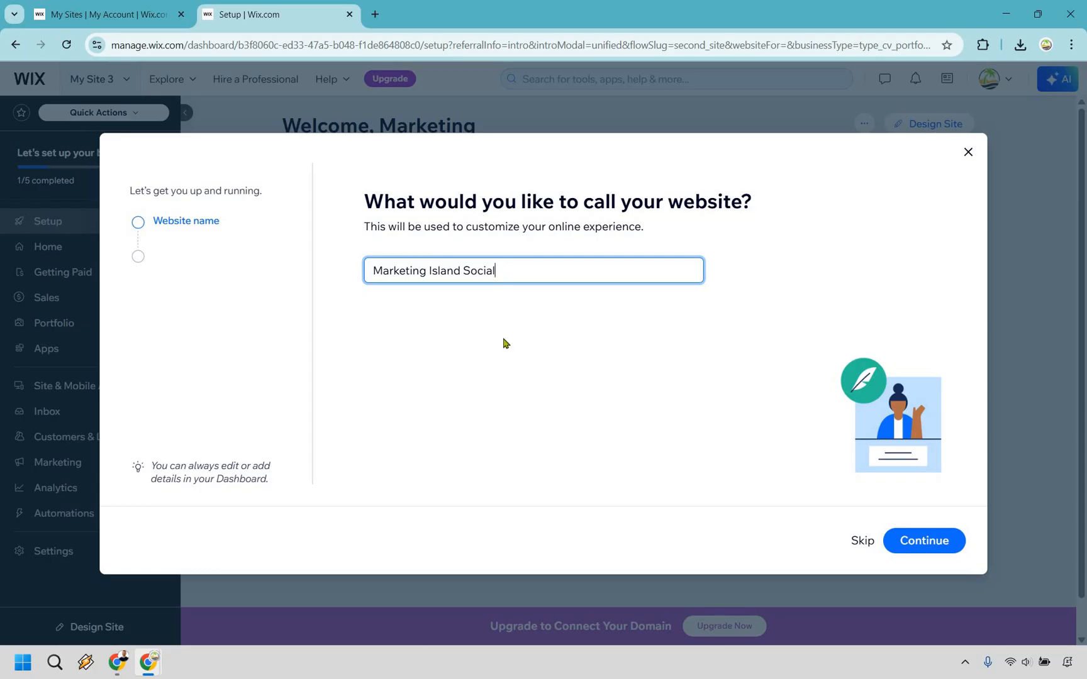
pyautogui.moveTo(928, 548)
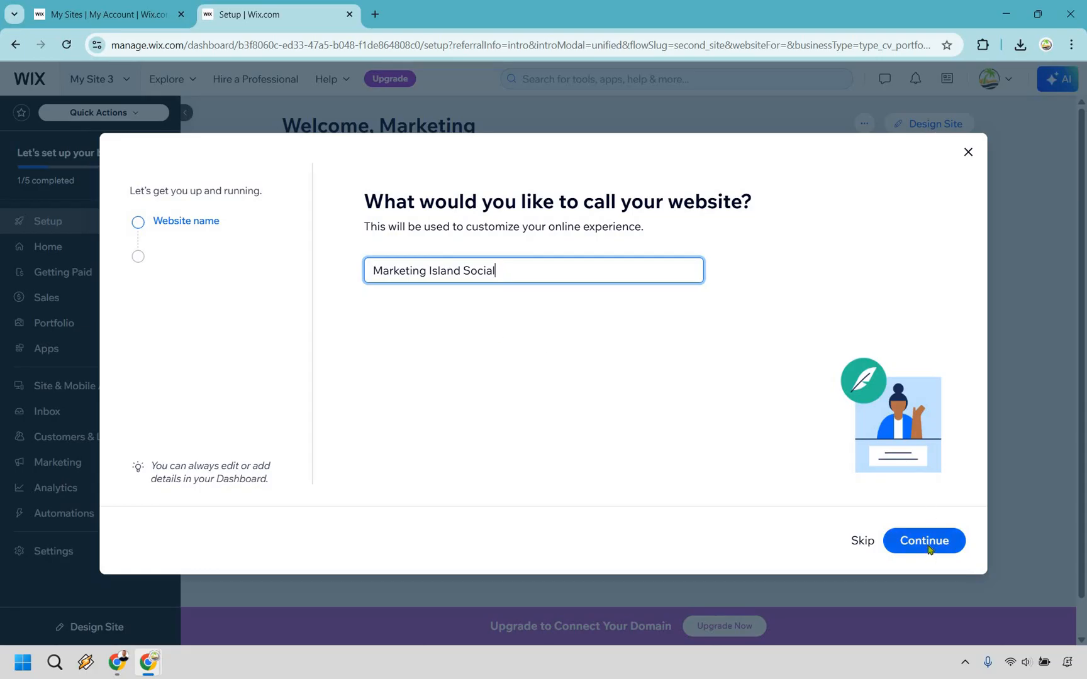
pyautogui.click(923, 541)
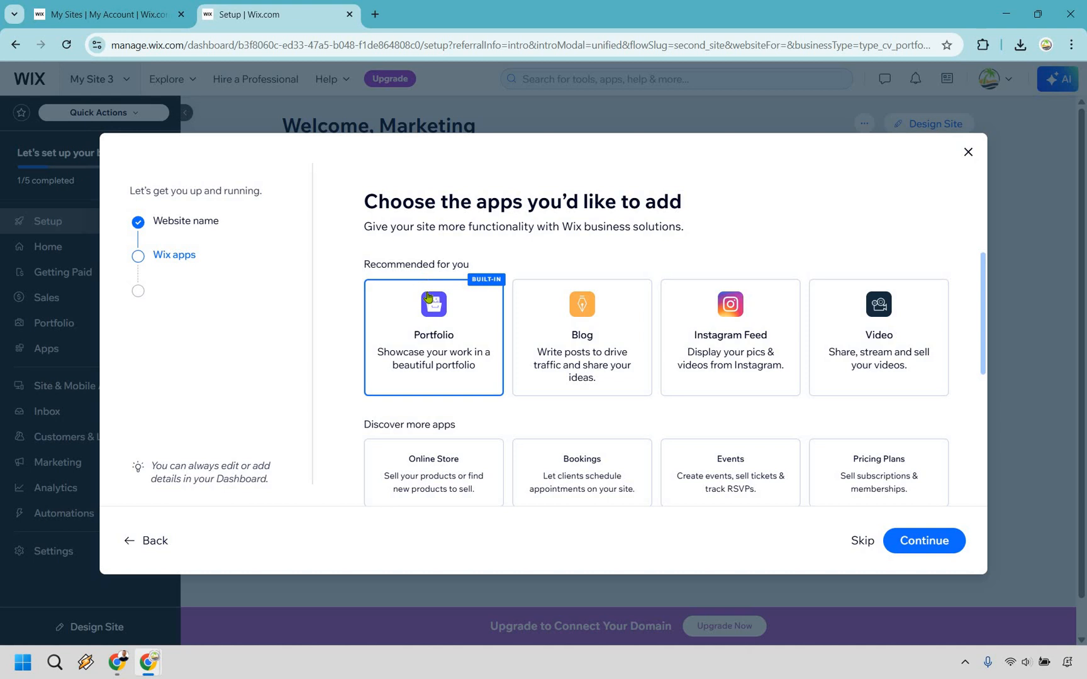
pyautogui.moveTo(786, 366)
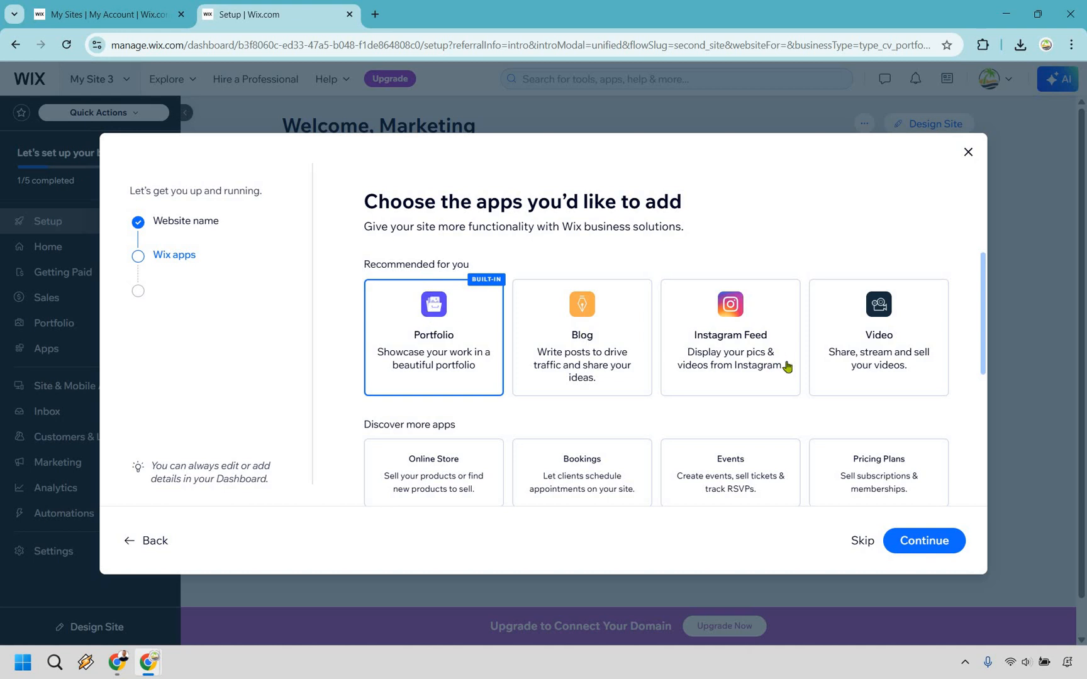
# Step: Accept the recommended apps including Portfolio and continue to the dashboard
pyautogui.scroll(-3)
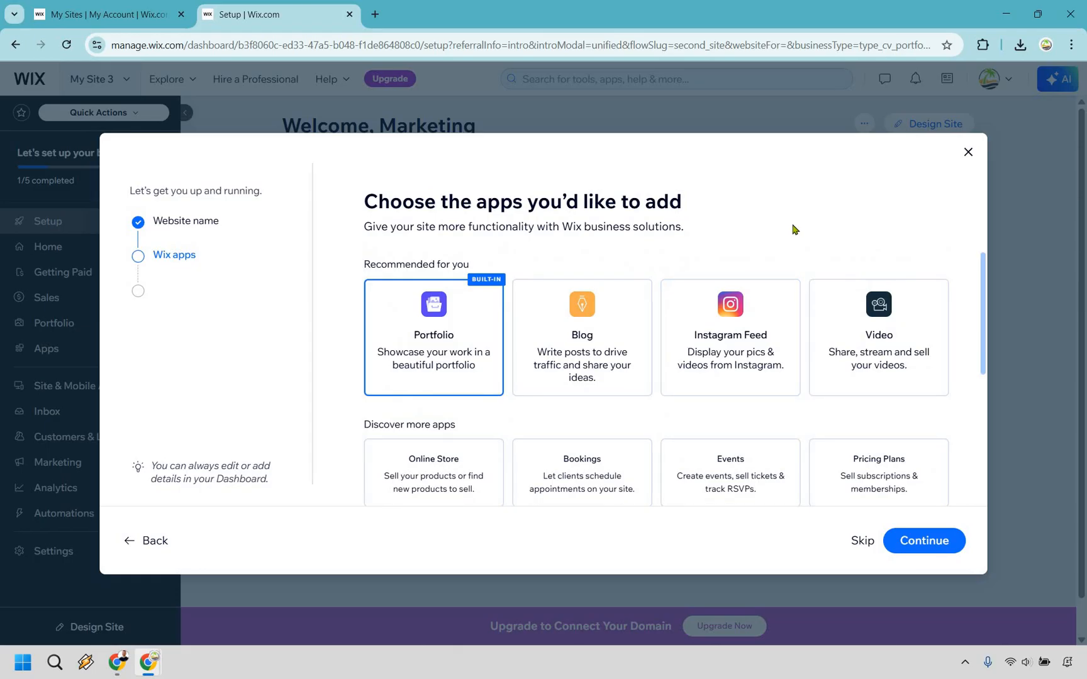
pyautogui.moveTo(772, 231)
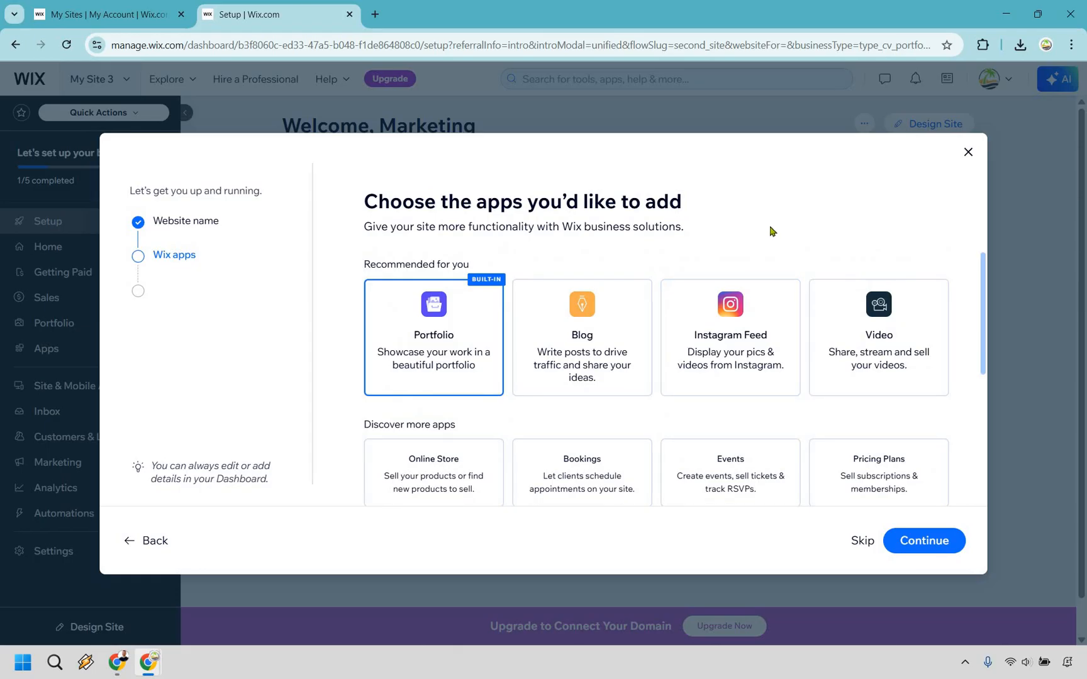
pyautogui.moveTo(935, 552)
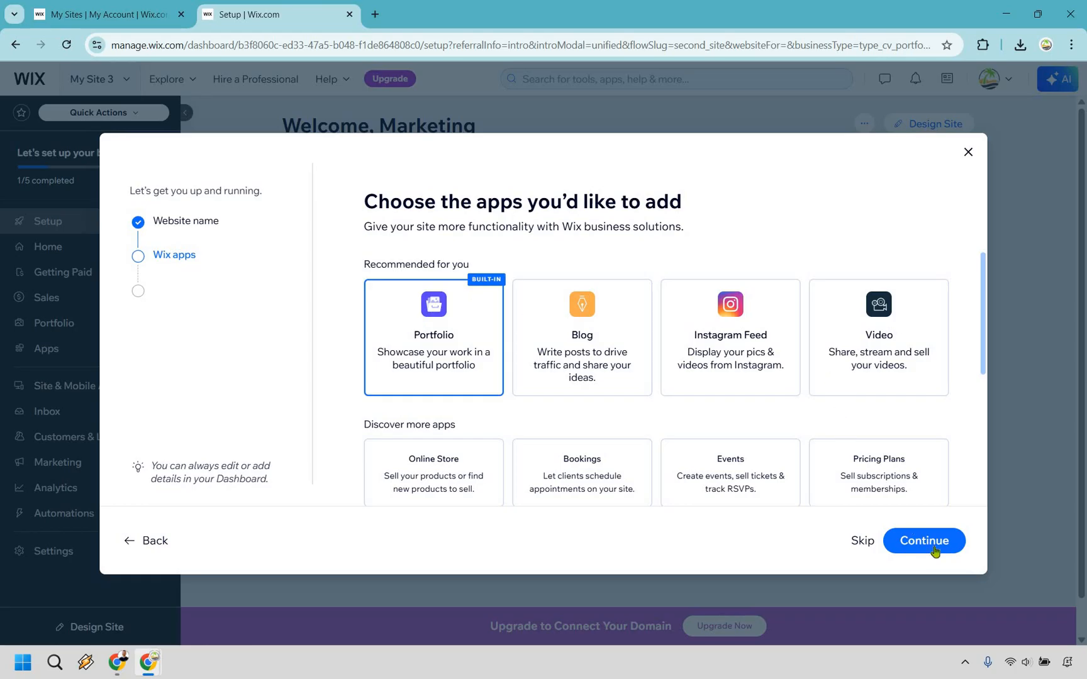
pyautogui.click(922, 540)
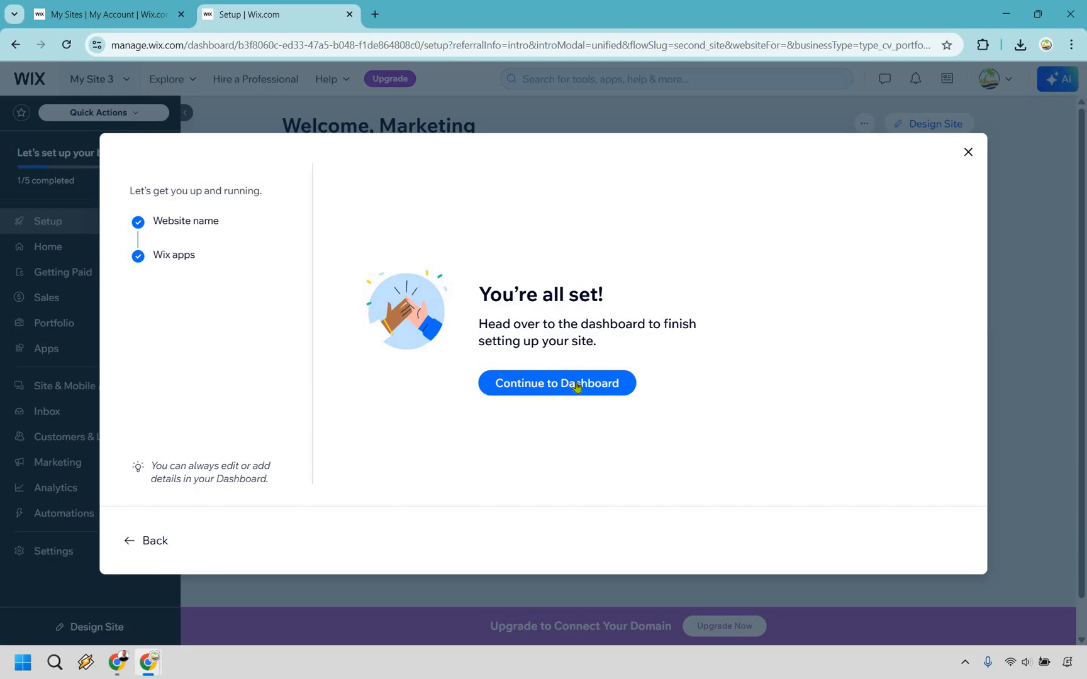
pyautogui.click(556, 383)
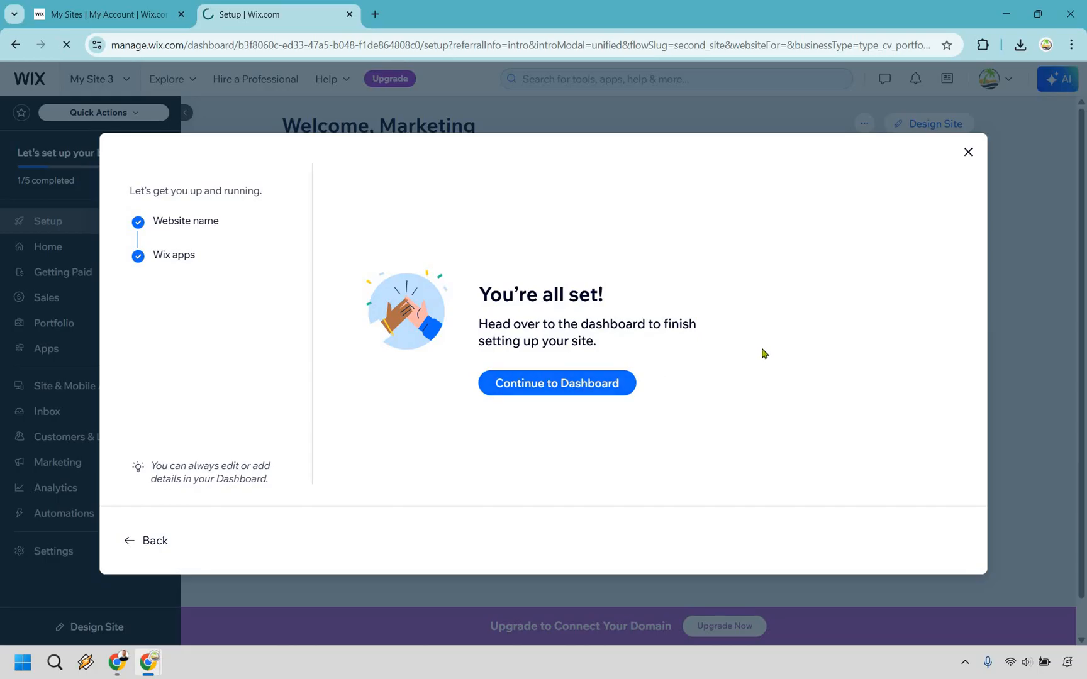
# Step: Start designing the site from the dashboard's Design Site option
pyautogui.click(556, 383)
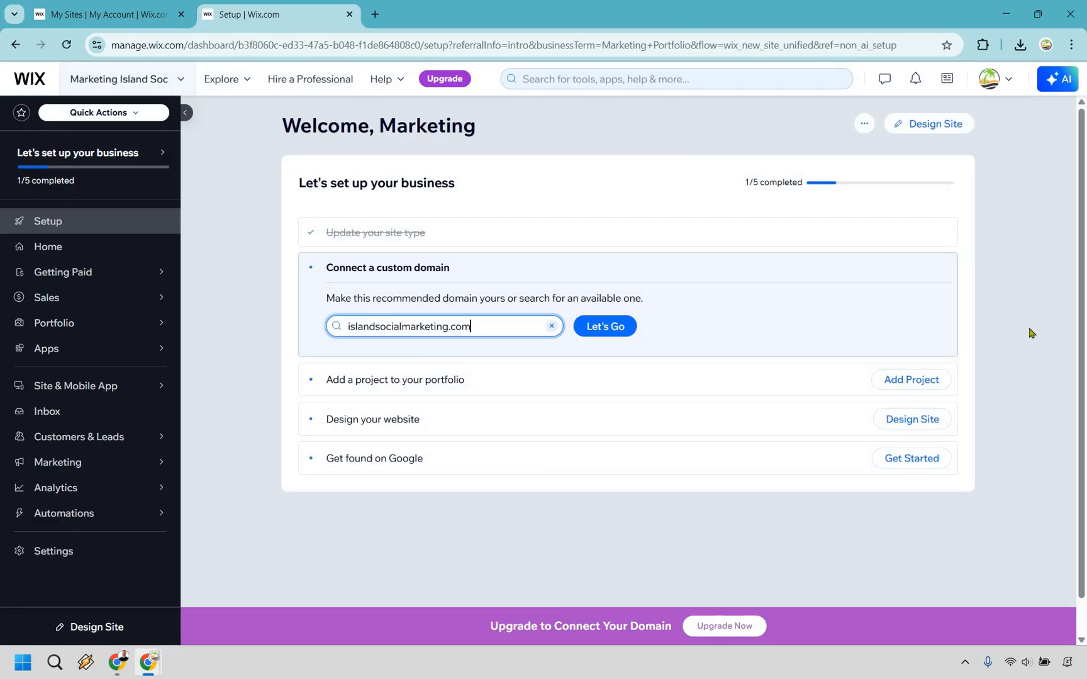
pyautogui.moveTo(935, 123)
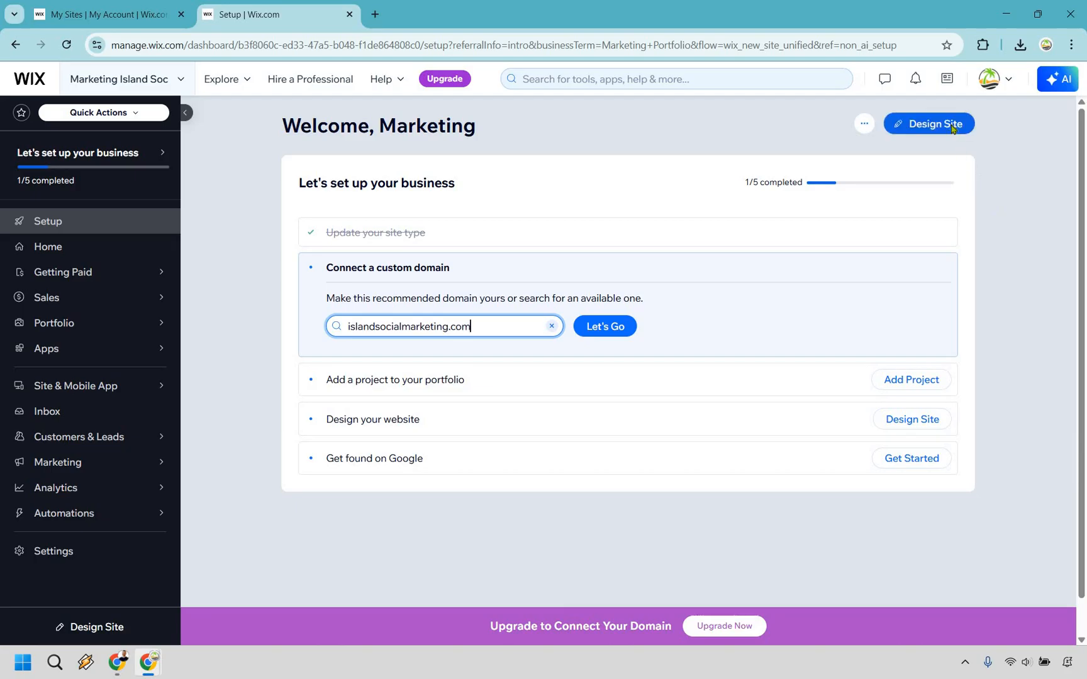
pyautogui.click(928, 123)
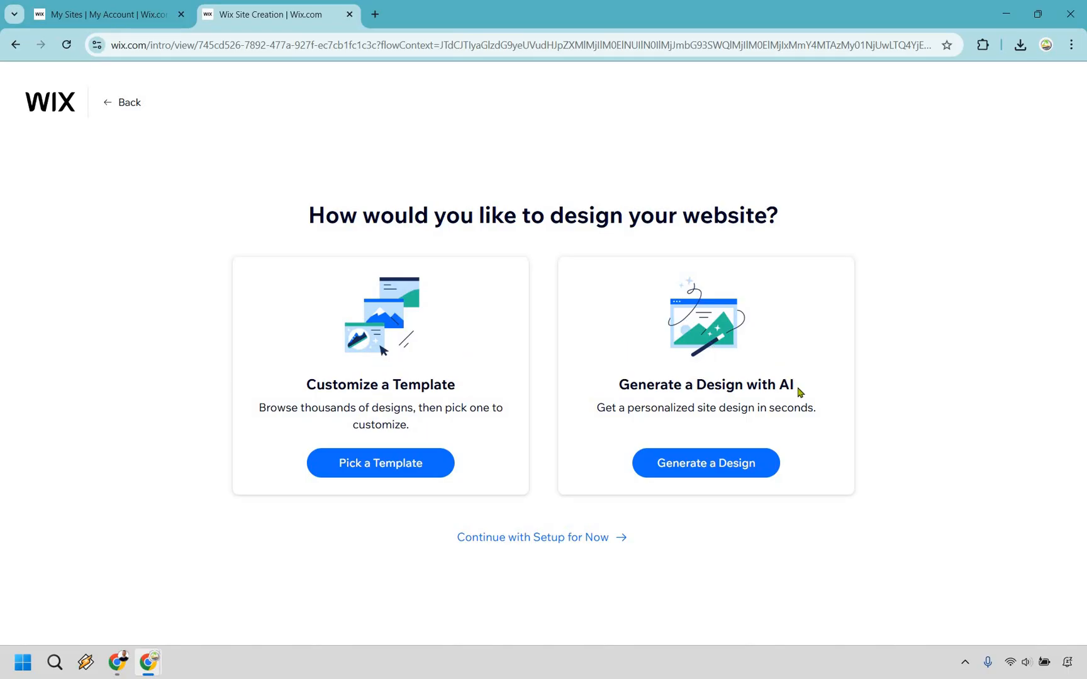
pyautogui.moveTo(443, 342)
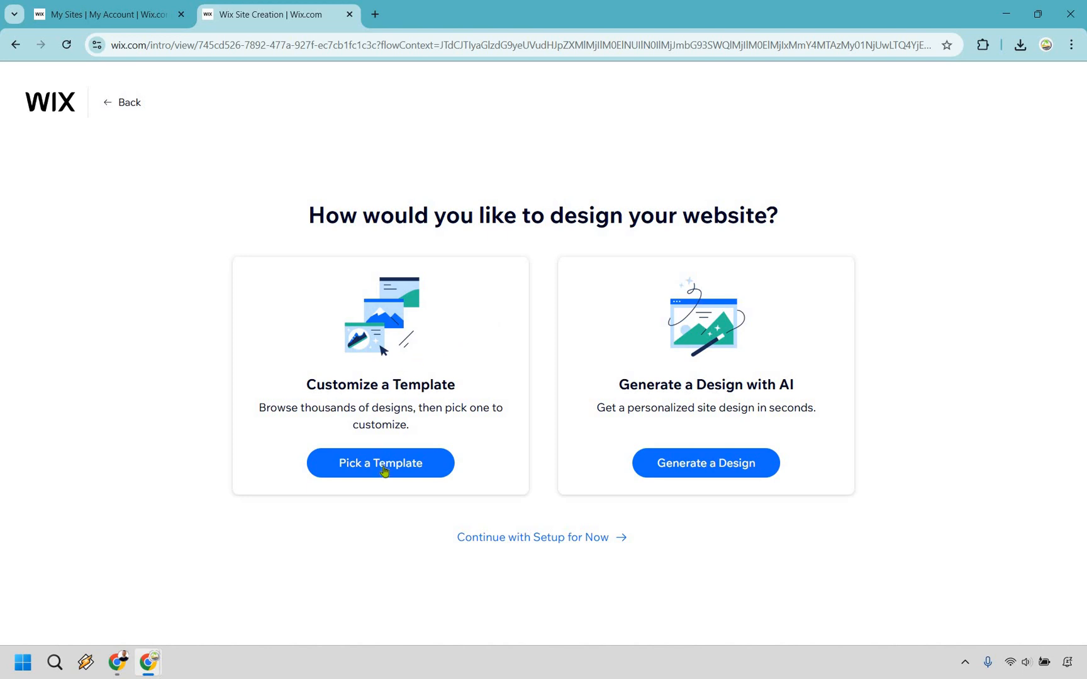
pyautogui.moveTo(920, 344)
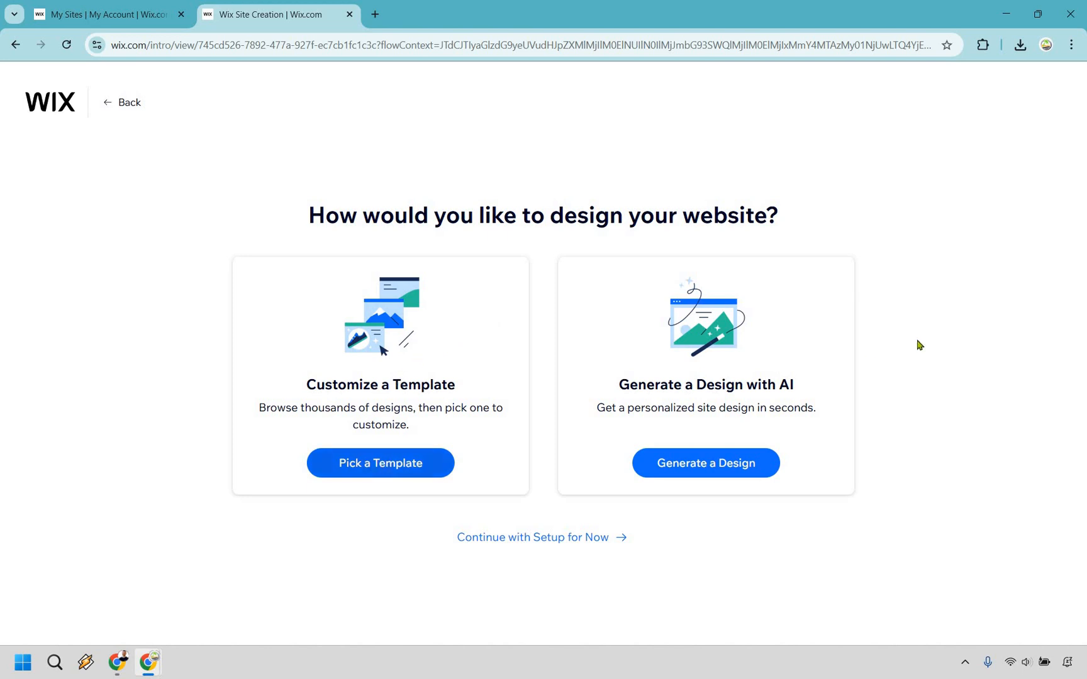
# Step: Browse the Marketing Portfolio templates and open Creative CV in the editor
pyautogui.click(380, 463)
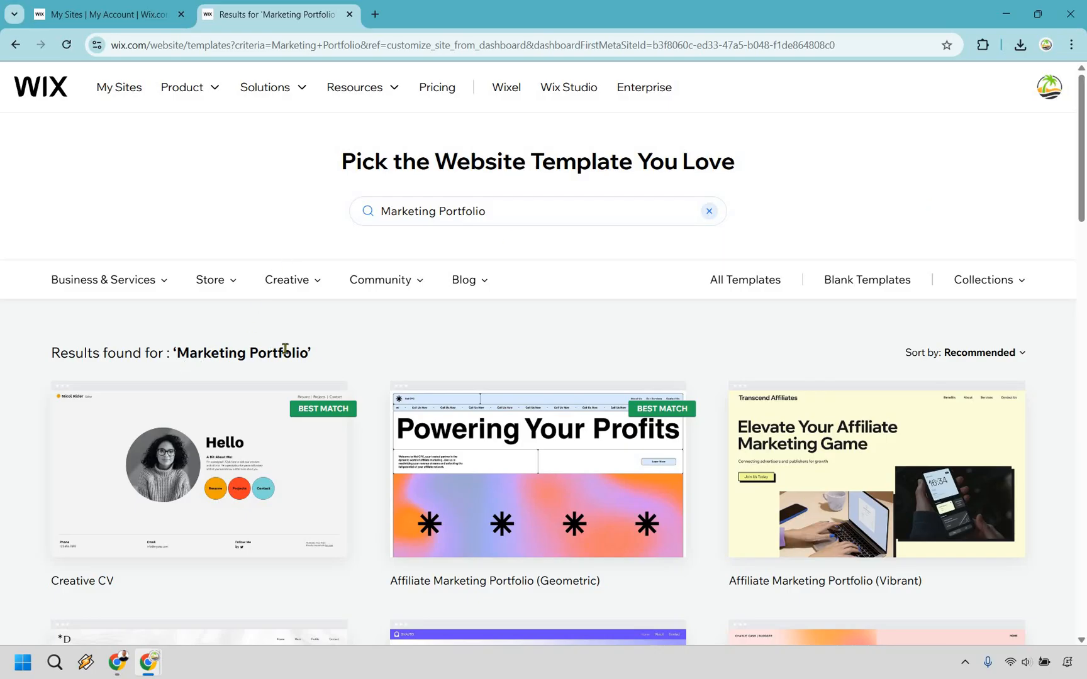
pyautogui.click(381, 281)
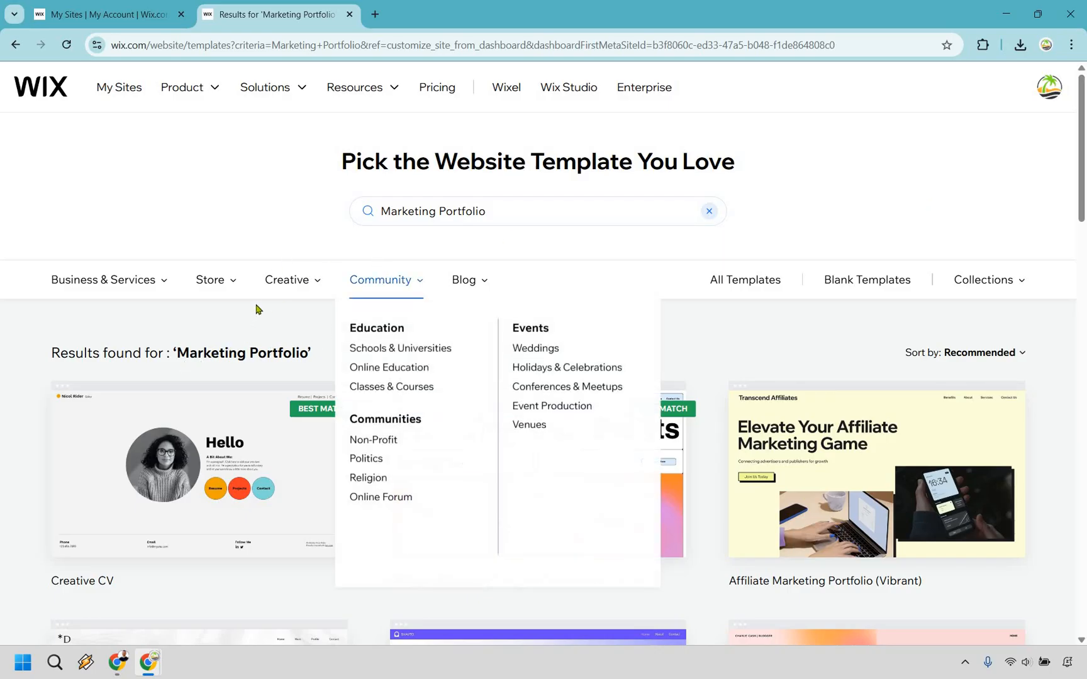
pyautogui.scroll(-3)
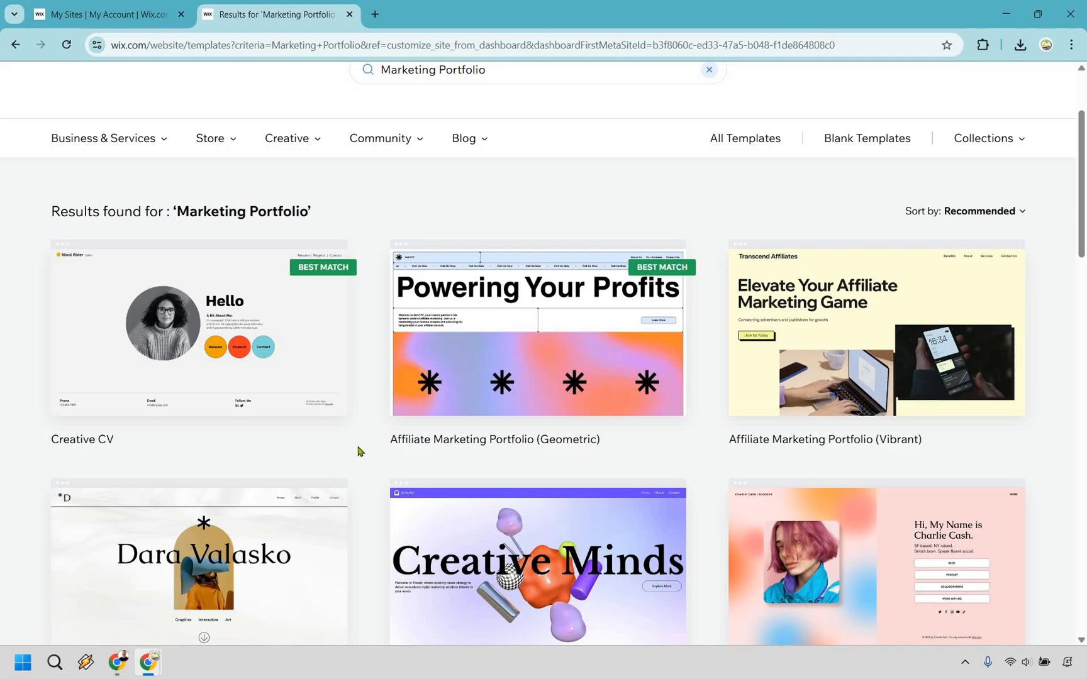
pyautogui.moveTo(356, 407)
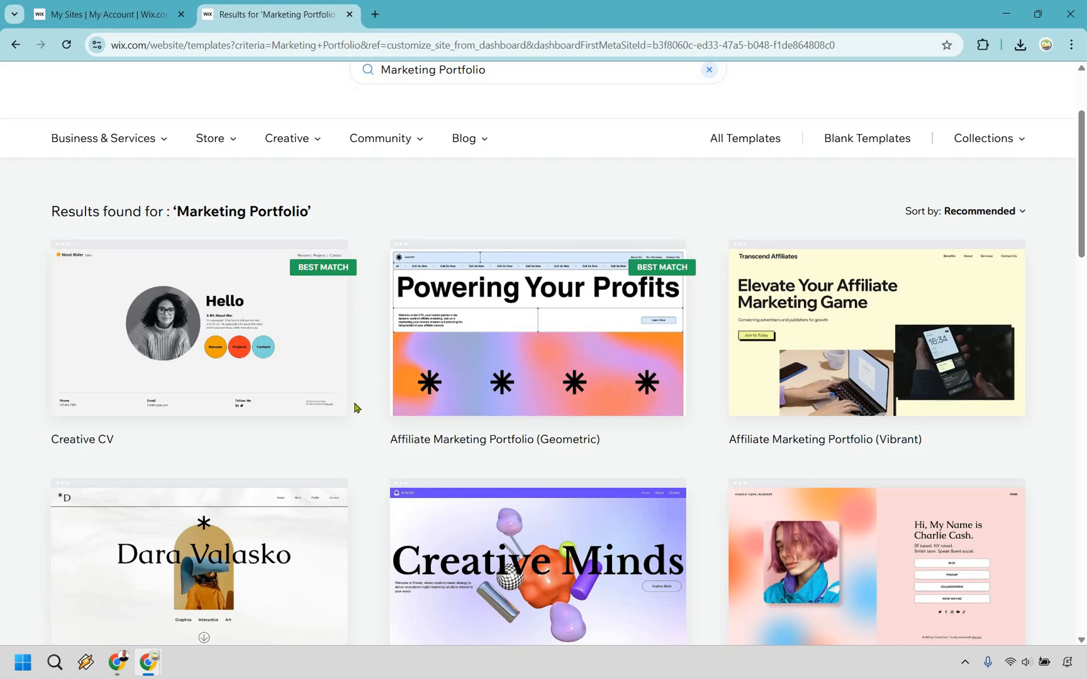
pyautogui.scroll(-3)
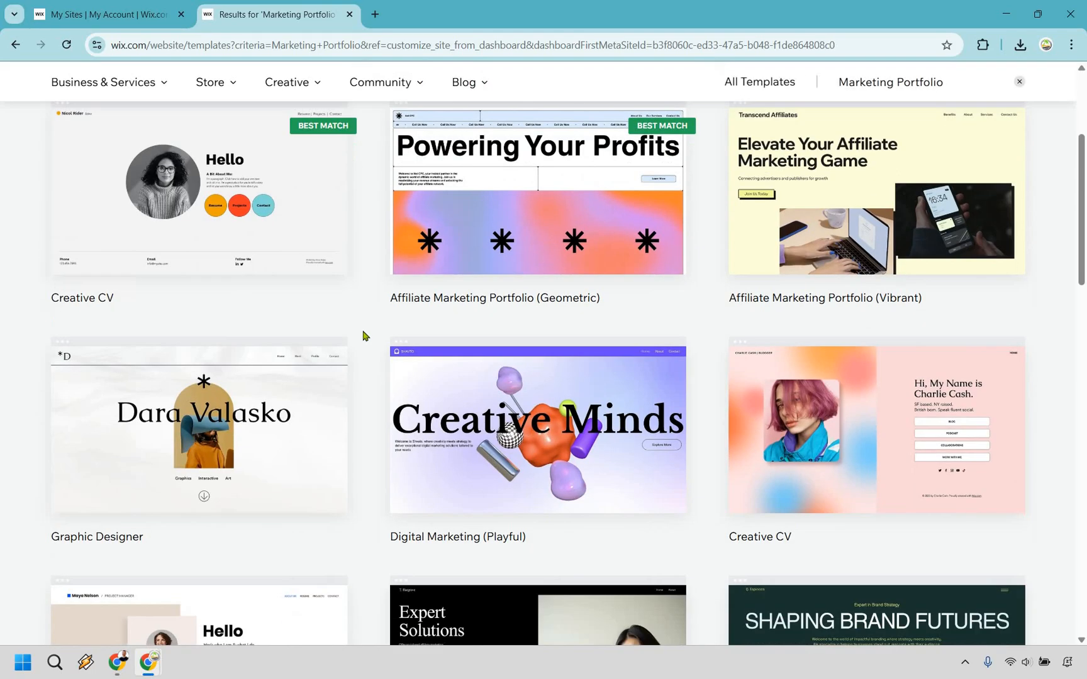
pyautogui.scroll(-3)
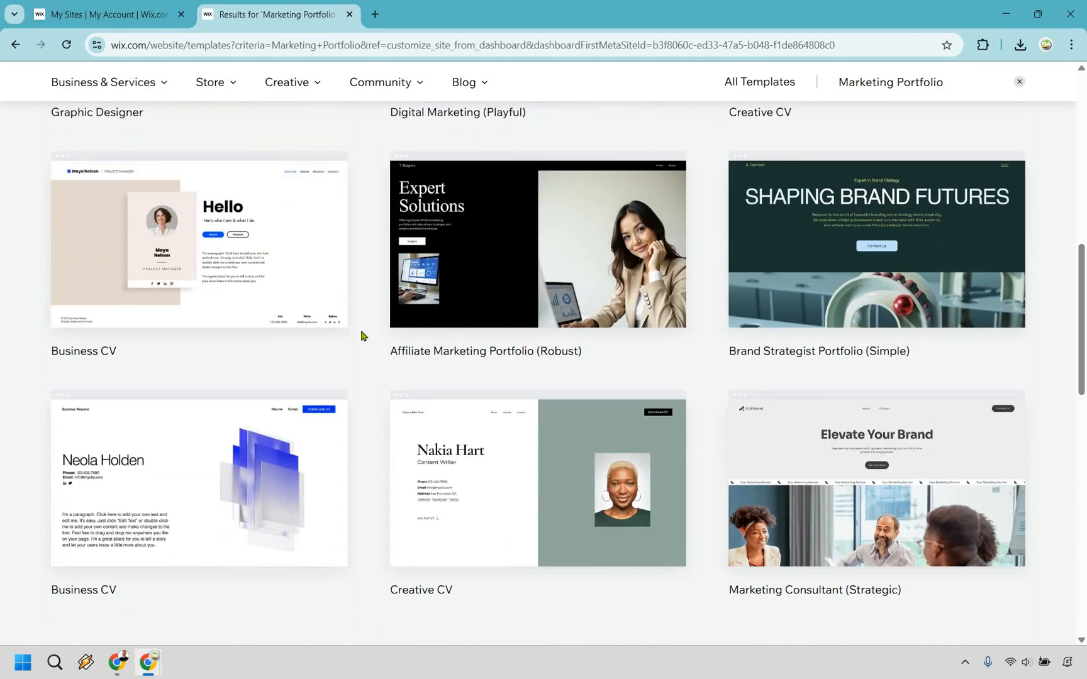
pyautogui.scroll(-3)
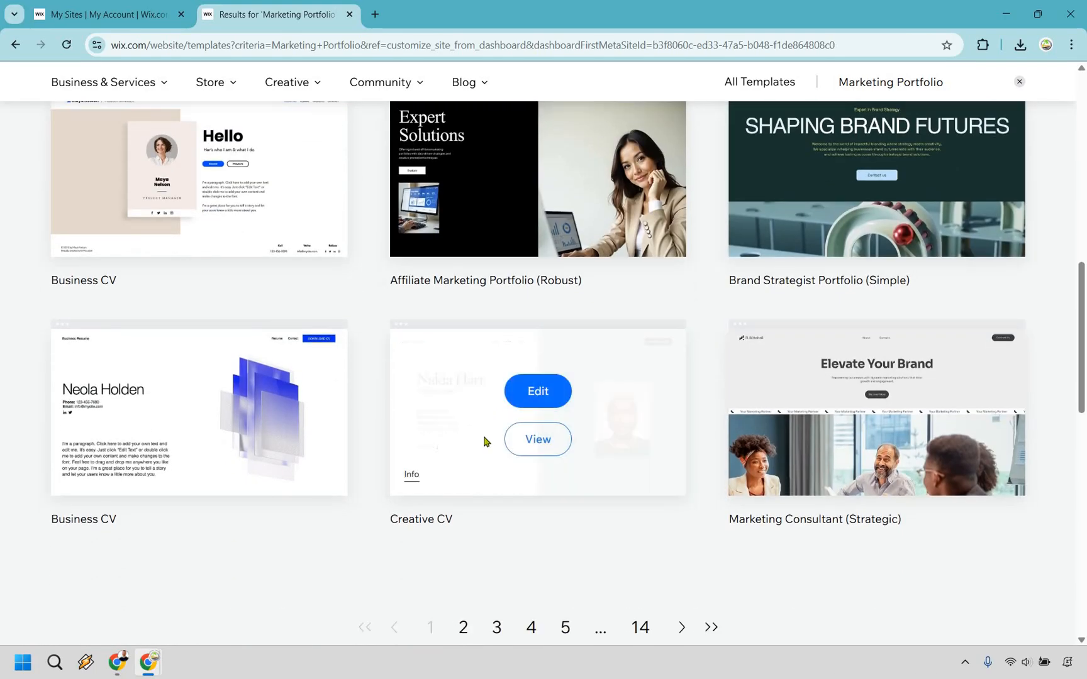
pyautogui.moveTo(537, 439)
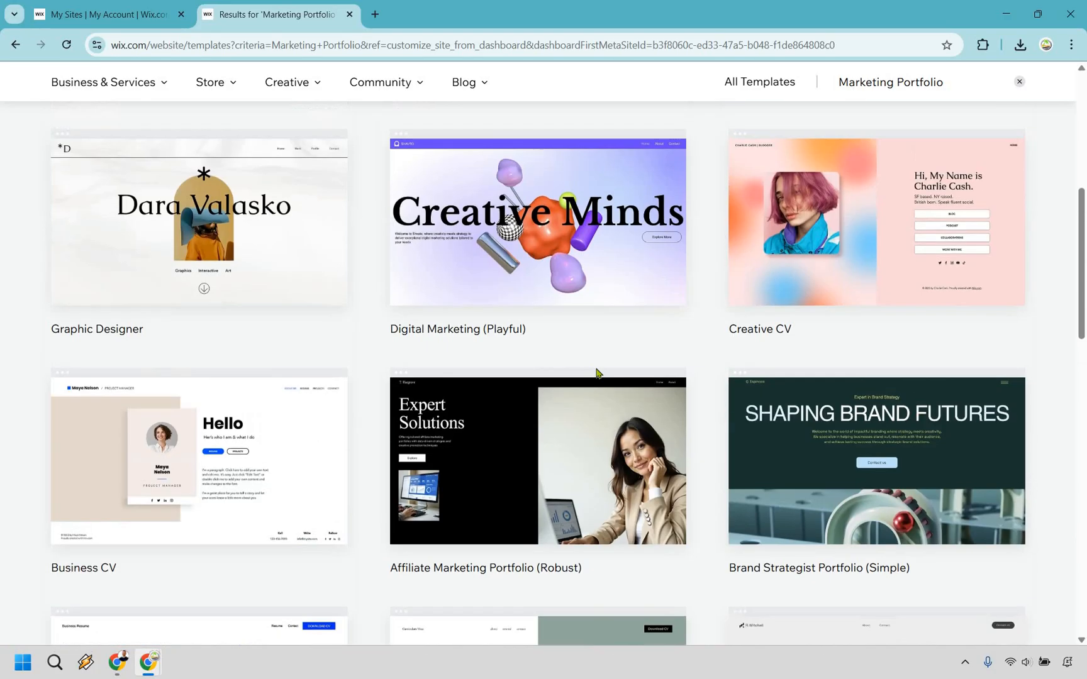
pyautogui.scroll(3)
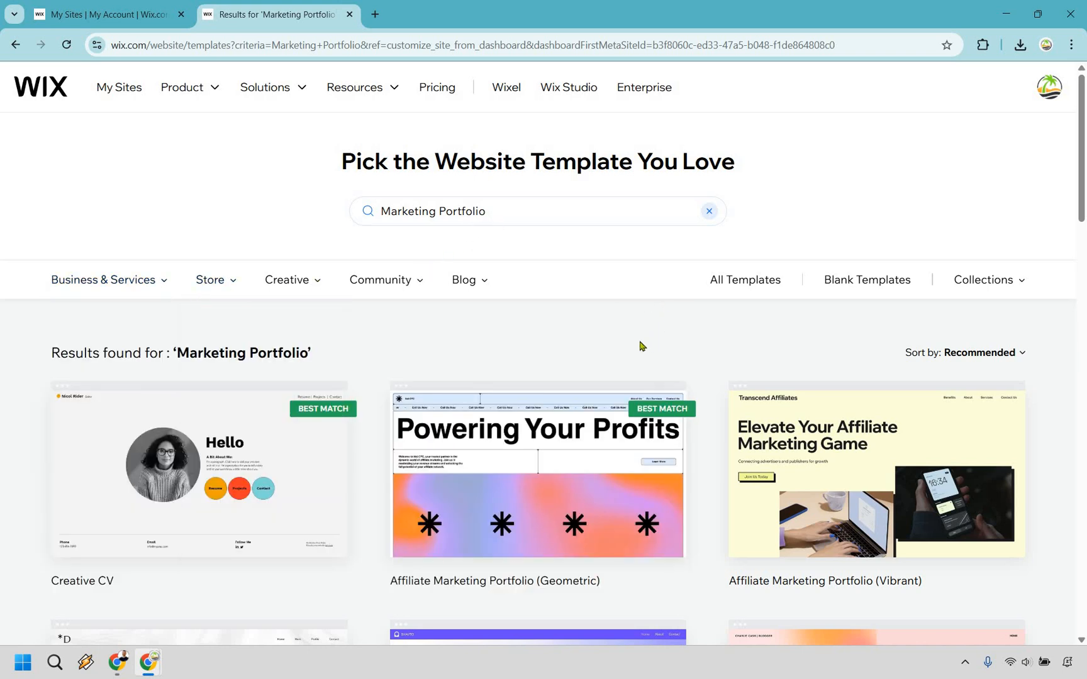
pyautogui.moveTo(378, 310)
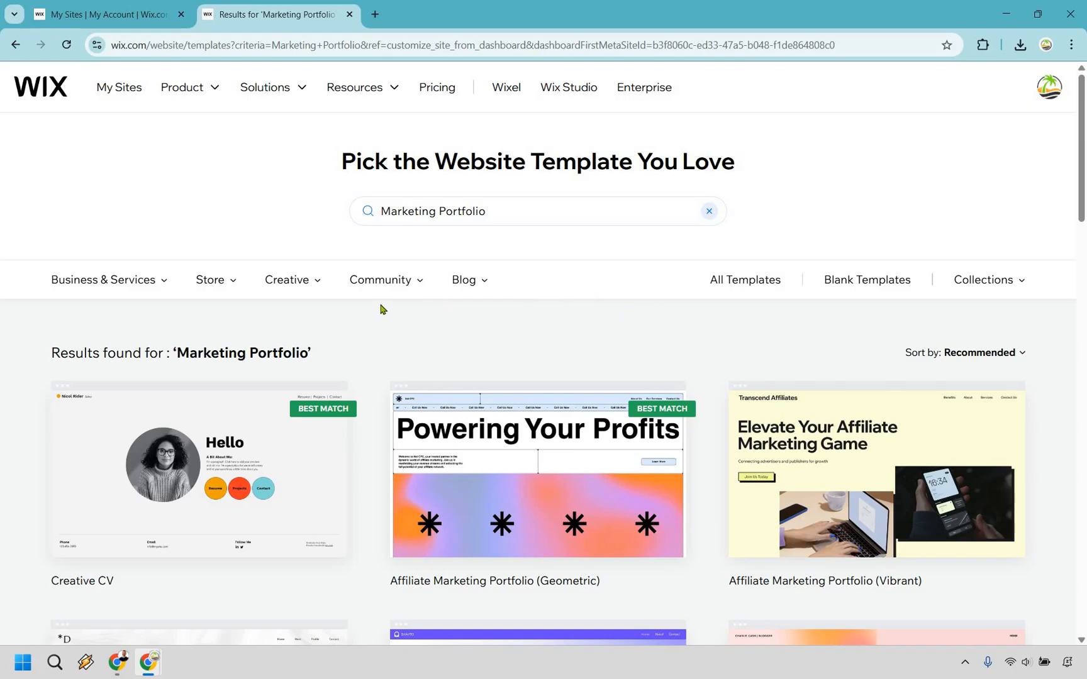
pyautogui.scroll(-3)
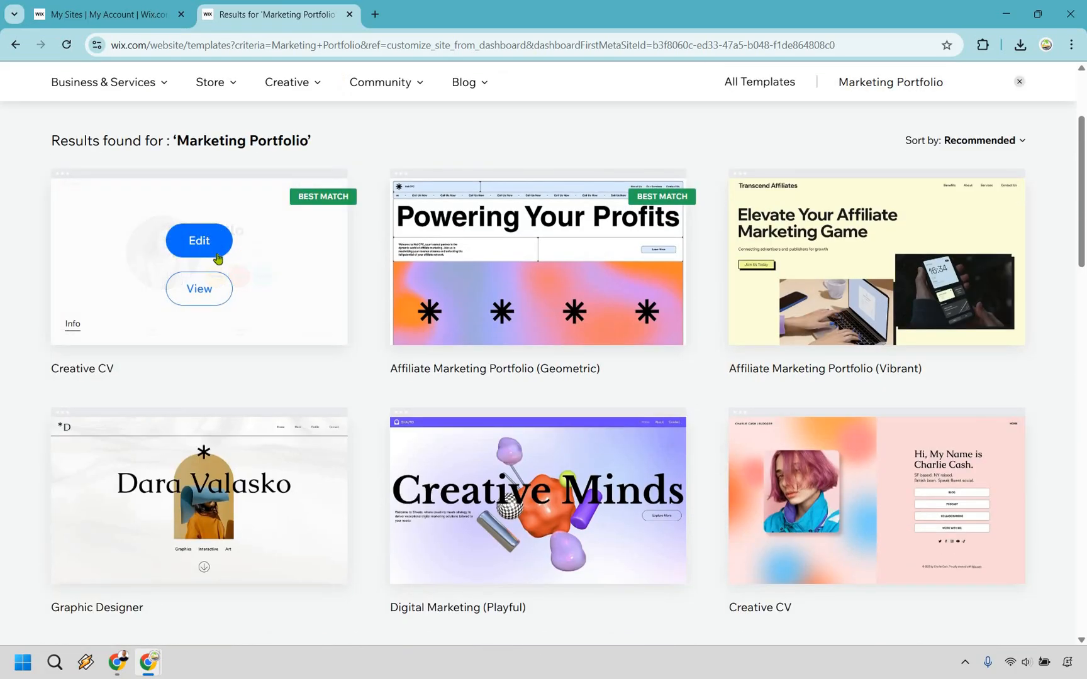
pyautogui.moveTo(199, 242)
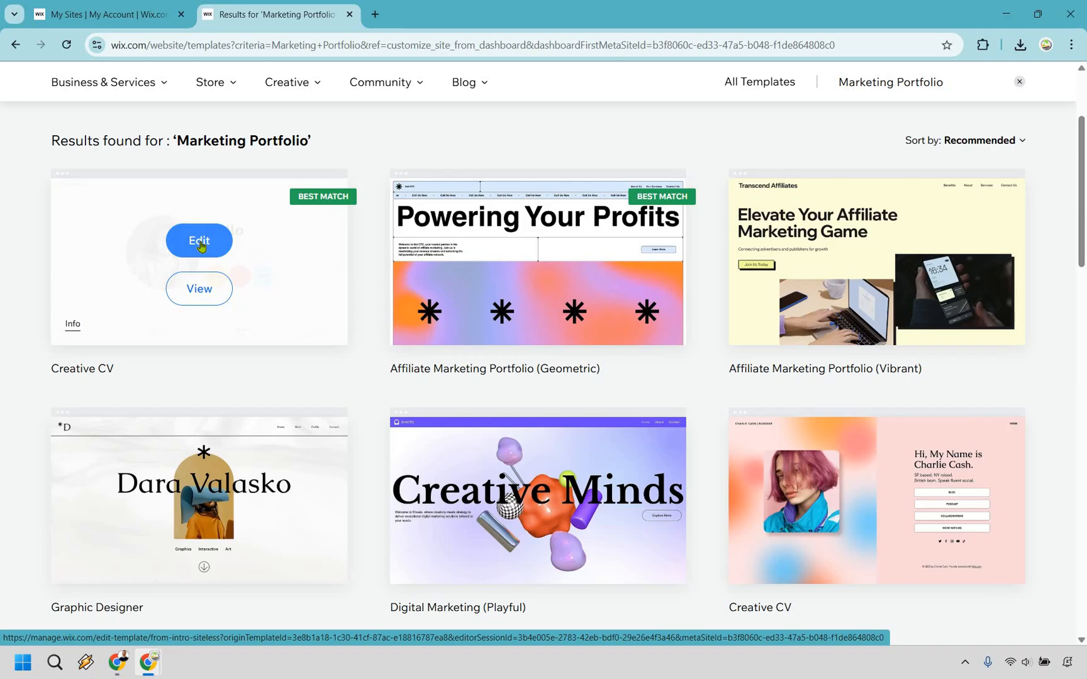
pyautogui.click(199, 241)
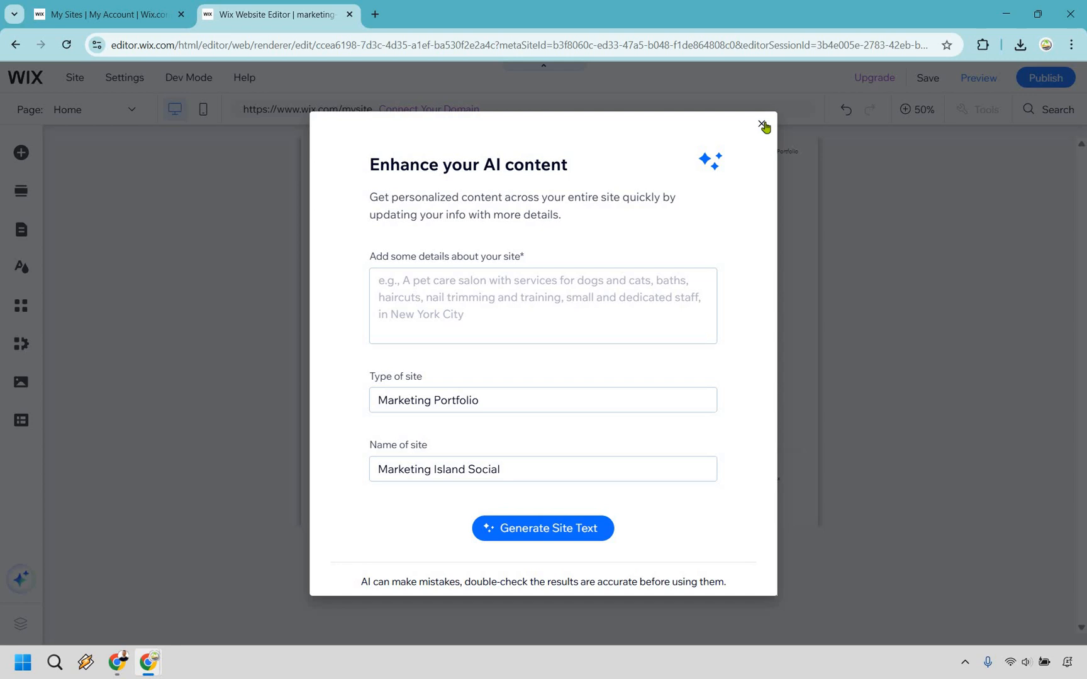
# Step: Dismiss the 'Enhance your AI content' prompt to reveal the Creative CV home page
pyautogui.click(762, 123)
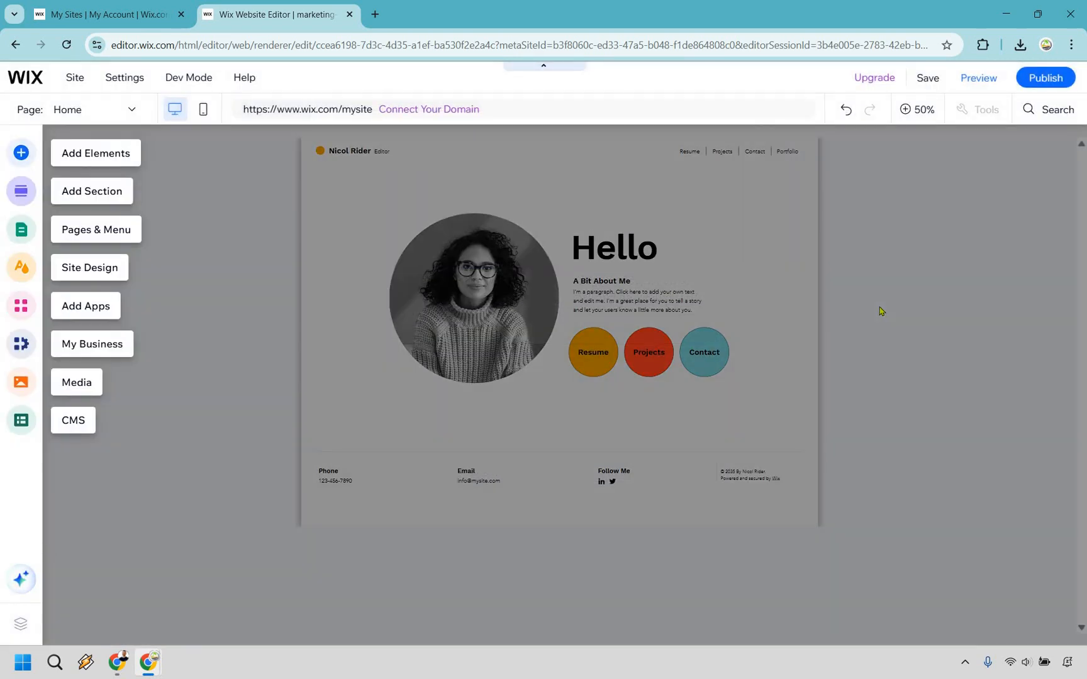
pyautogui.click(486, 298)
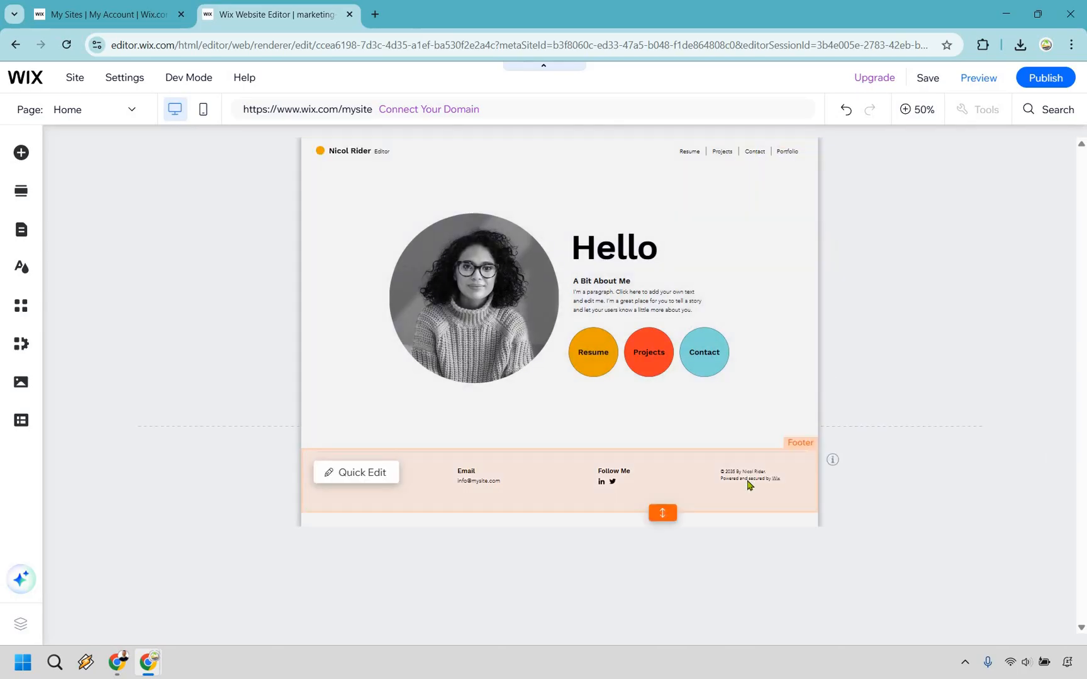
pyautogui.moveTo(753, 485)
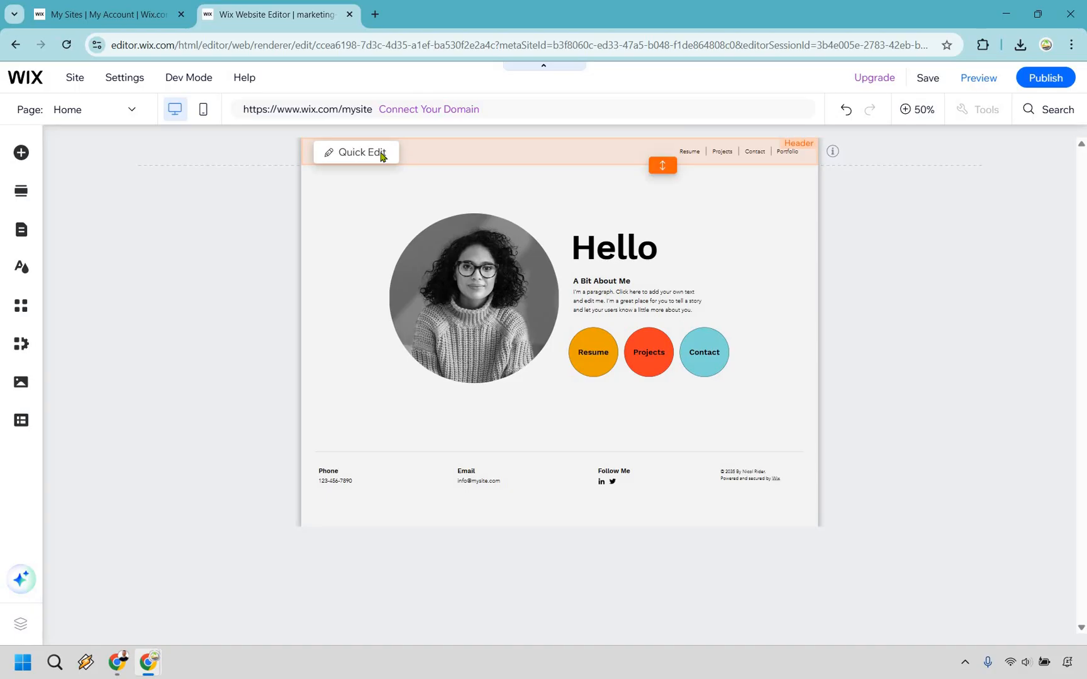
# Step: Replace the header logo's vector art with the hashtag shape via Quick Edit
pyautogui.click(356, 152)
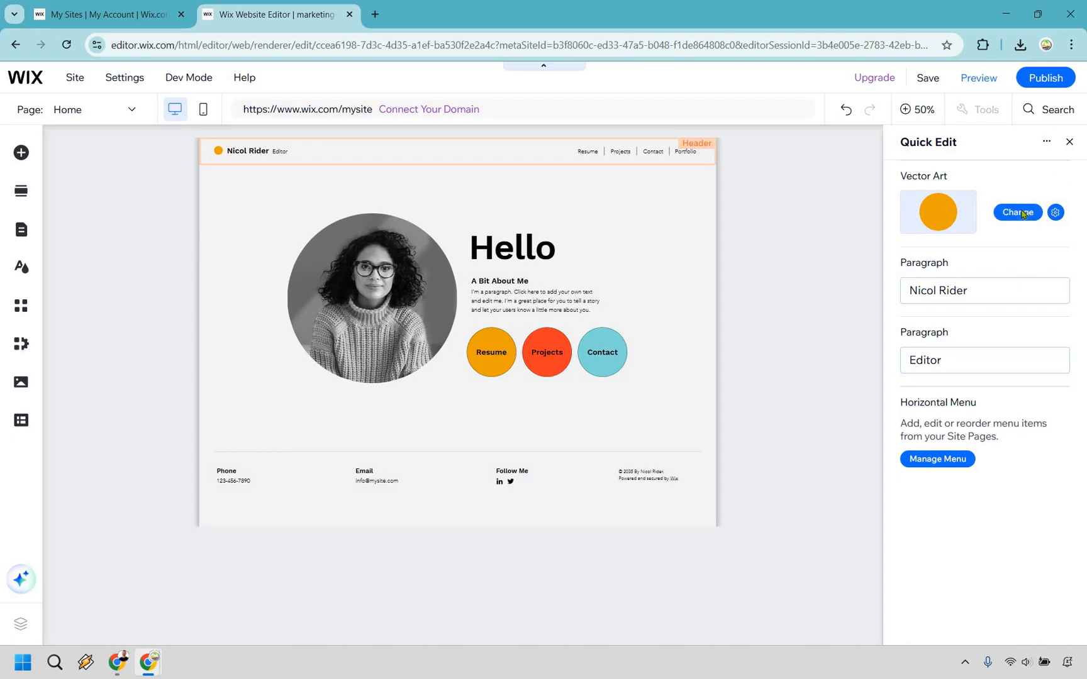
pyautogui.click(1017, 213)
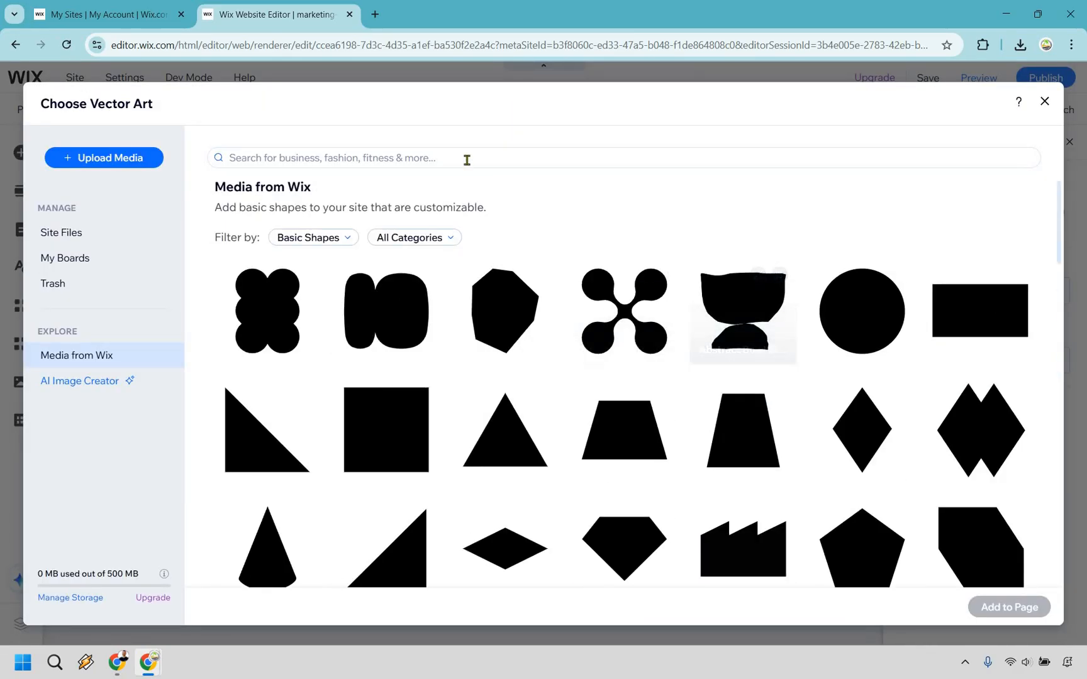
pyautogui.write('hashtag')
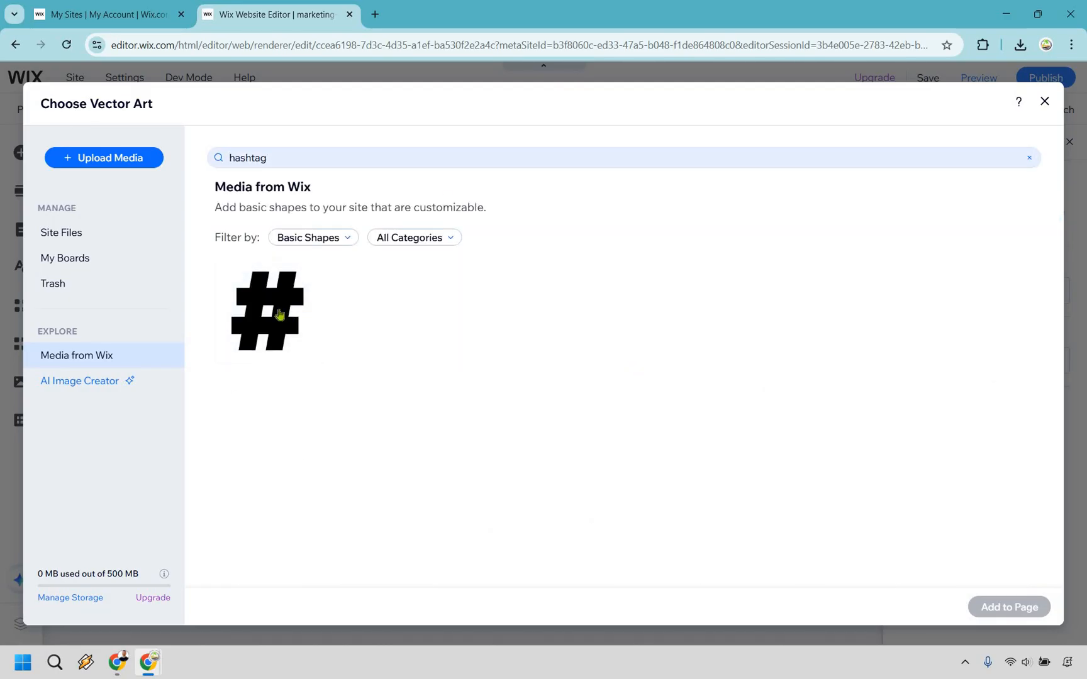
pyautogui.click(267, 311)
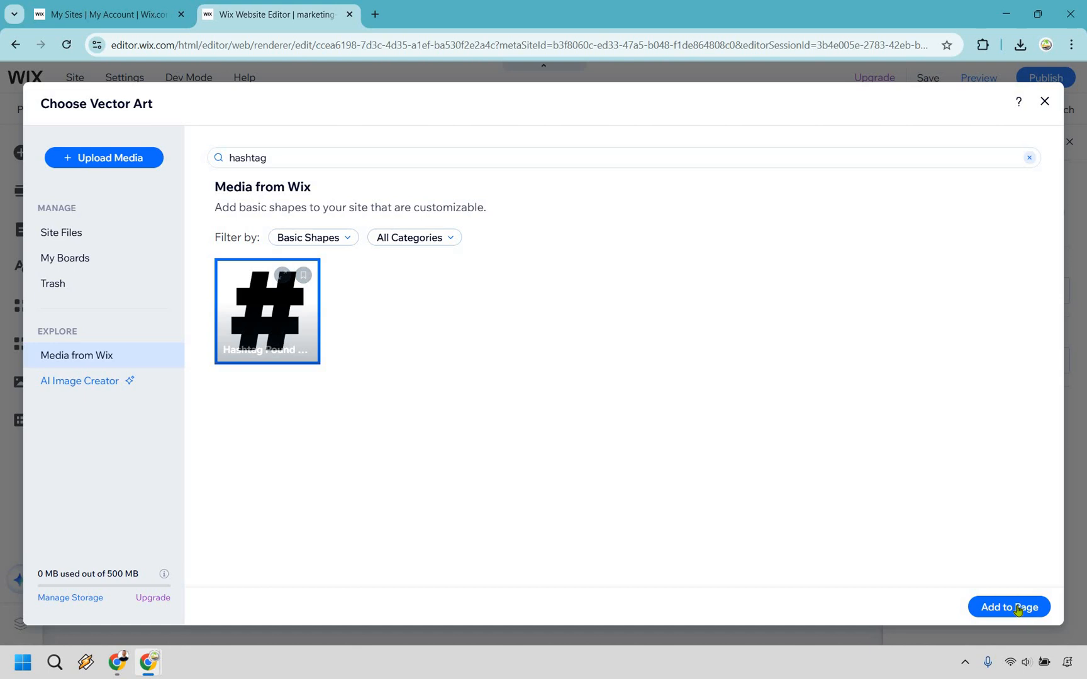
pyautogui.click(1008, 608)
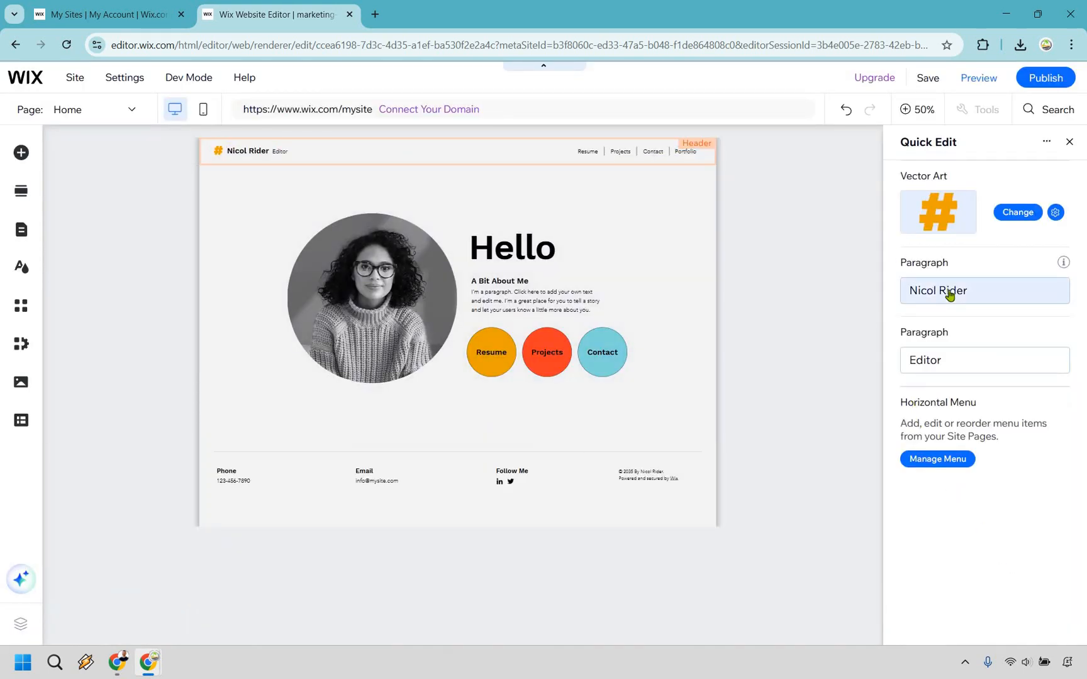
# Step: Set the header name to Marketing Island and tagline to Social Media Content Creator
pyautogui.click(954, 290)
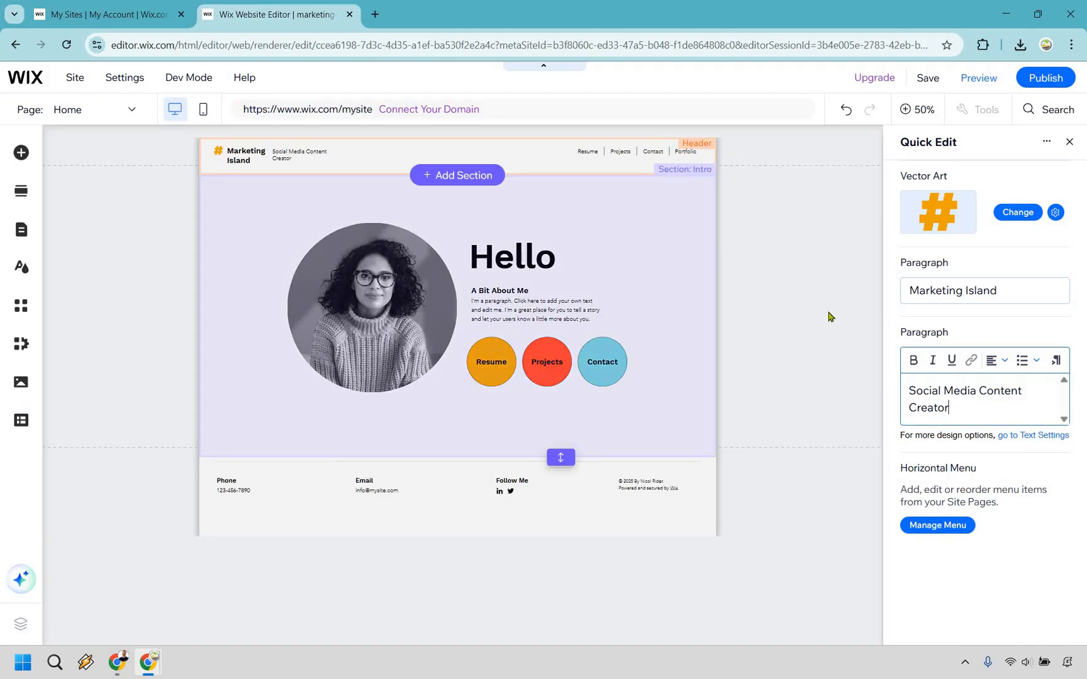
pyautogui.click(449, 312)
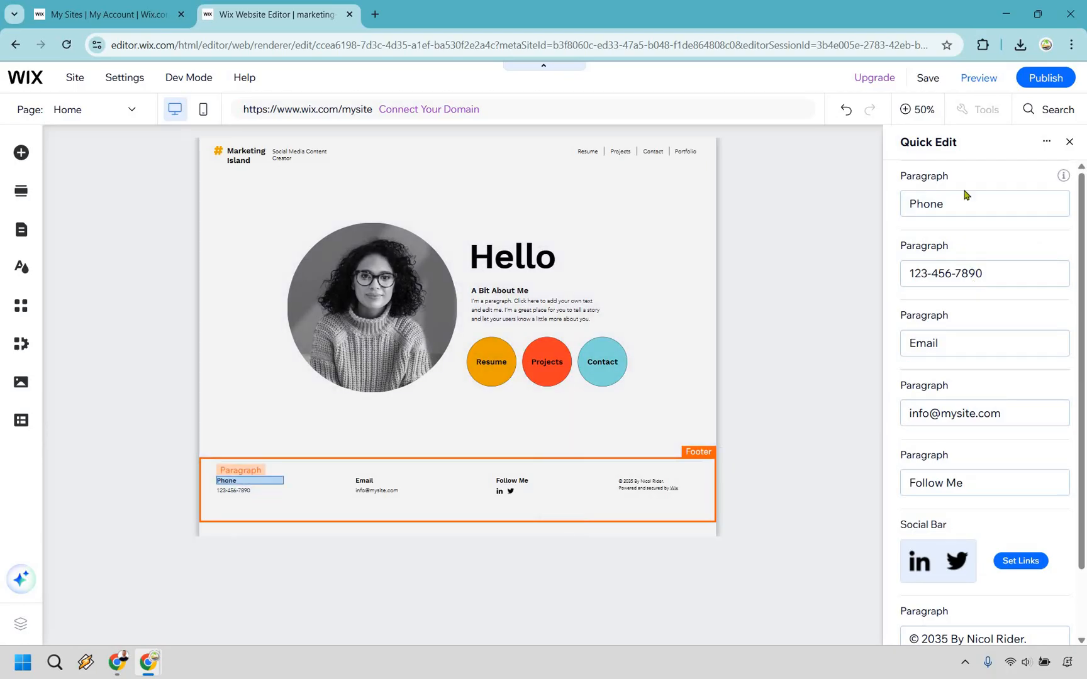
# Step: Review the footer's phone and email paragraphs and open the social bar's link settings
pyautogui.click(981, 273)
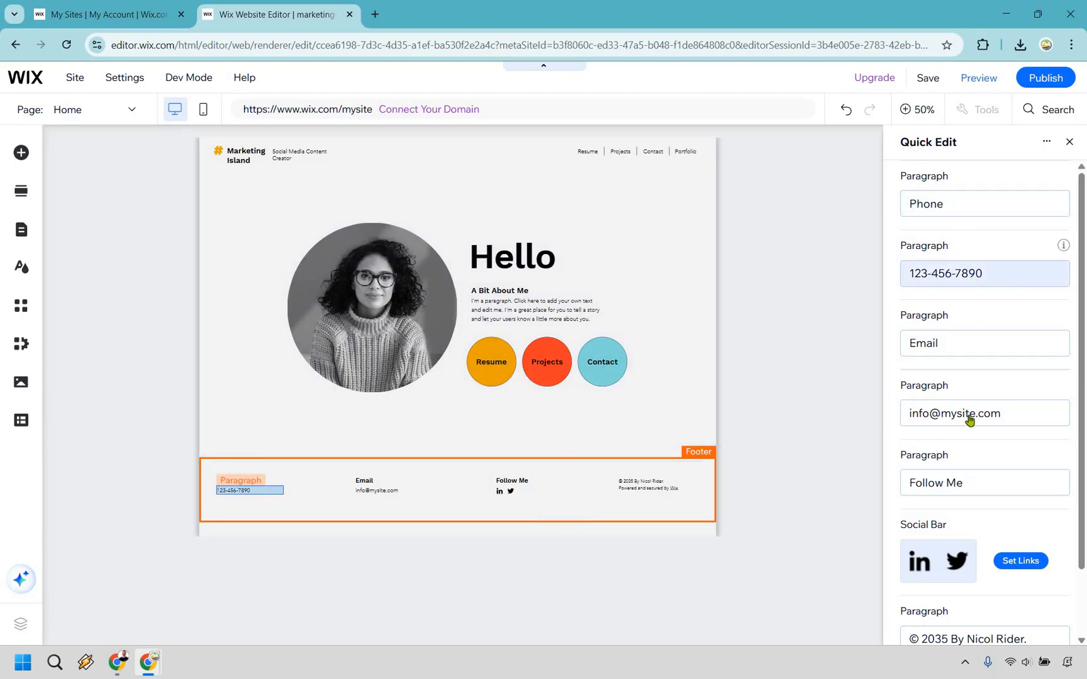
pyautogui.click(970, 412)
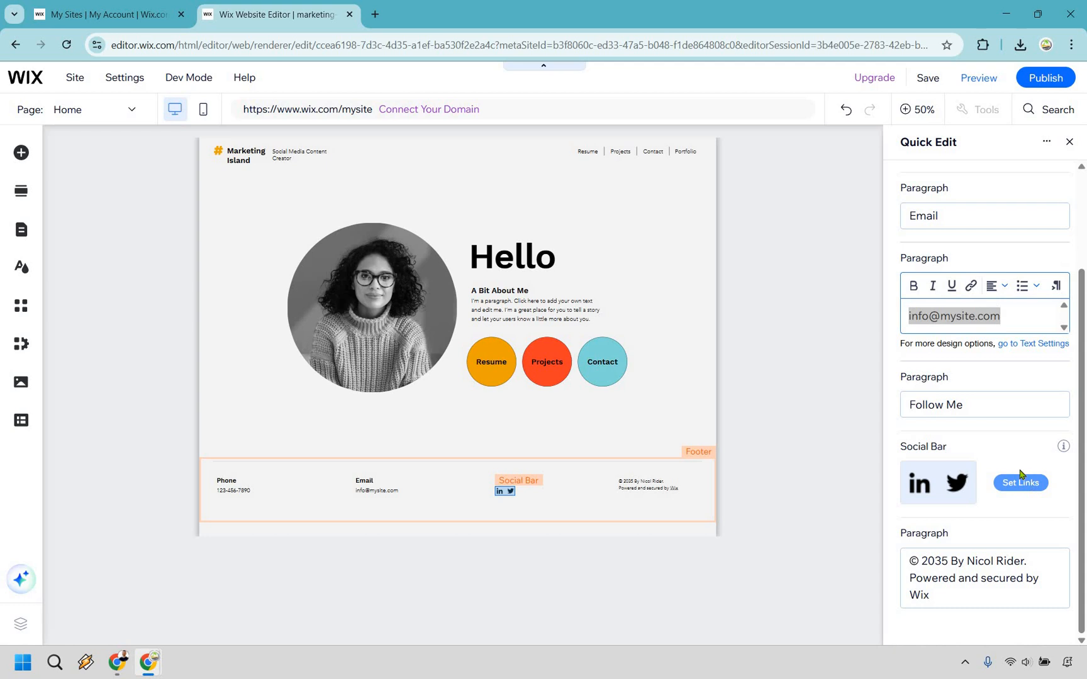
pyautogui.click(1021, 484)
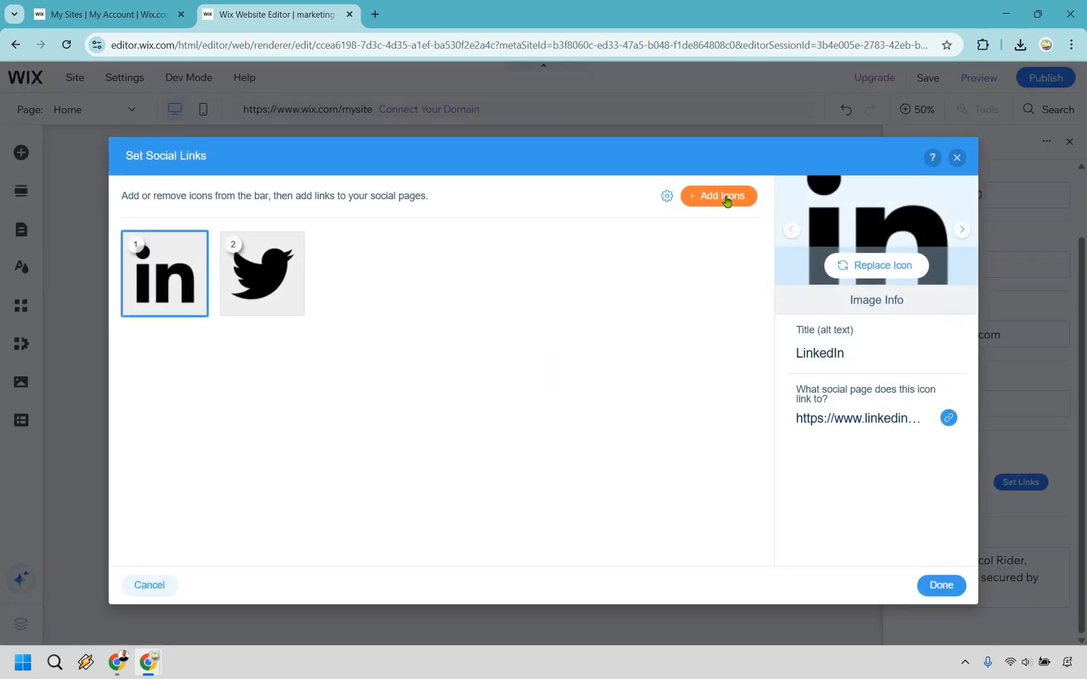
# Step: Add the red YouTube icon to the footer social bar and remove Twitter and LinkedIn
pyautogui.click(717, 197)
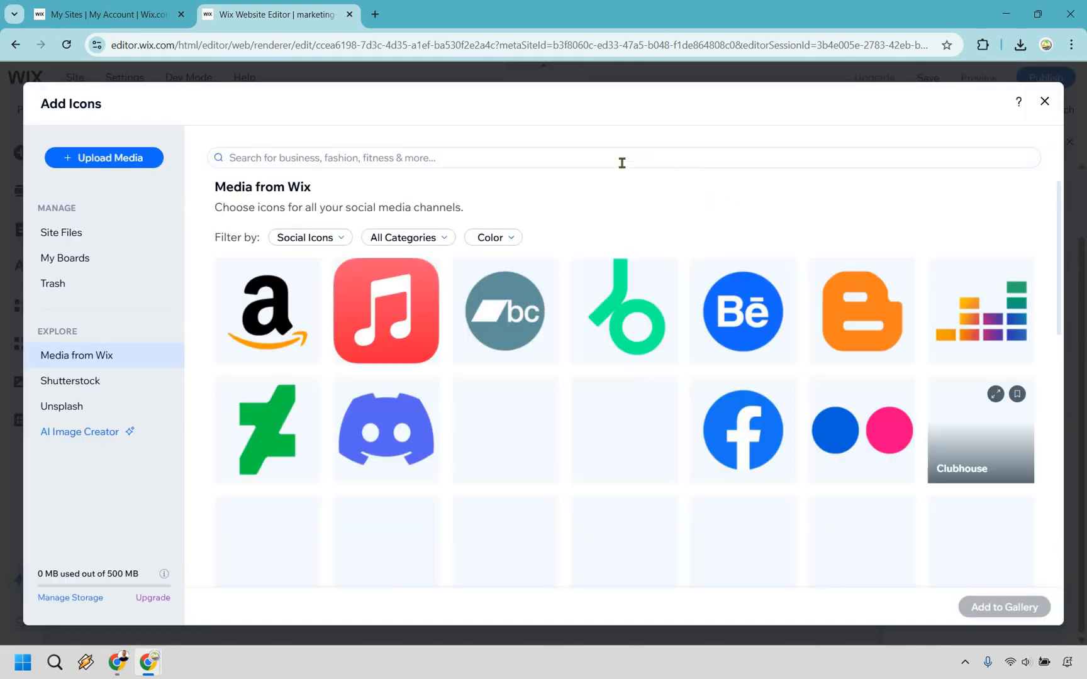
pyautogui.click(622, 157)
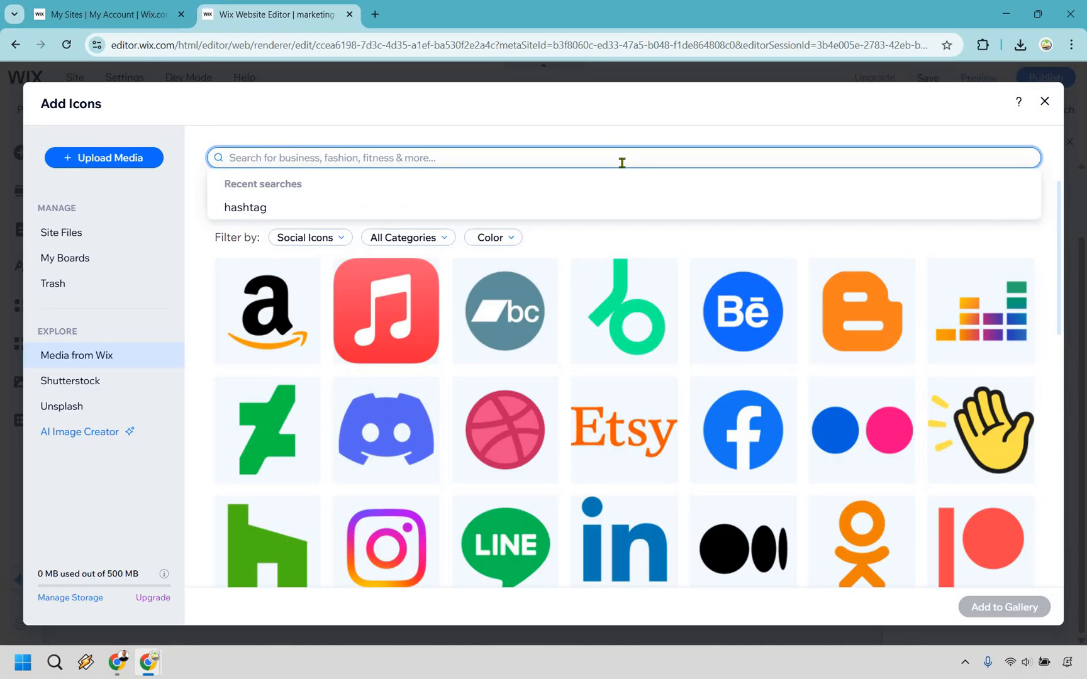
pyautogui.write('youtube')
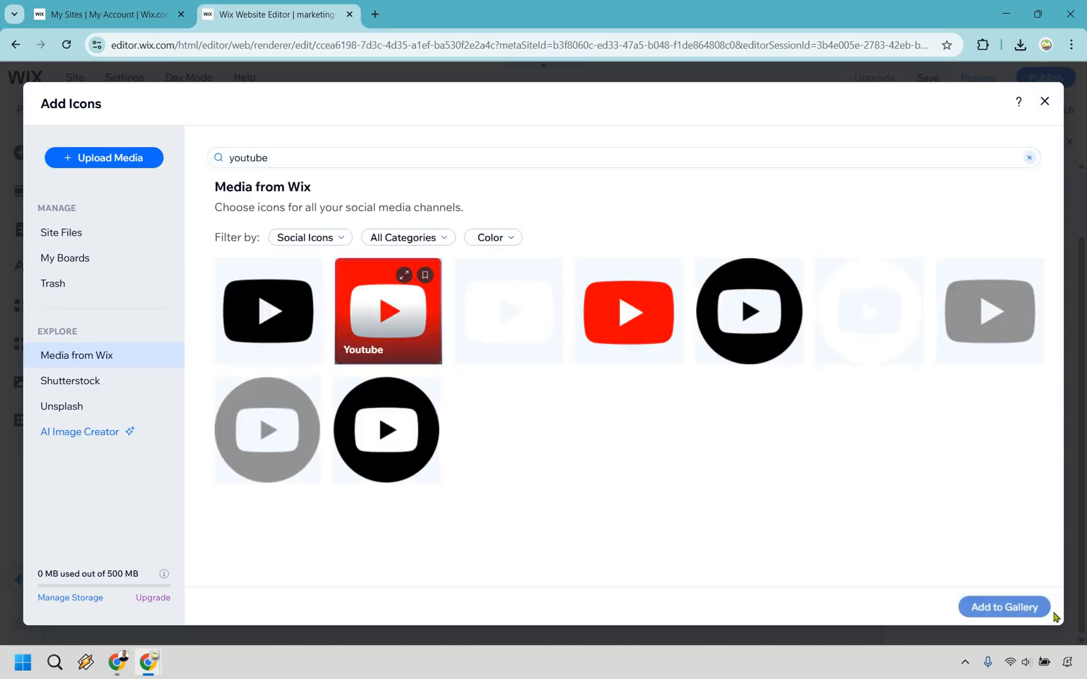
pyautogui.click(1003, 608)
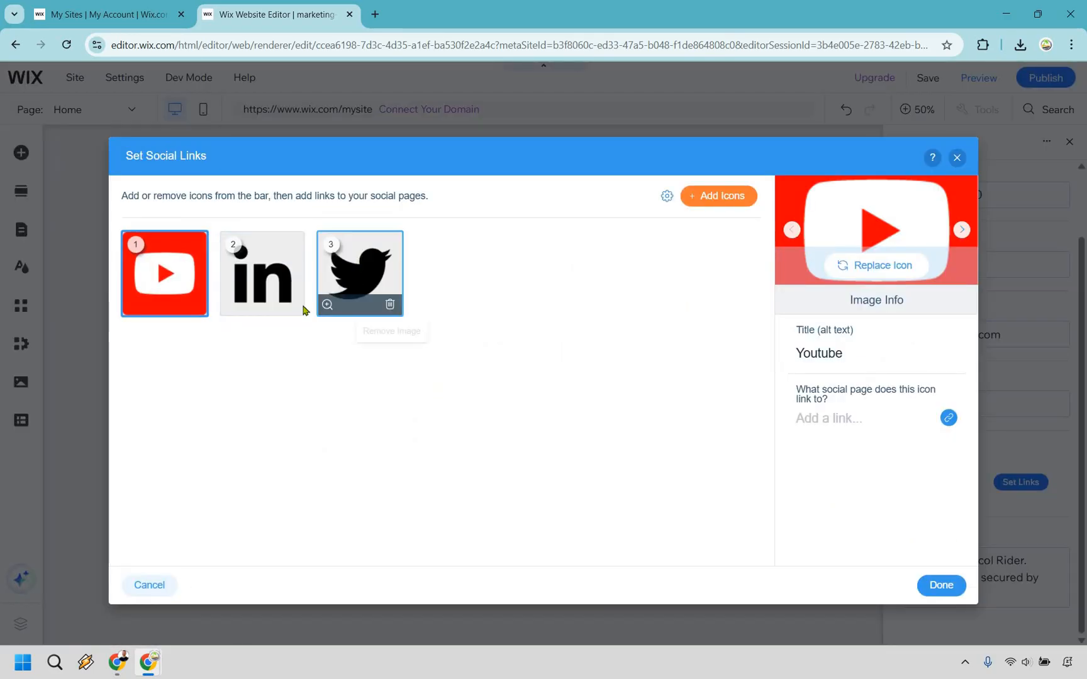
pyautogui.click(390, 304)
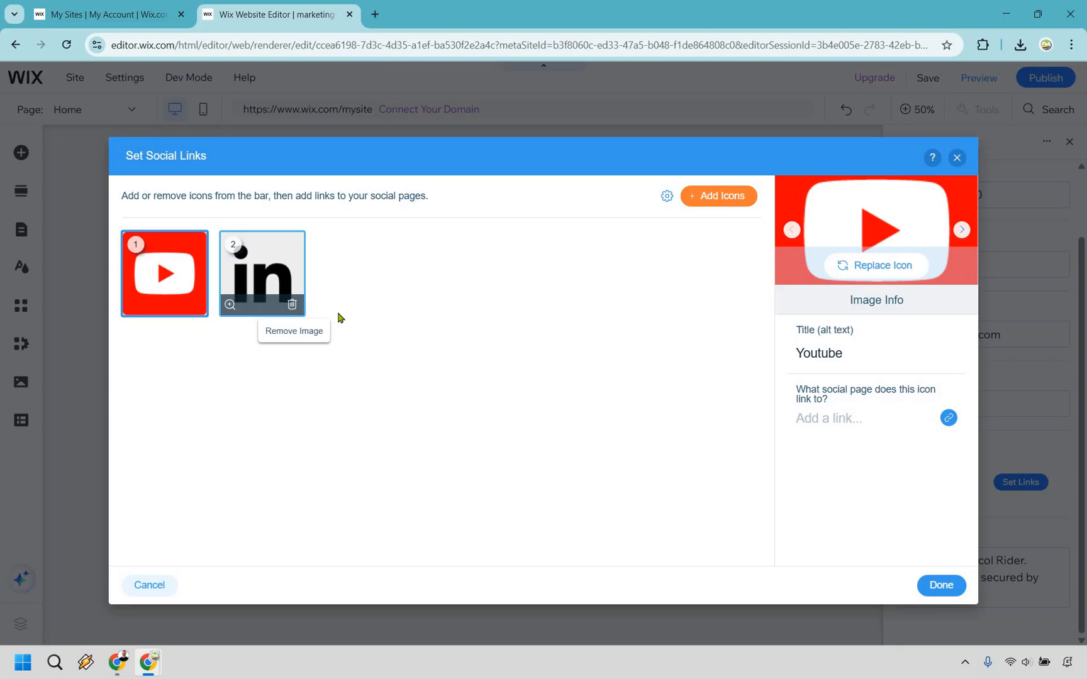
pyautogui.click(292, 304)
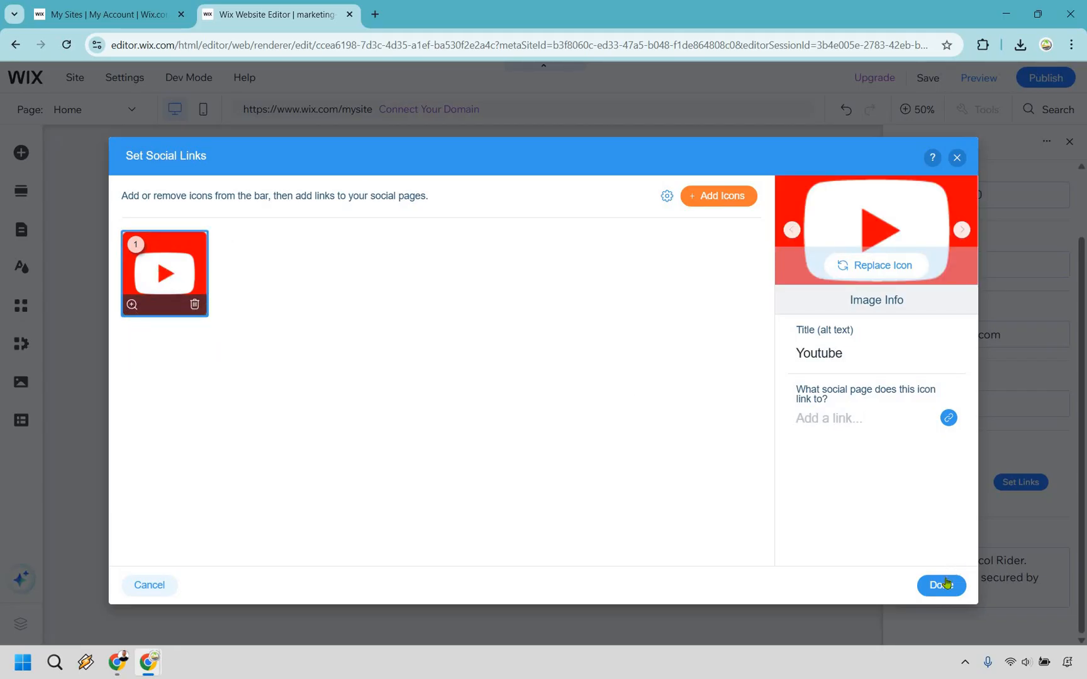
pyautogui.click(939, 585)
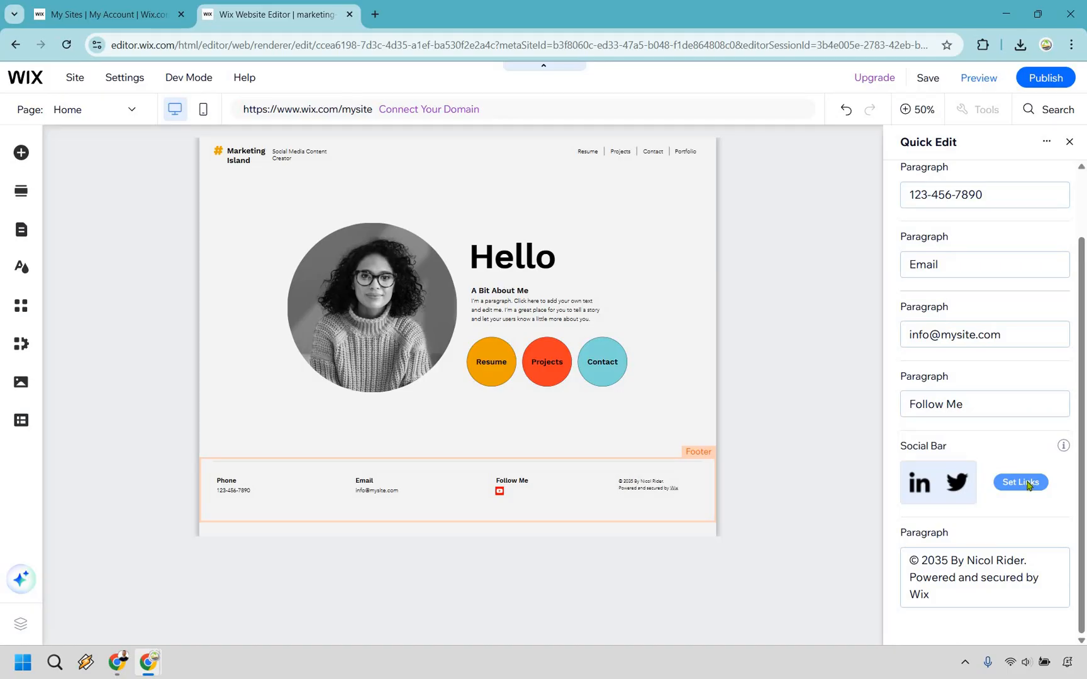
pyautogui.click(1020, 483)
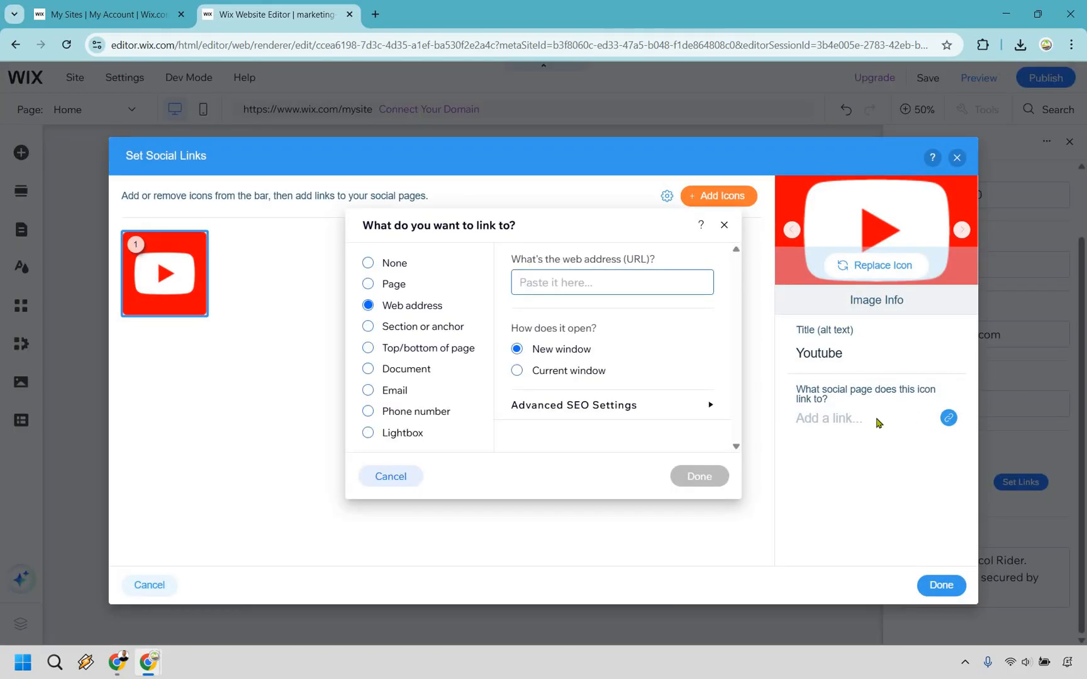
pyautogui.write('www.youtube.com/@MarketingIsland')
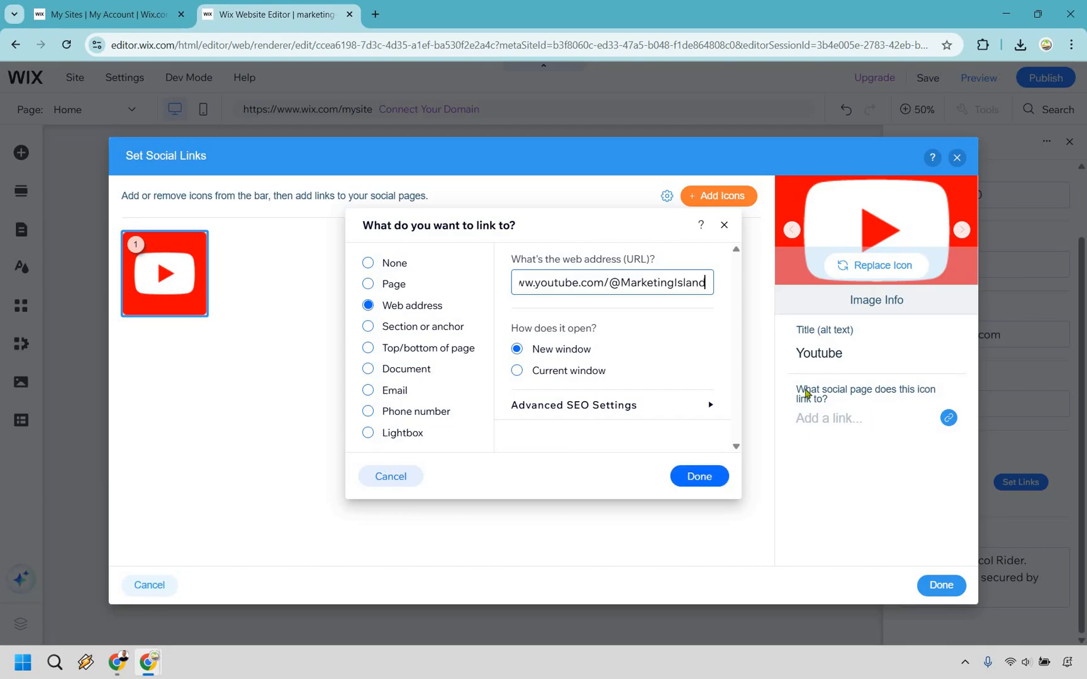
pyautogui.moveTo(590, 339)
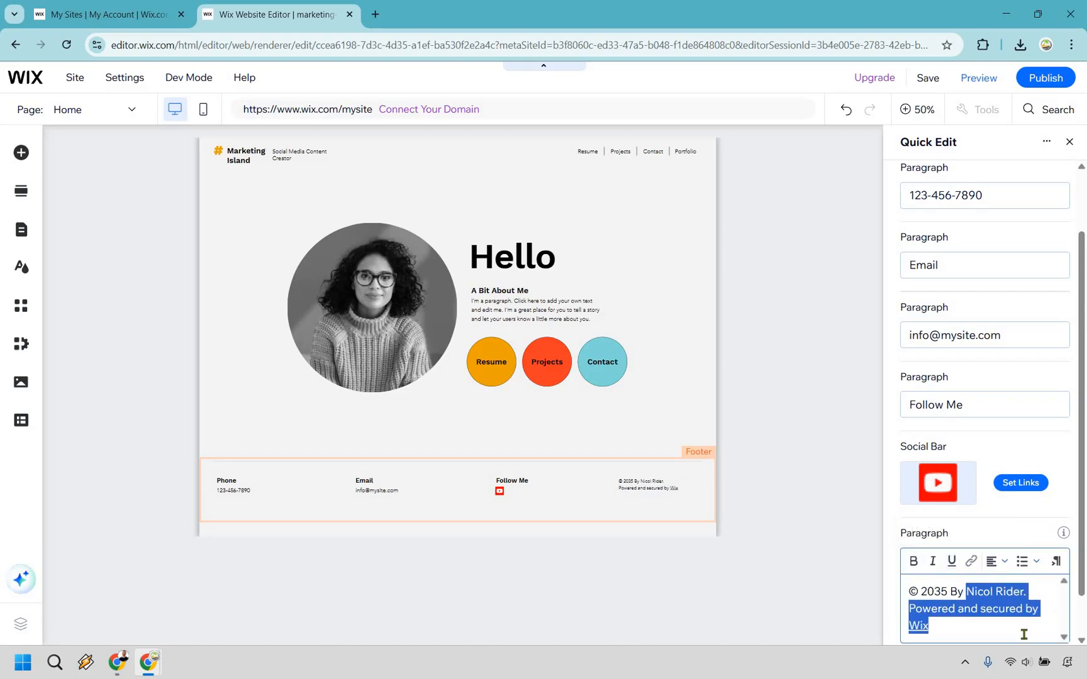
# Step: Finish the copyright line so it reads © 2035 By Marketing Island
pyautogui.write('Marke')
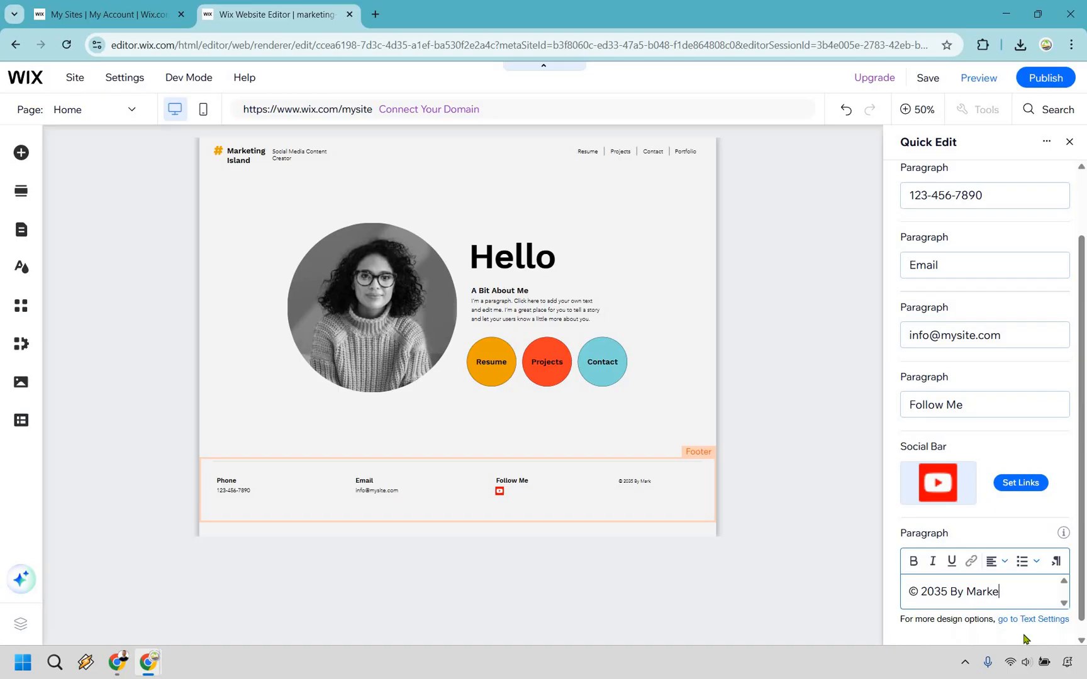
pyautogui.write('ing Island')
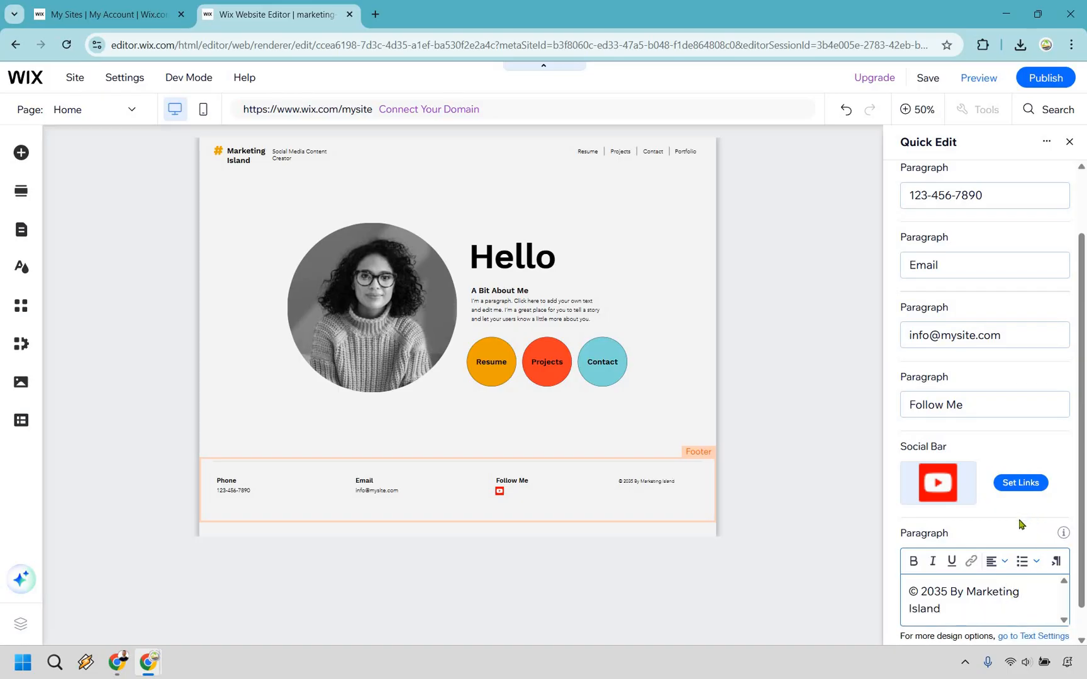
pyautogui.moveTo(838, 524)
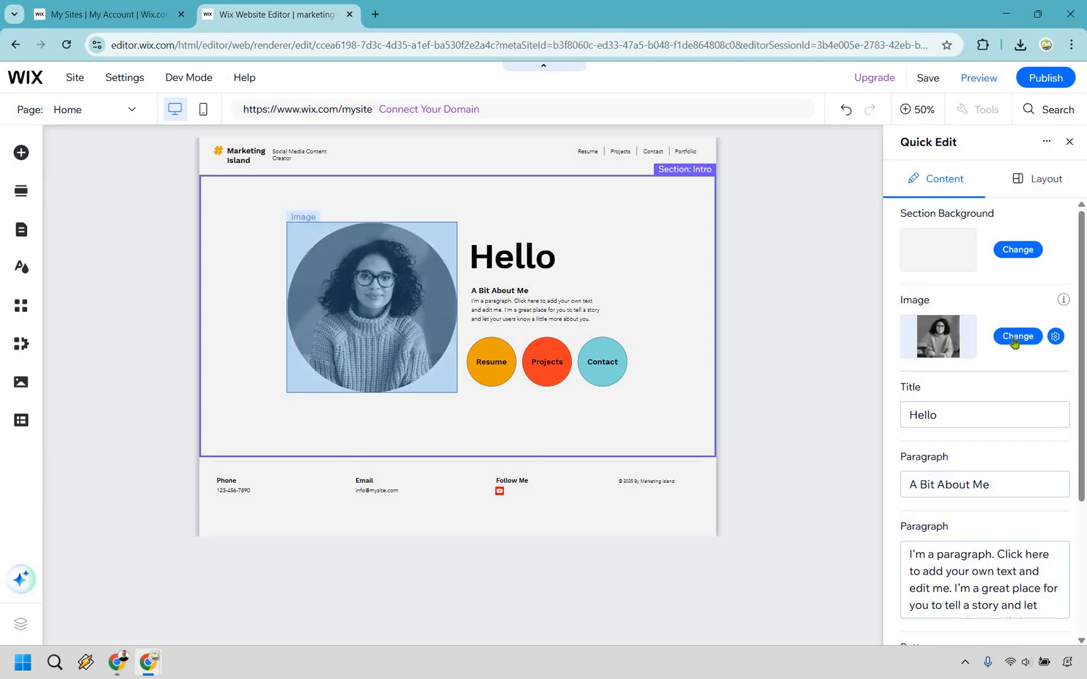
# Step: Replace the intro portrait with a photo uploaded from the computer via Upload Media
pyautogui.click(1016, 336)
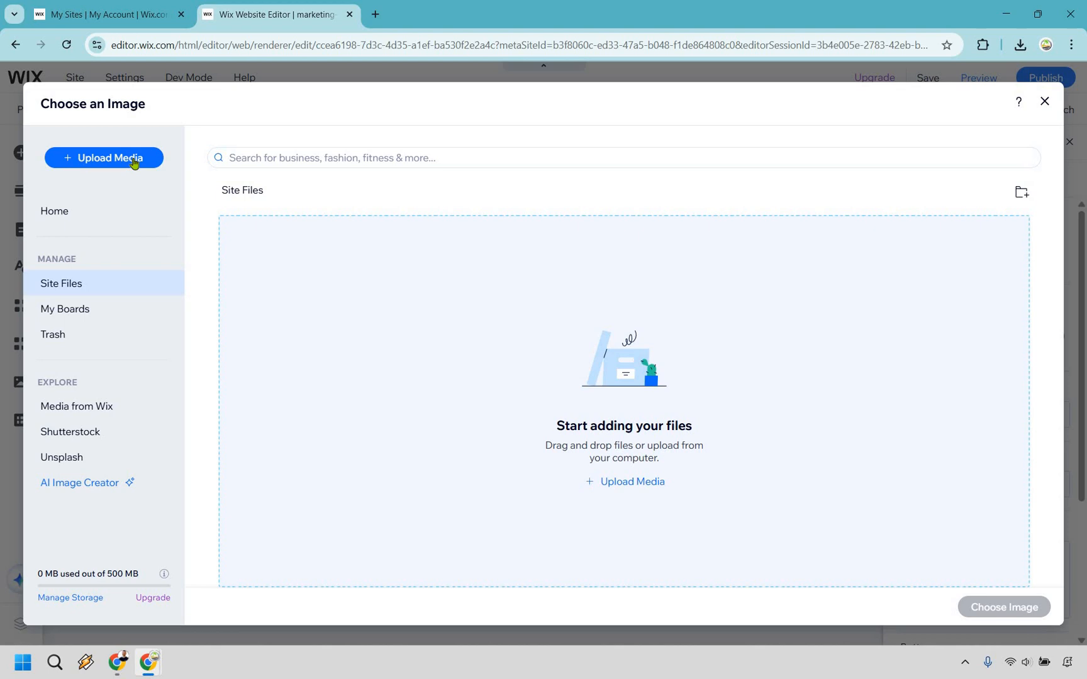
pyautogui.click(103, 157)
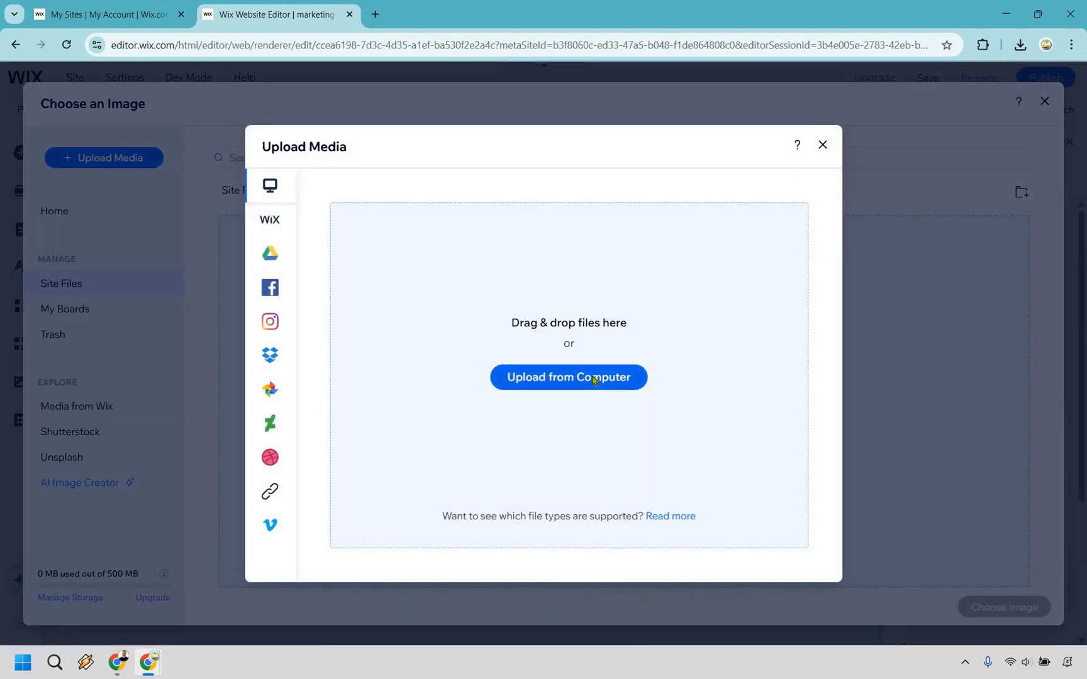
pyautogui.click(567, 377)
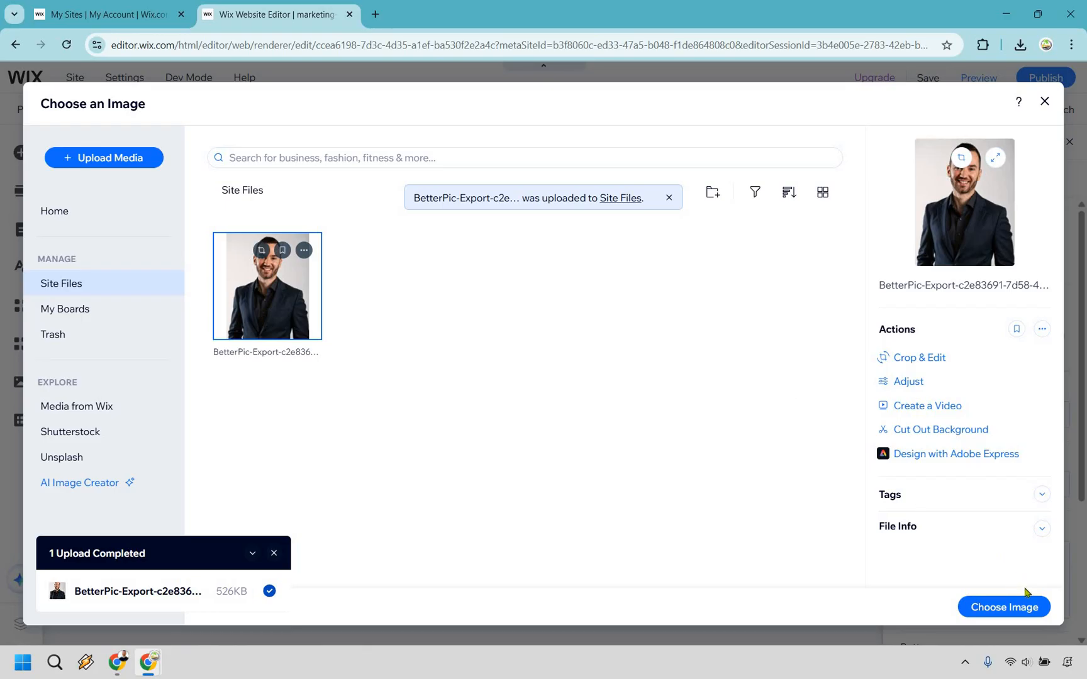
pyautogui.click(1003, 606)
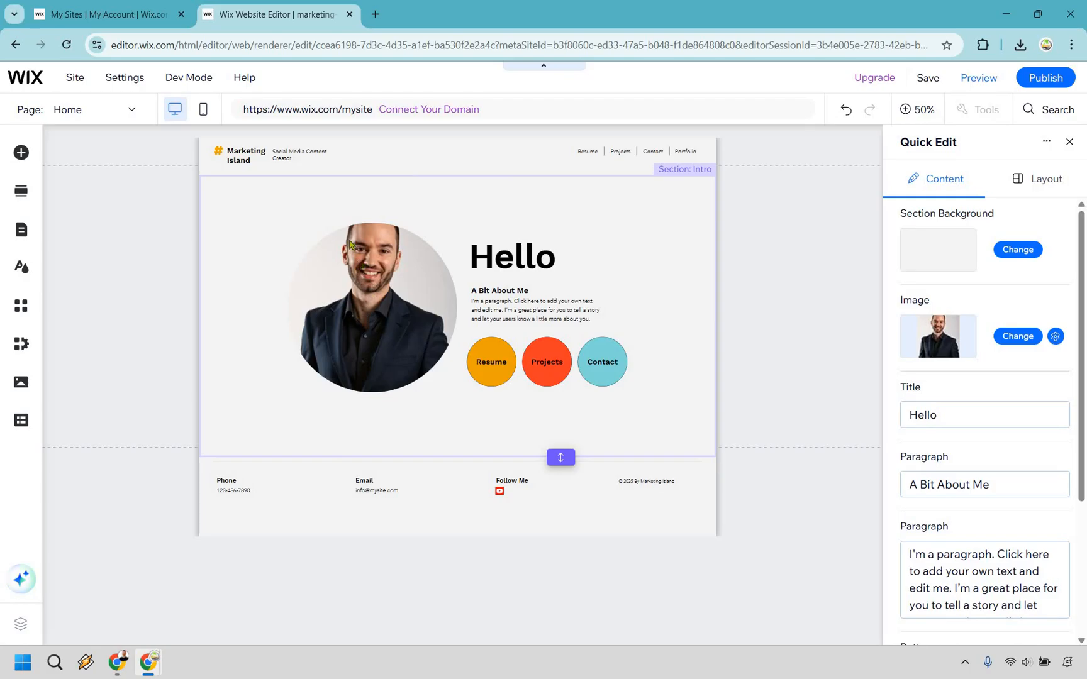
pyautogui.moveTo(1055, 336)
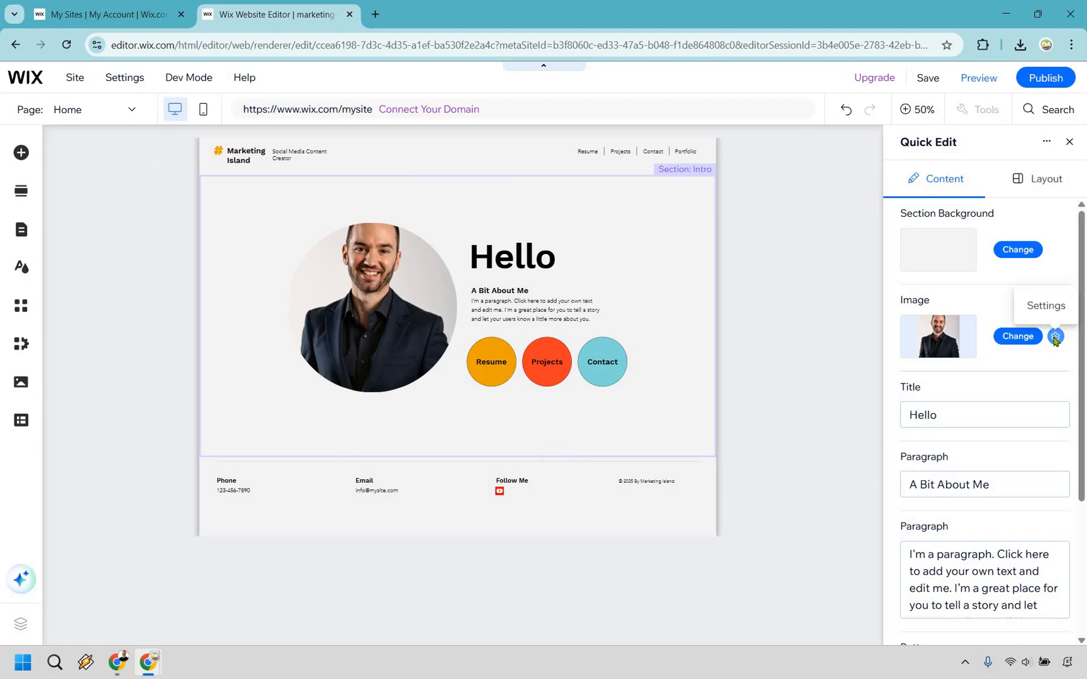
# Step: Crop the new portrait with Crop & Extend in Photo Studio, save it, and select the Hello title
pyautogui.click(1055, 336)
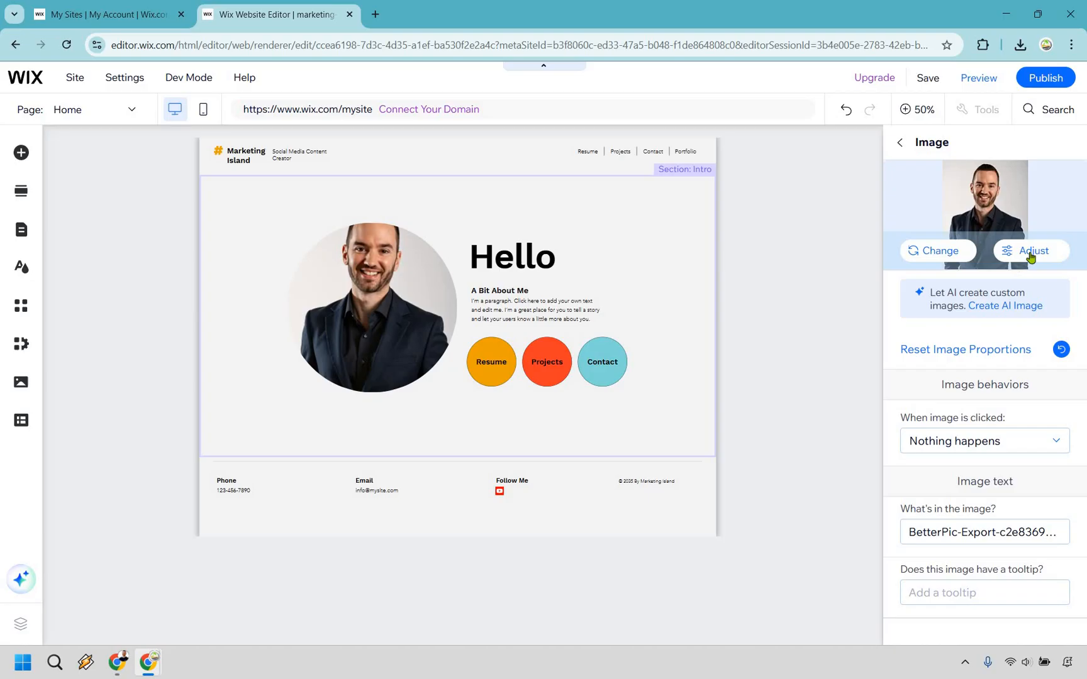
pyautogui.moveTo(1031, 258)
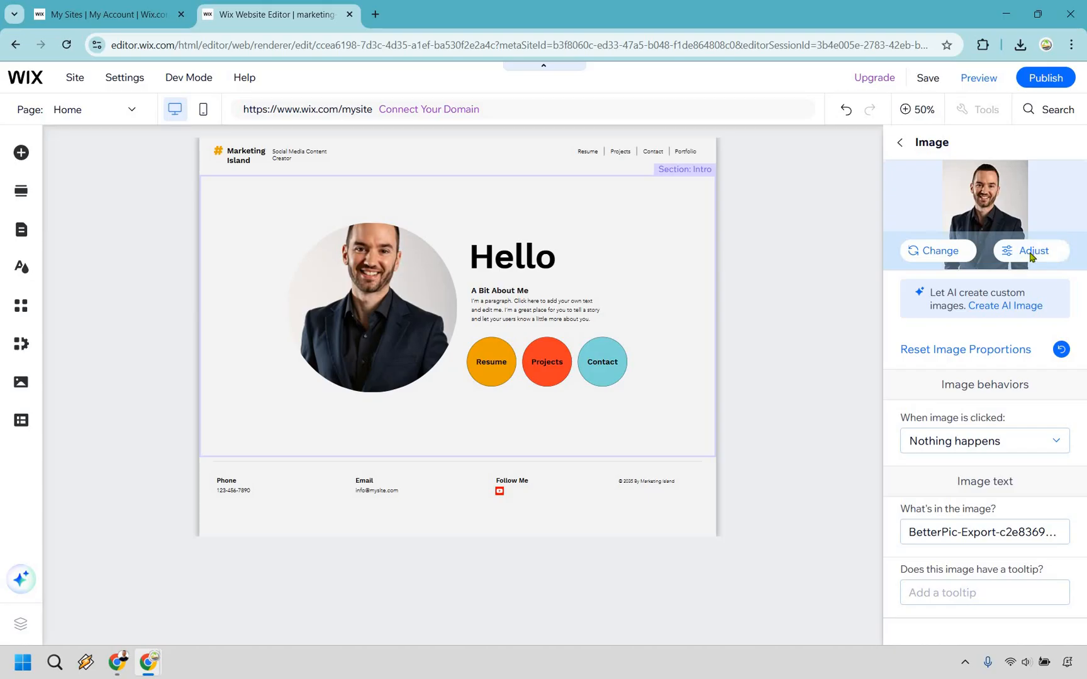
pyautogui.click(1031, 250)
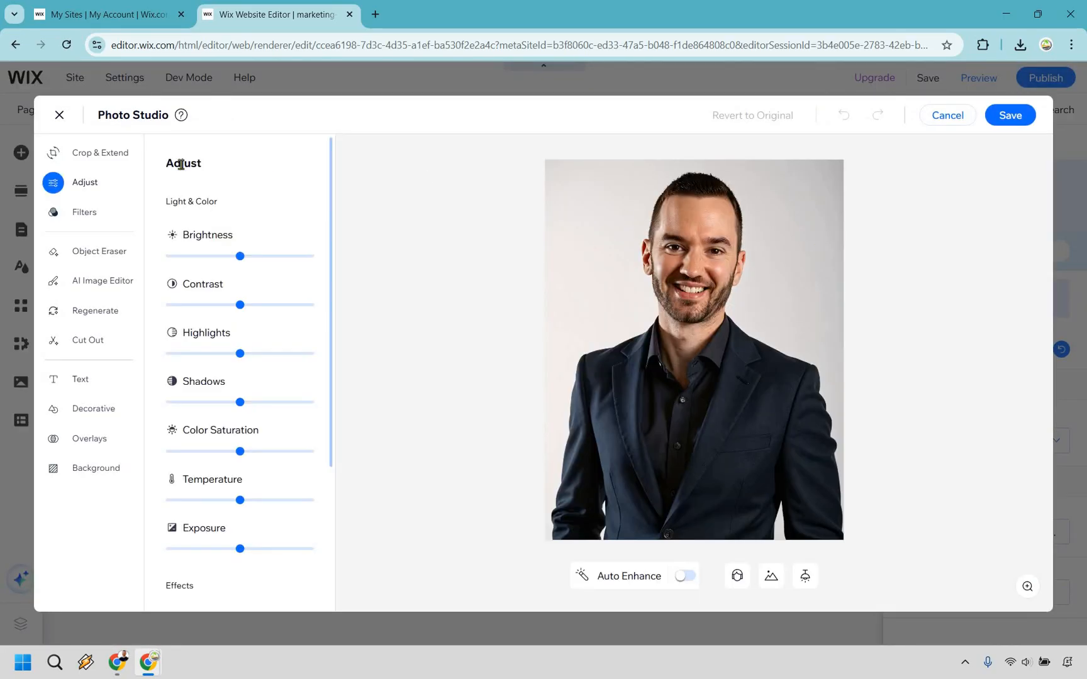
pyautogui.click(100, 152)
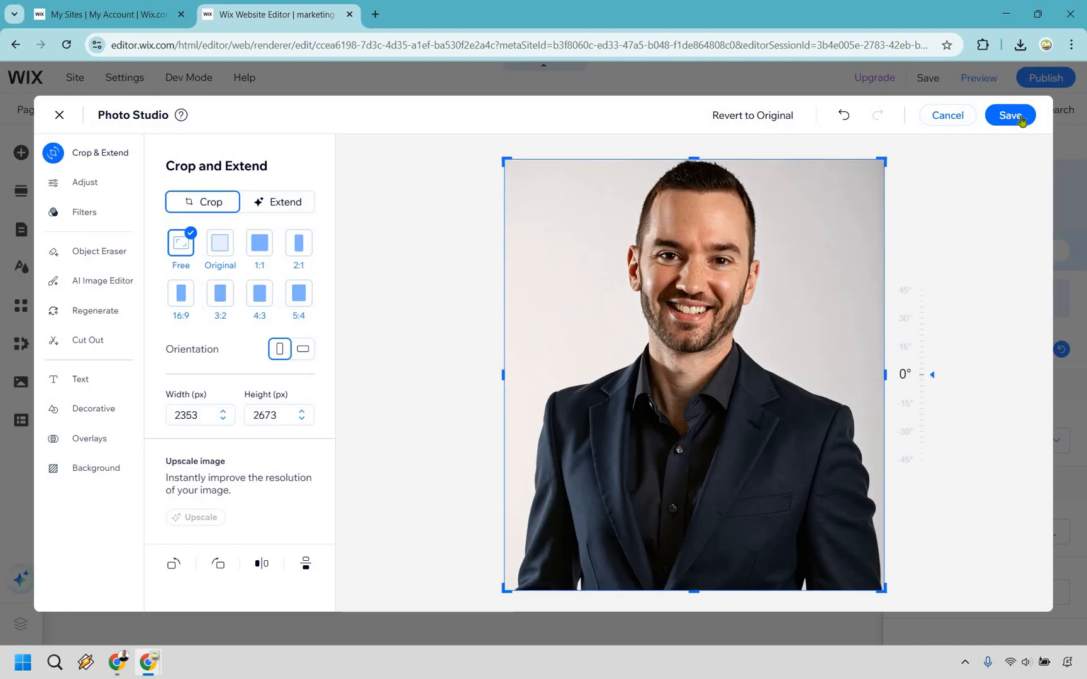
pyautogui.click(1009, 115)
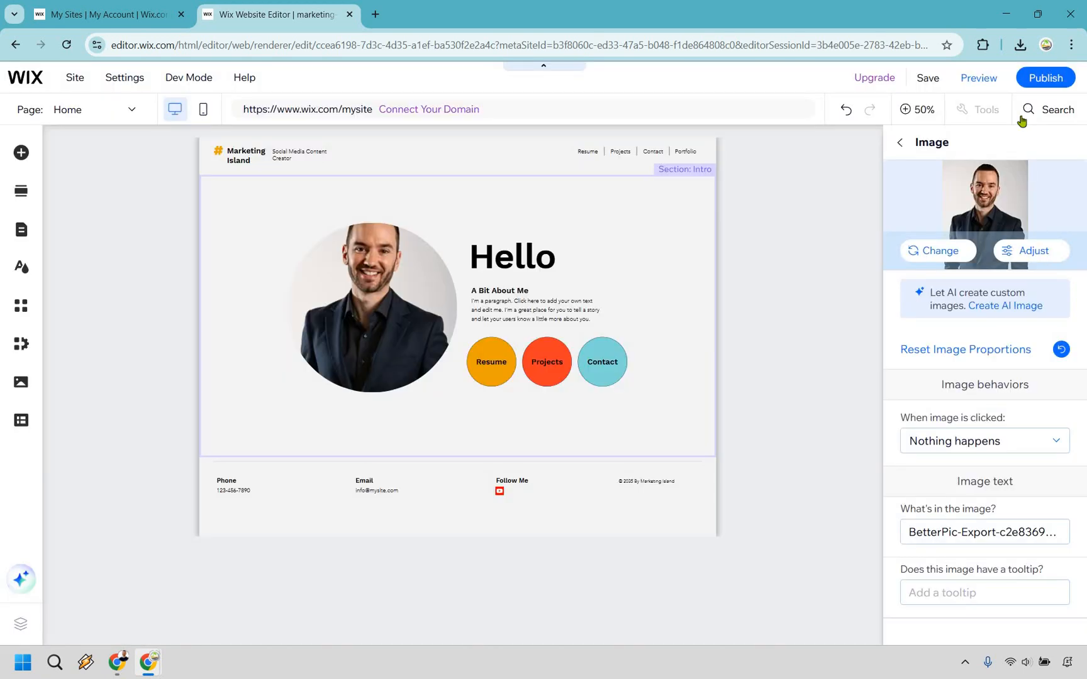
pyautogui.moveTo(826, 293)
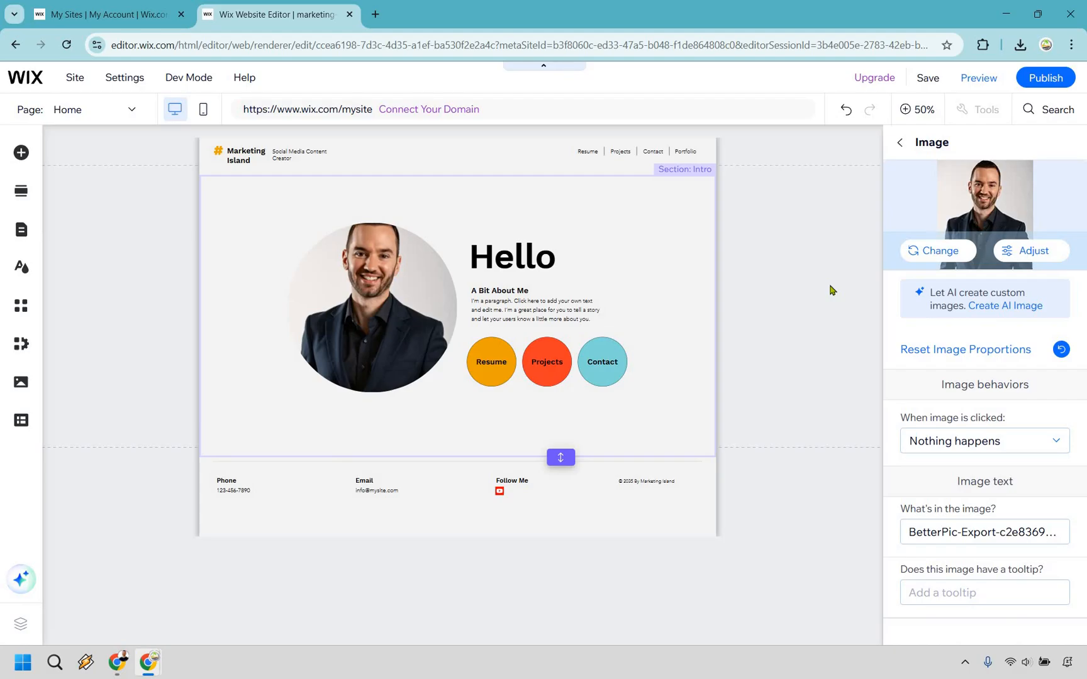
pyautogui.moveTo(1006, 381)
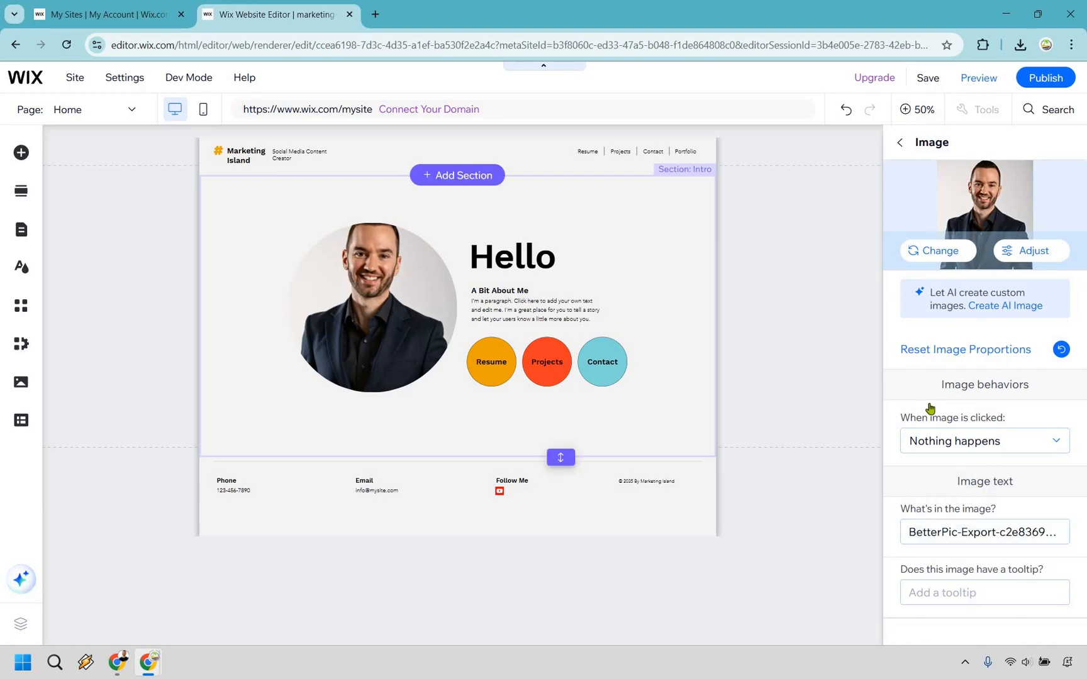
pyautogui.click(512, 256)
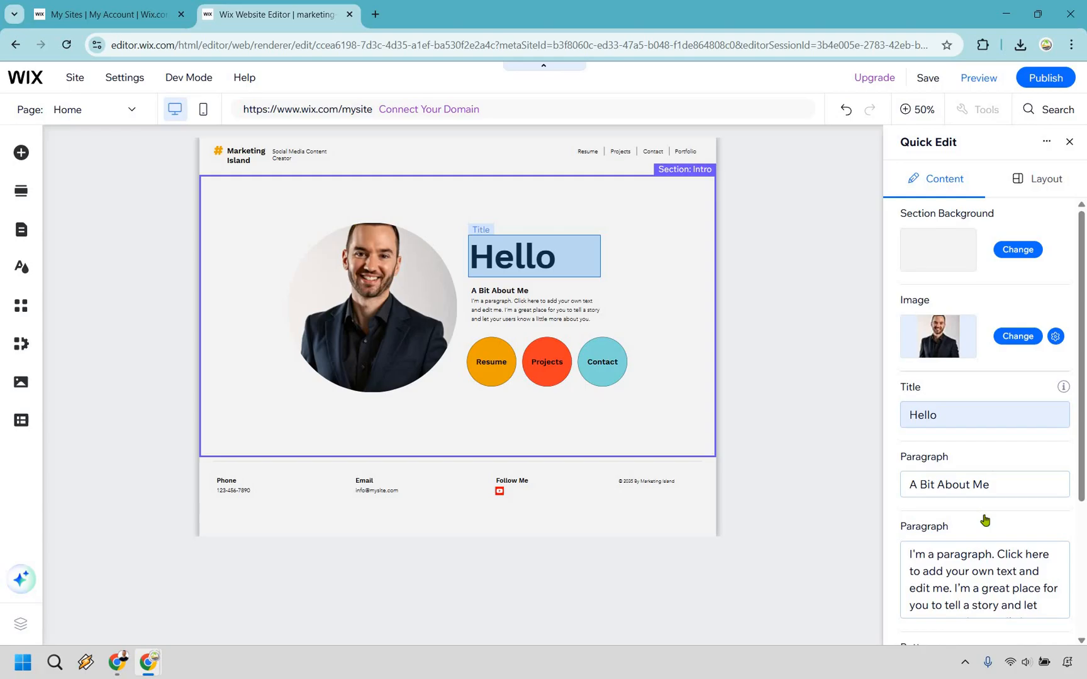
pyautogui.click(531, 310)
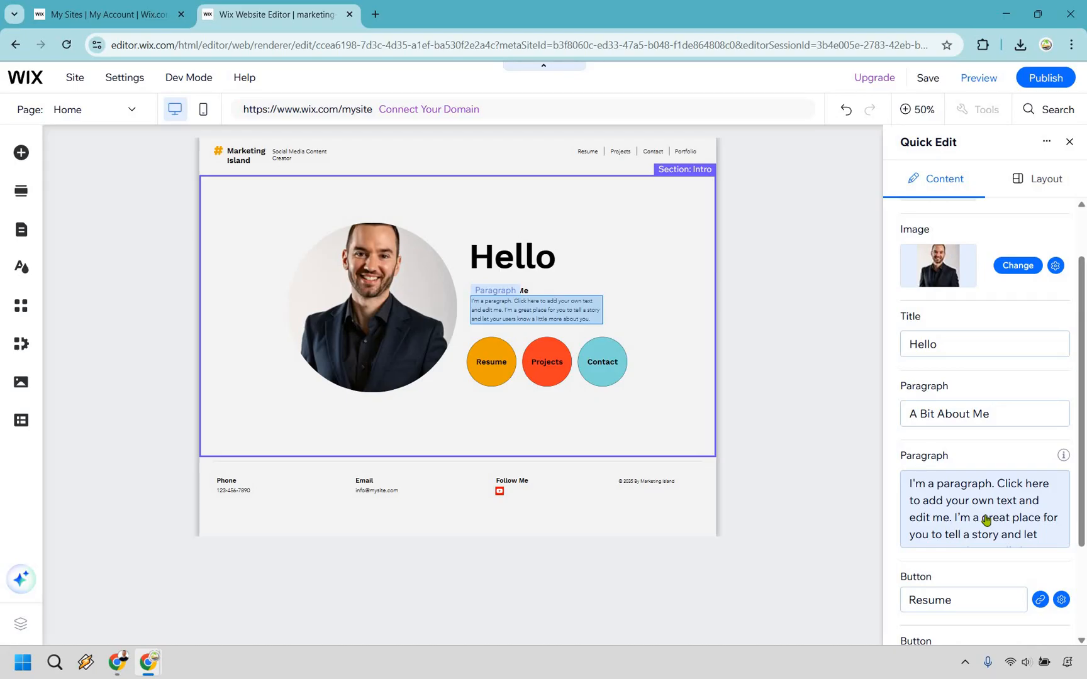
pyautogui.moveTo(1001, 445)
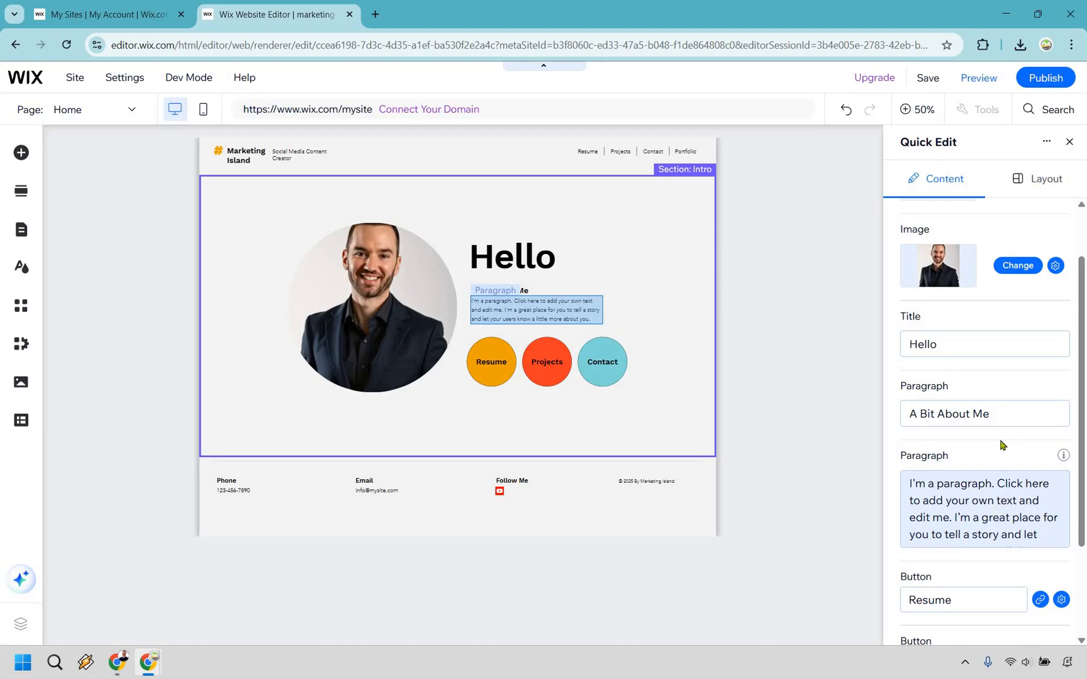
pyautogui.scroll(-3)
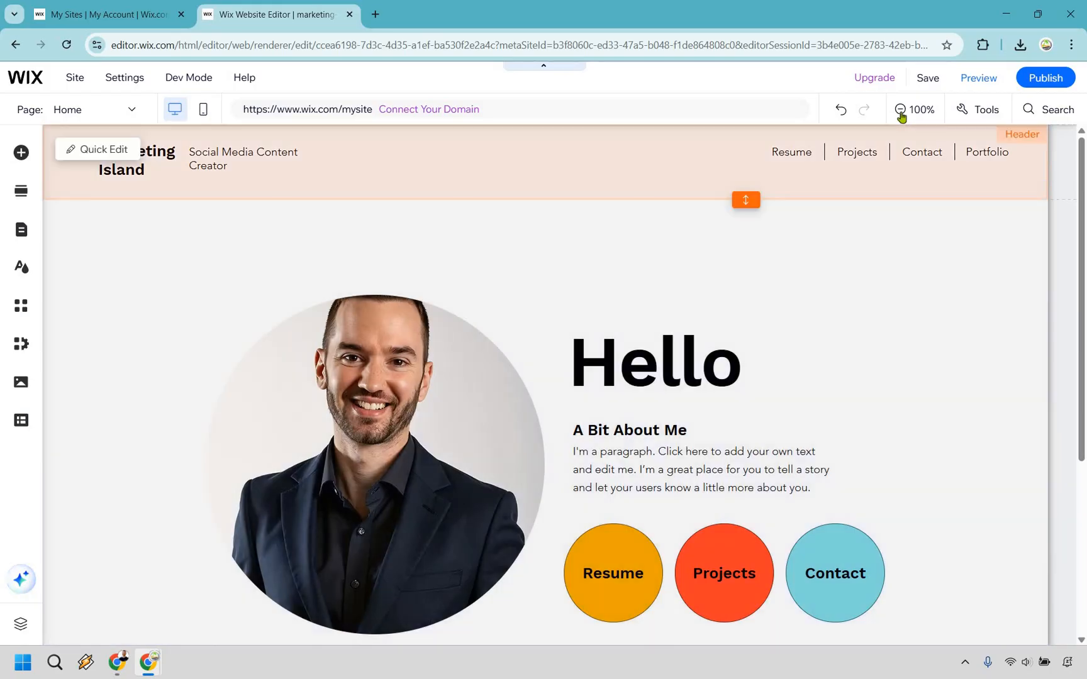
pyautogui.click(901, 110)
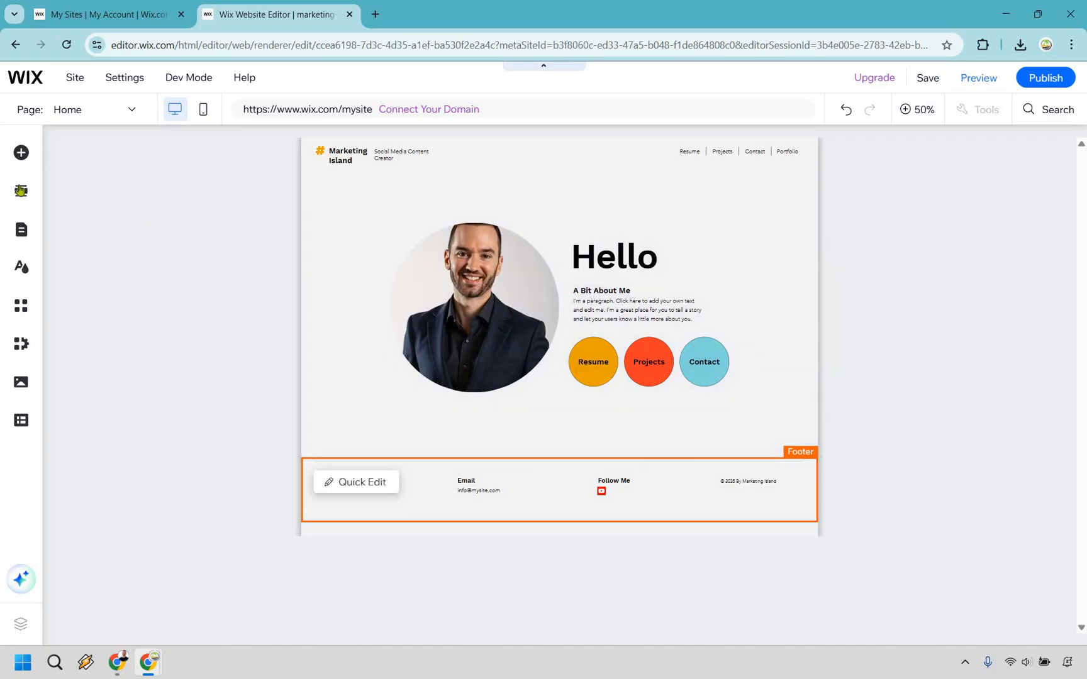
pyautogui.moveTo(21, 229)
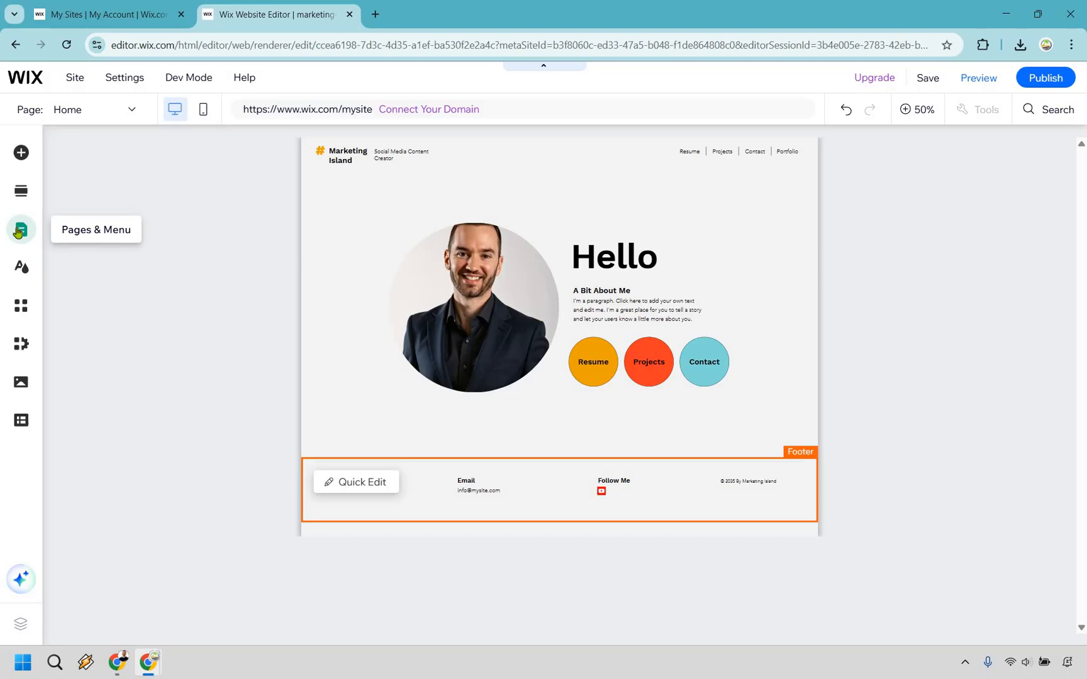
# Step: Switch the editor to the Resume page from the site pages list
pyautogui.click(22, 229)
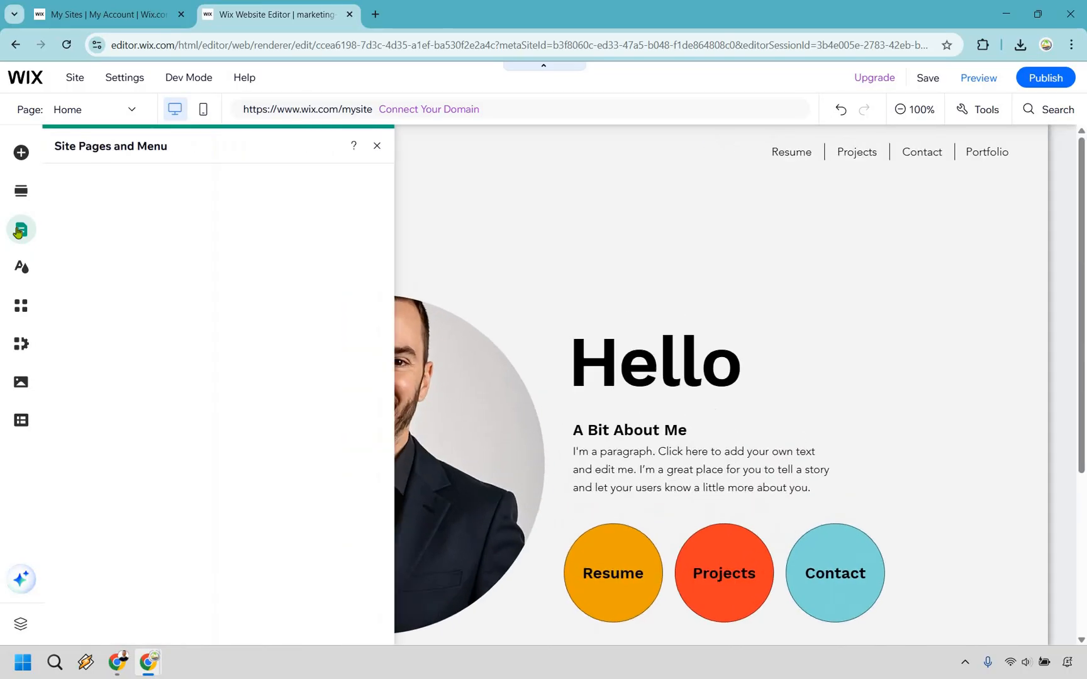
pyautogui.click(22, 229)
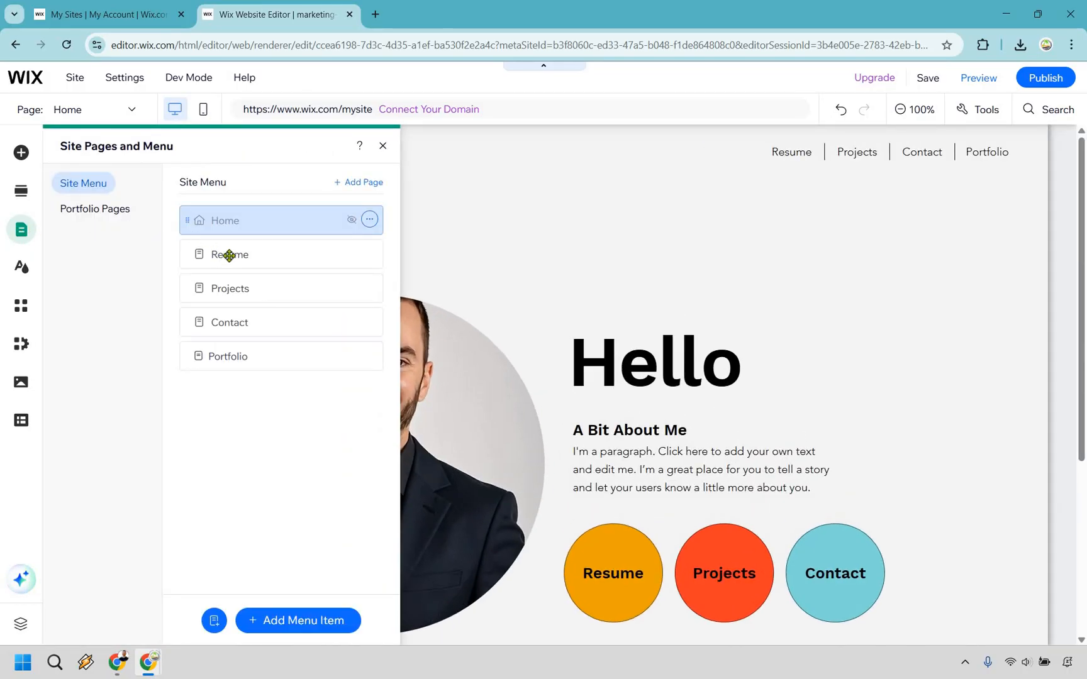
pyautogui.click(228, 254)
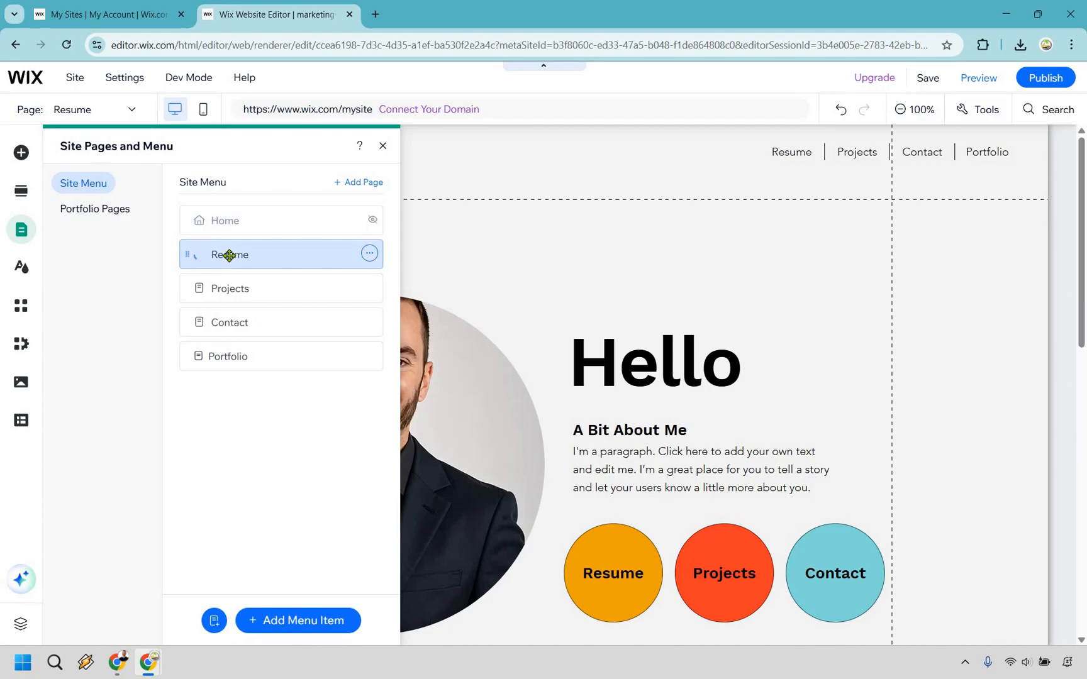
pyautogui.click(229, 255)
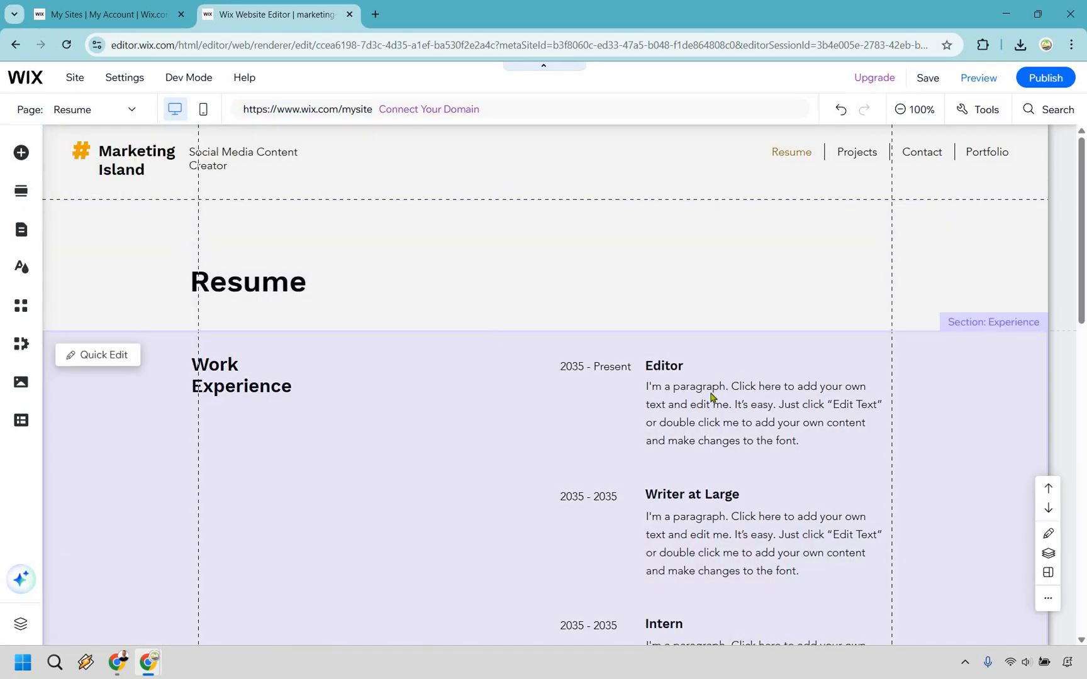
# Step: Select the Work Experience section and its Editor job description paragraph
pyautogui.click(709, 393)
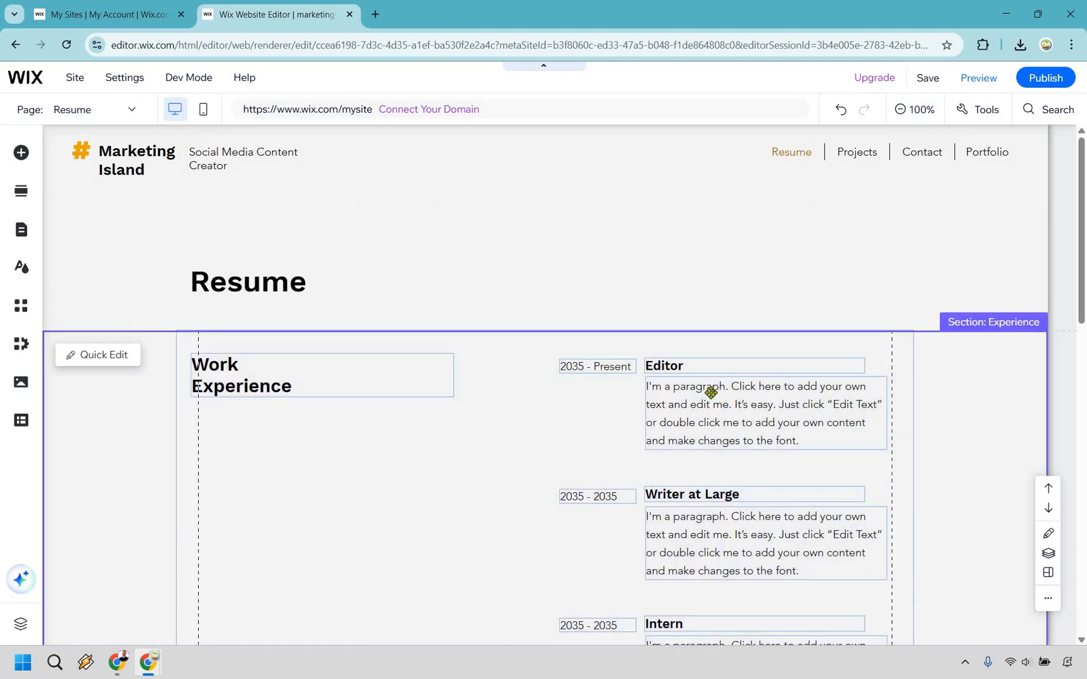
pyautogui.doubleClick(763, 413)
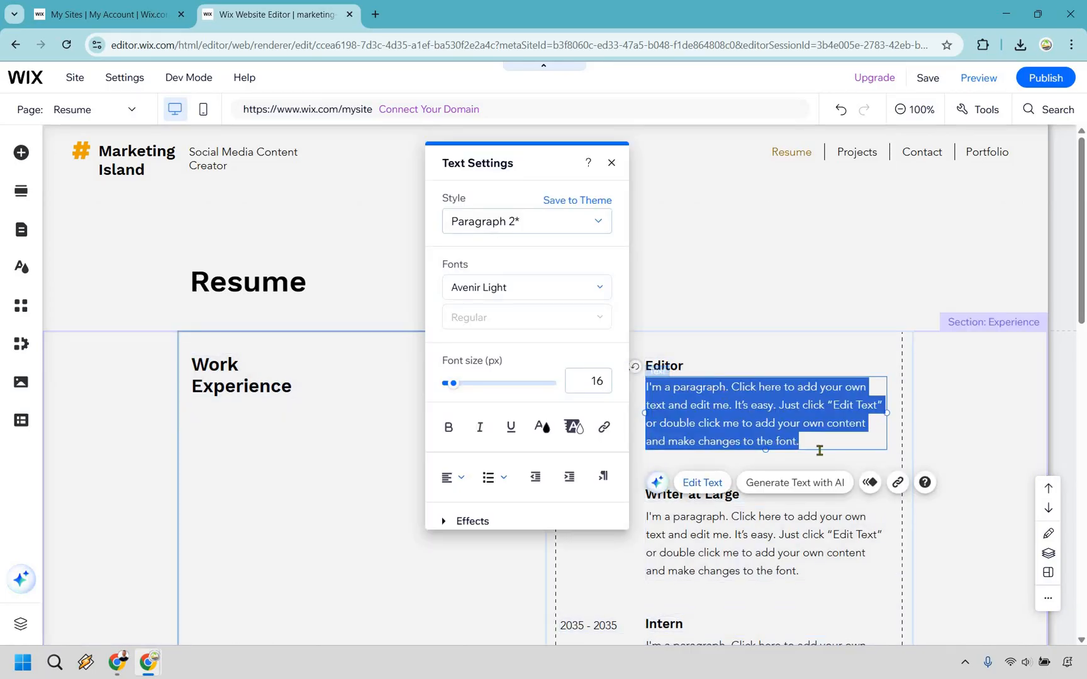
pyautogui.moveTo(614, 375)
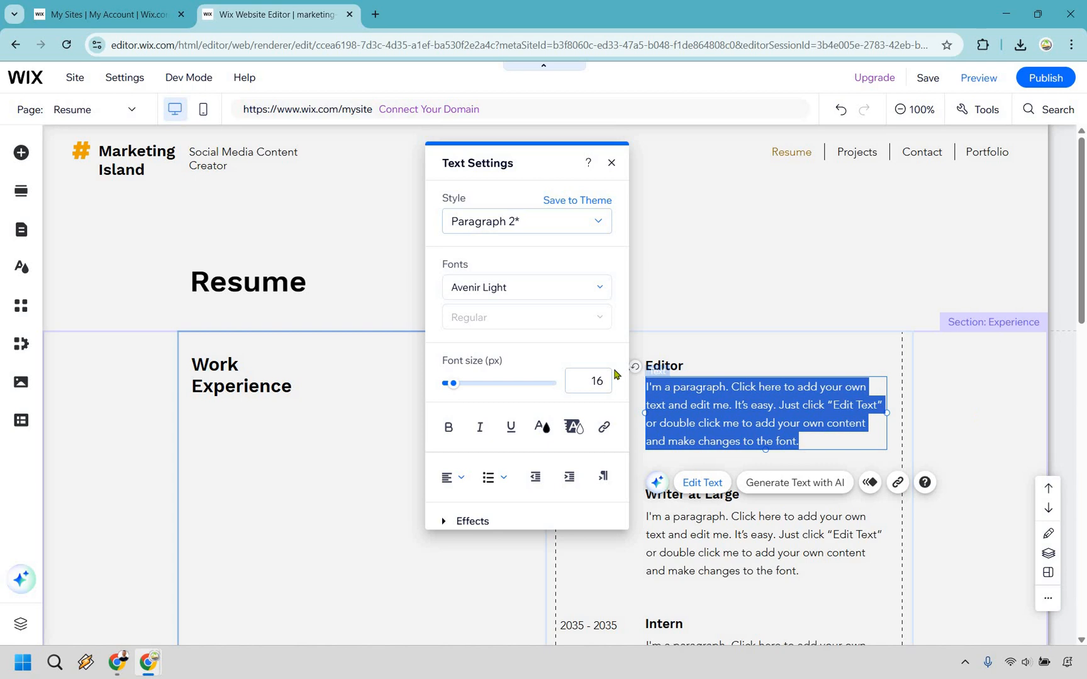
pyautogui.click(611, 163)
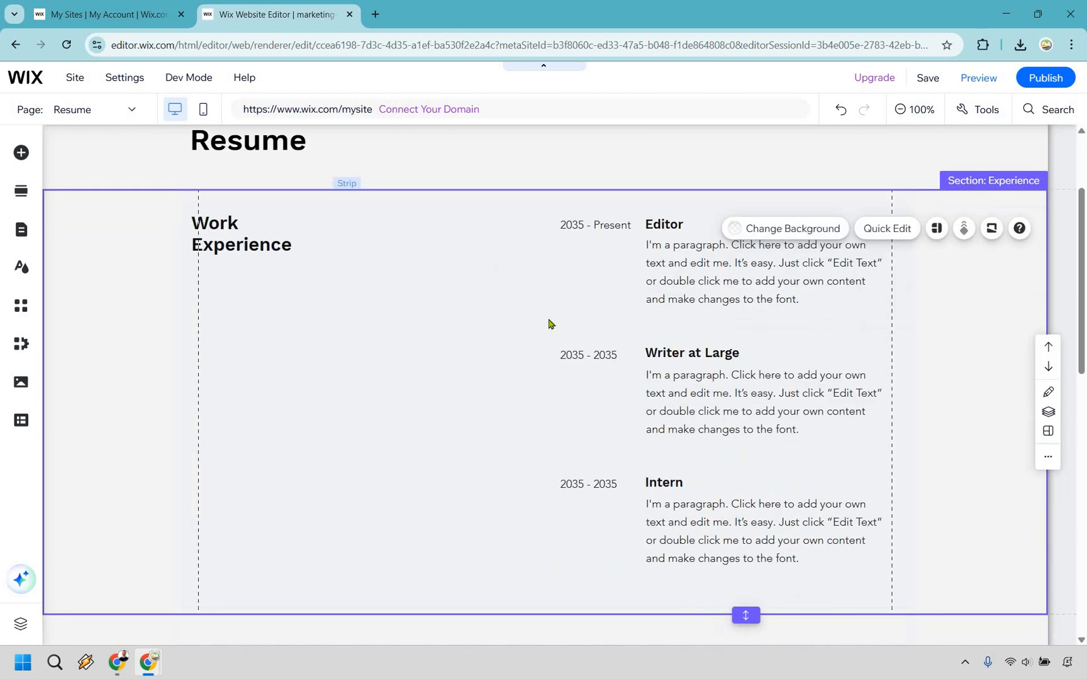
pyautogui.scroll(-3)
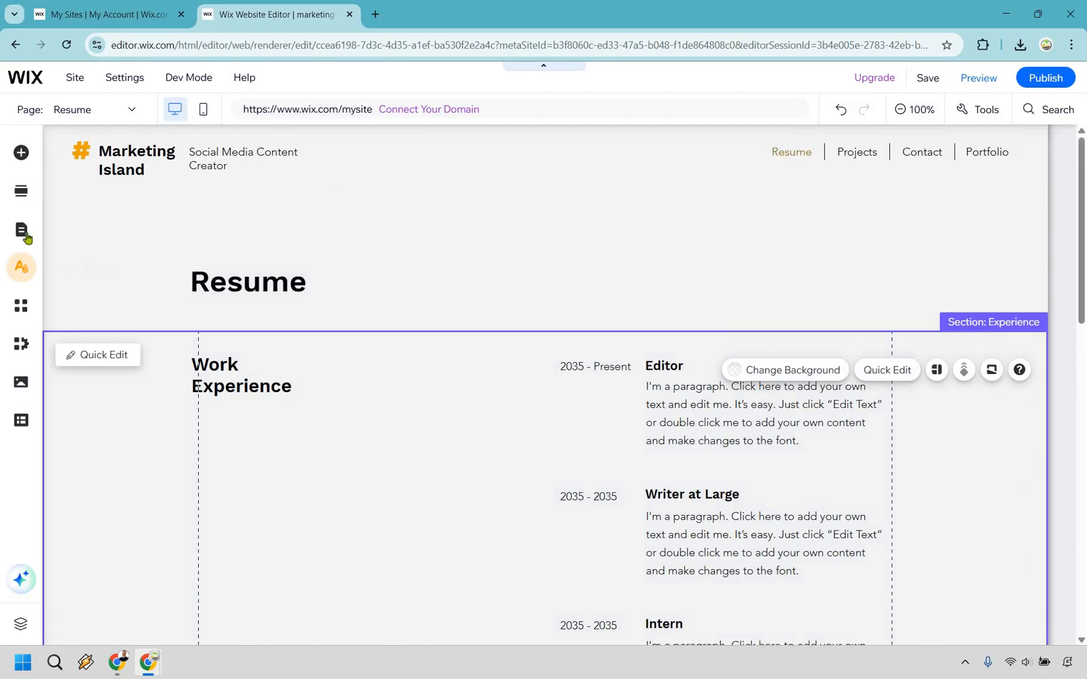
# Step: Switch to the Projects page and scroll through its project placeholders
pyautogui.click(21, 229)
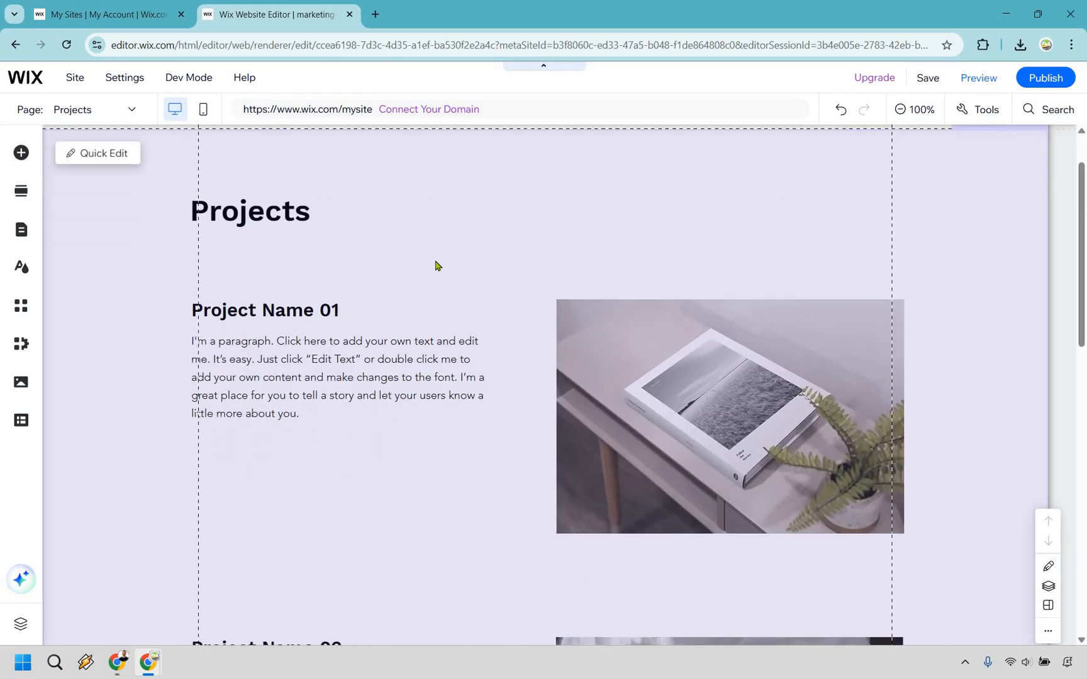
pyautogui.scroll(-3)
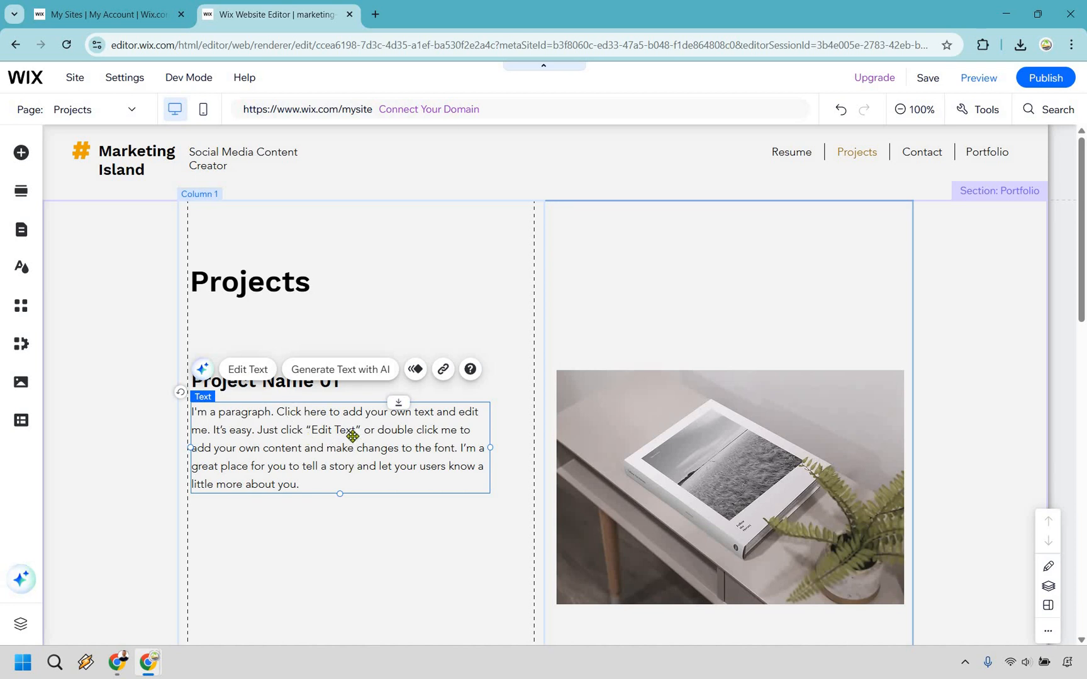
pyautogui.moveTo(353, 434)
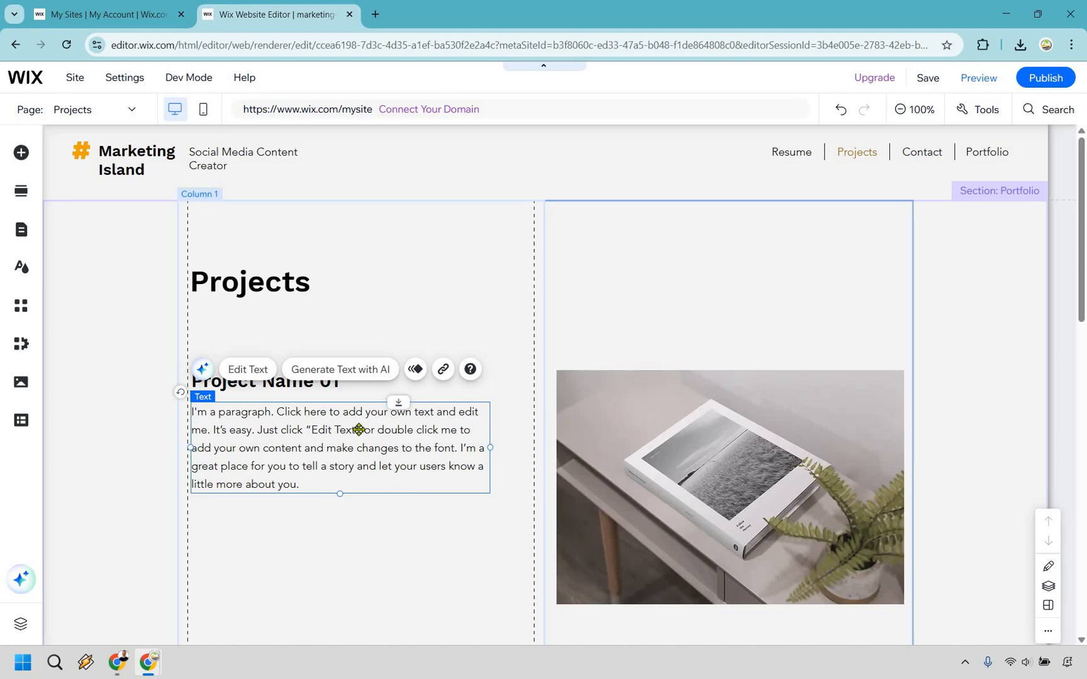
pyautogui.scroll(-3)
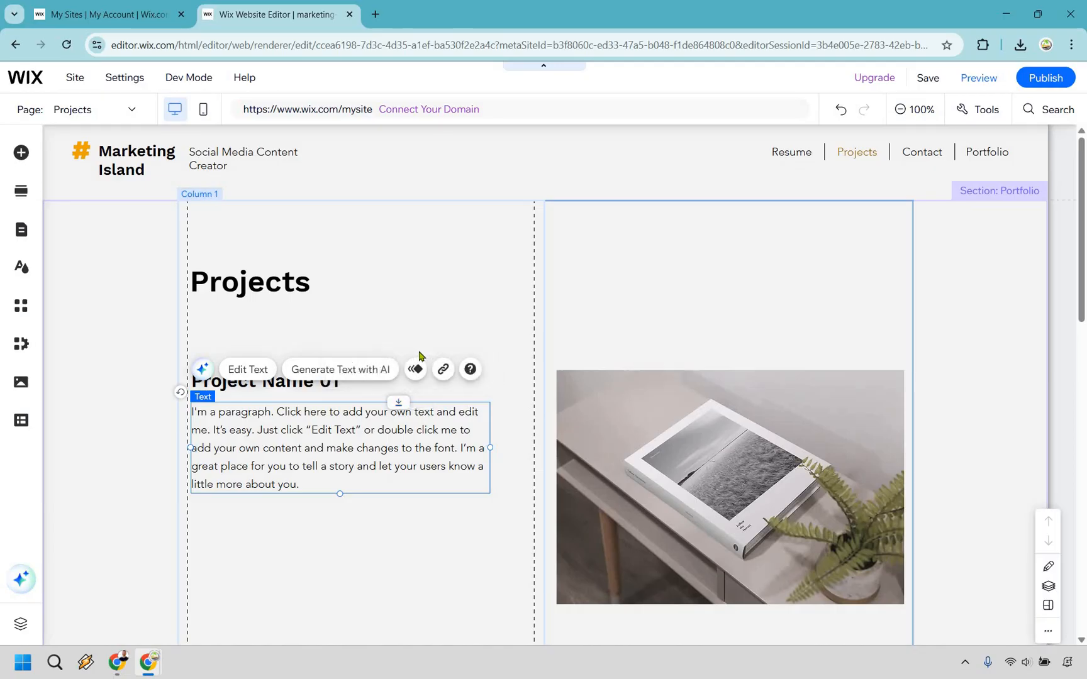
pyautogui.moveTo(404, 337)
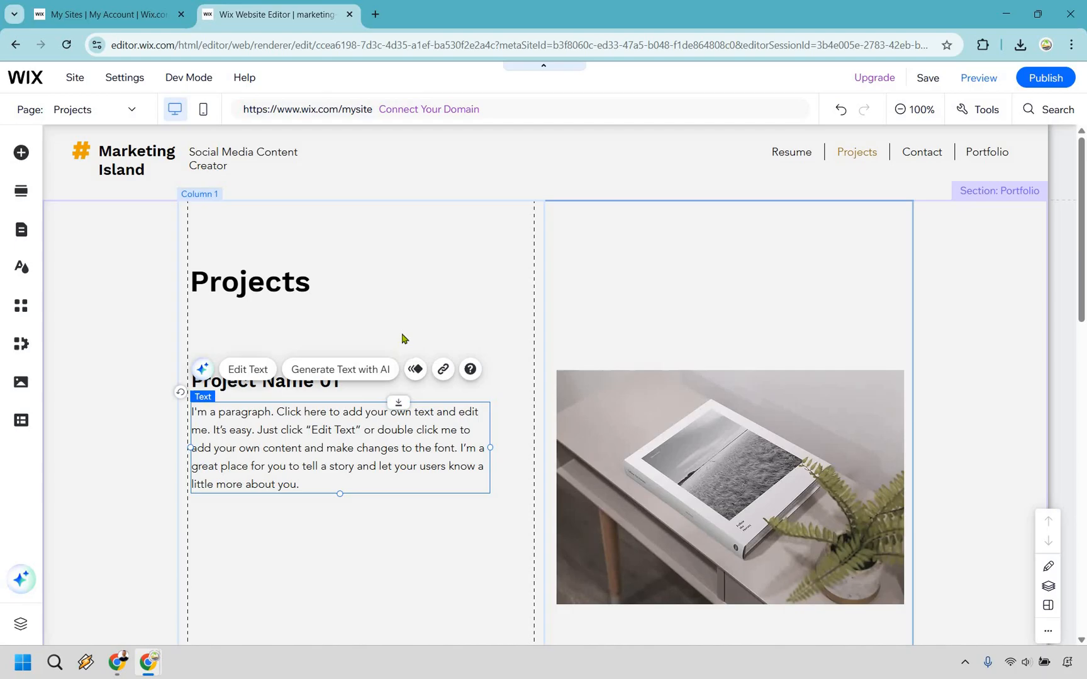
pyautogui.moveTo(61, 256)
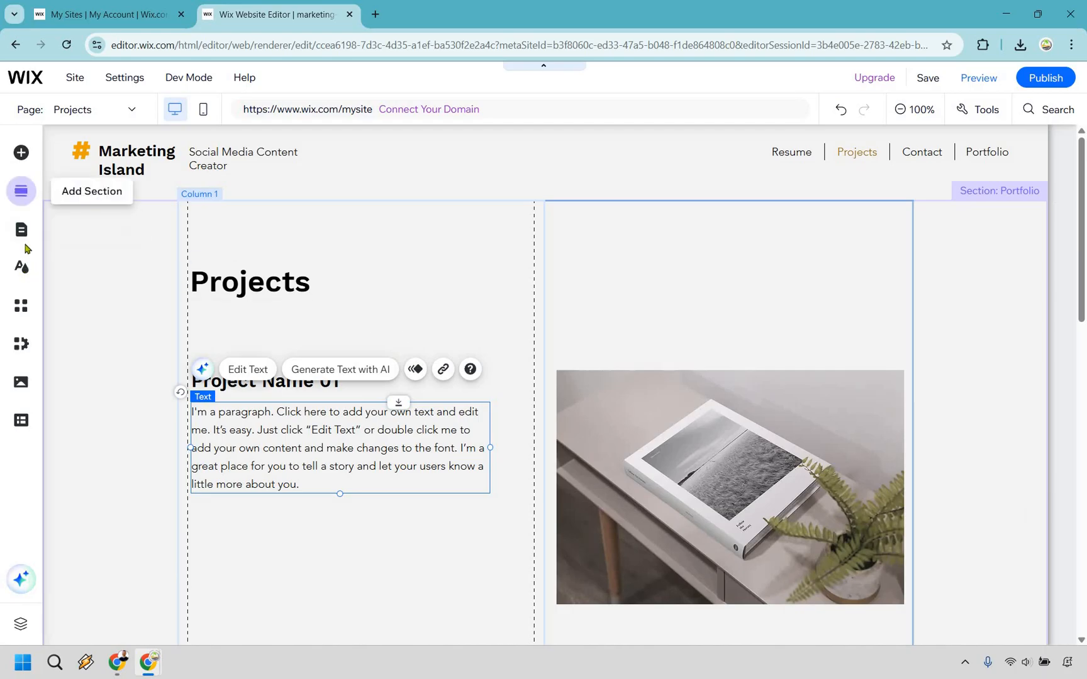
pyautogui.moveTo(22, 229)
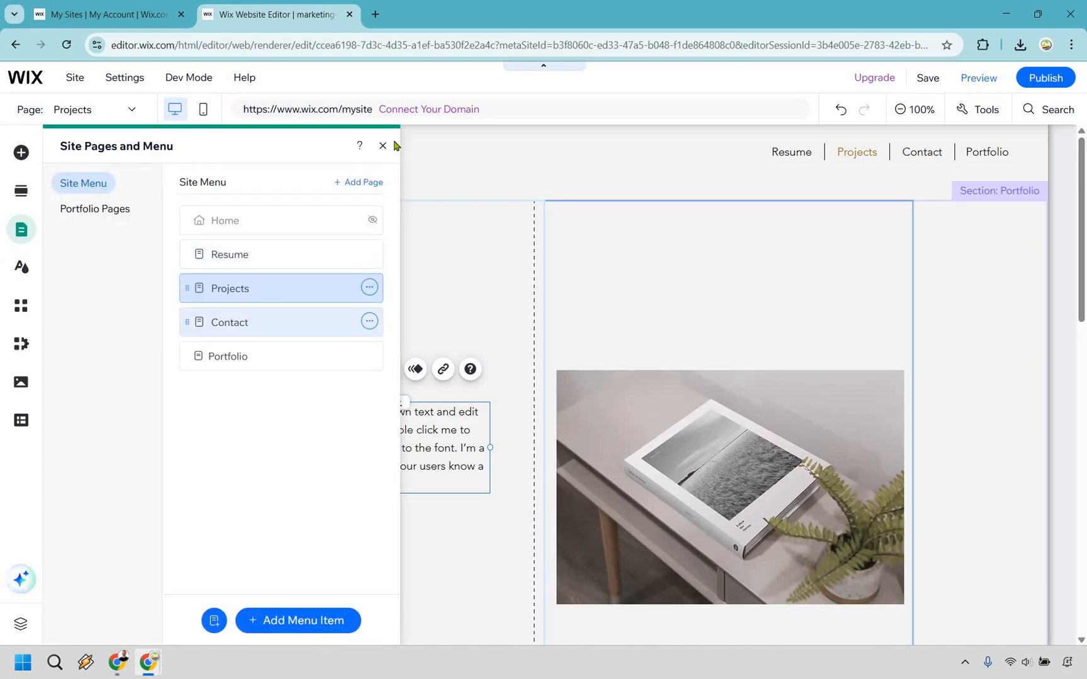
# Step: Go to the Contact page and select the empty 'Add a form' placeholder for deletion
pyautogui.click(229, 322)
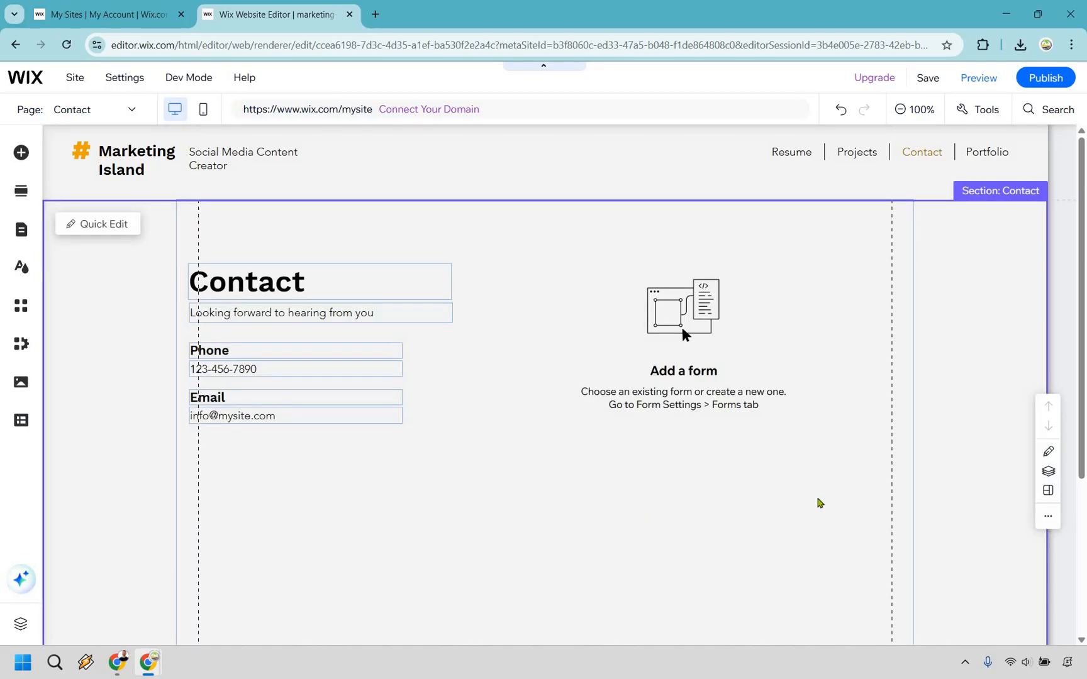
pyautogui.moveTo(702, 321)
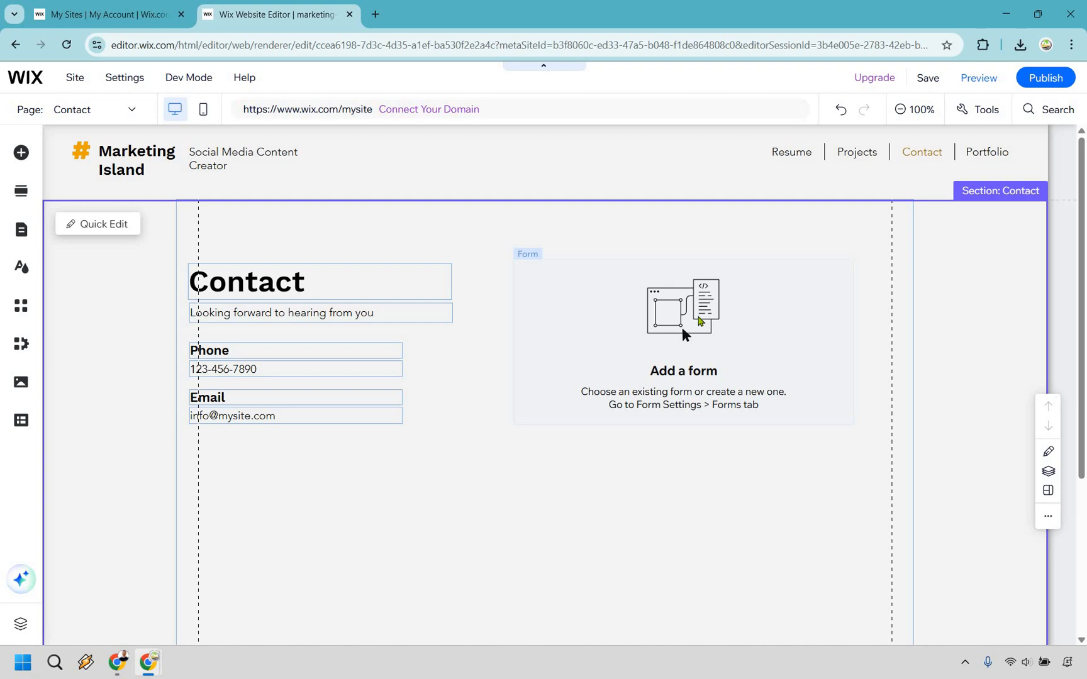
pyautogui.moveTo(689, 310)
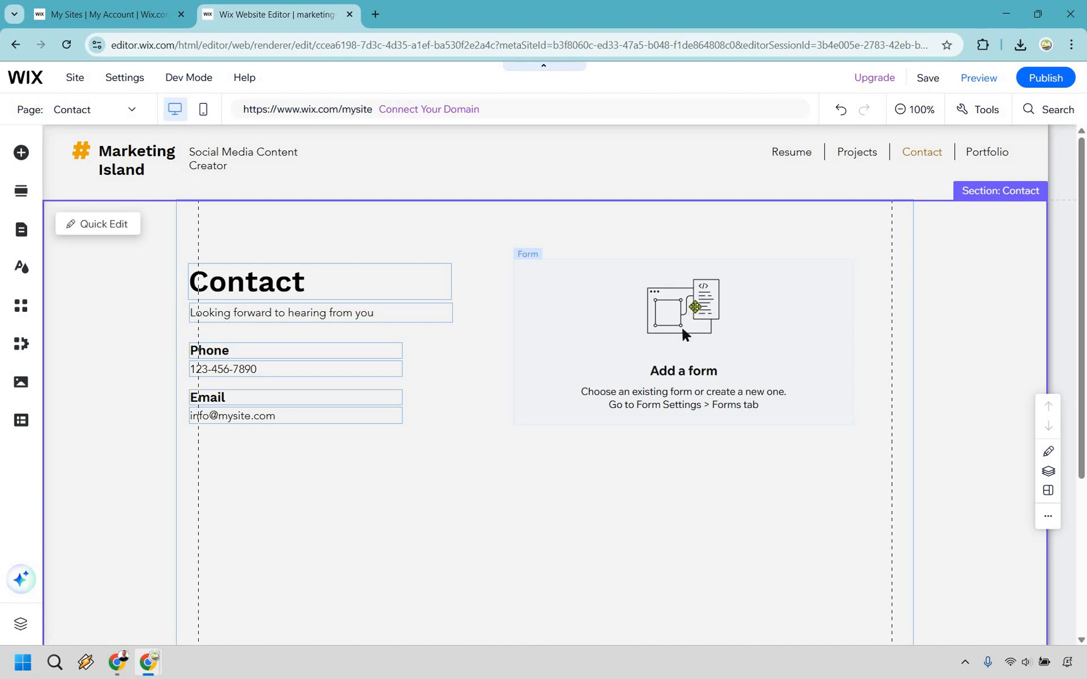
pyautogui.click(682, 310)
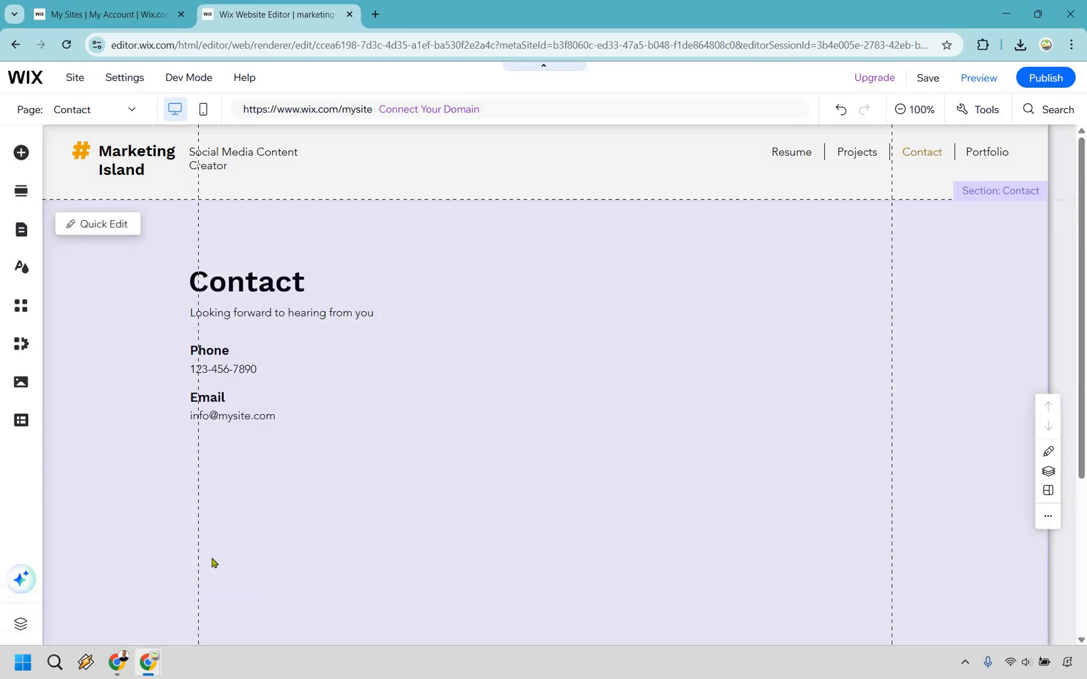
pyautogui.moveTo(481, 387)
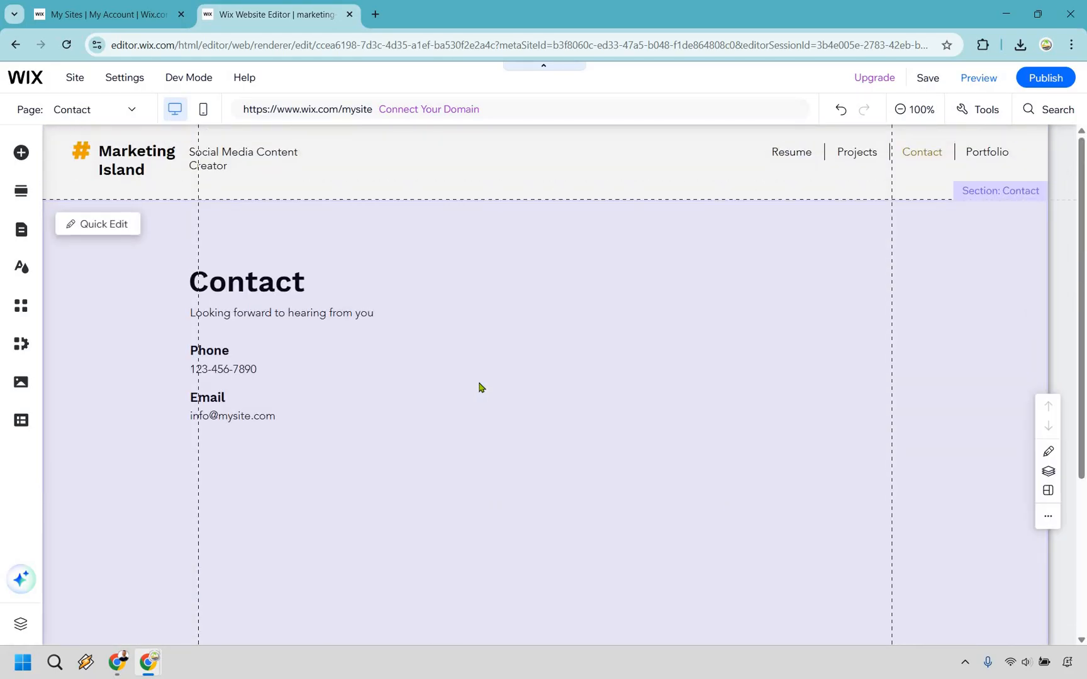
pyautogui.moveTo(21, 230)
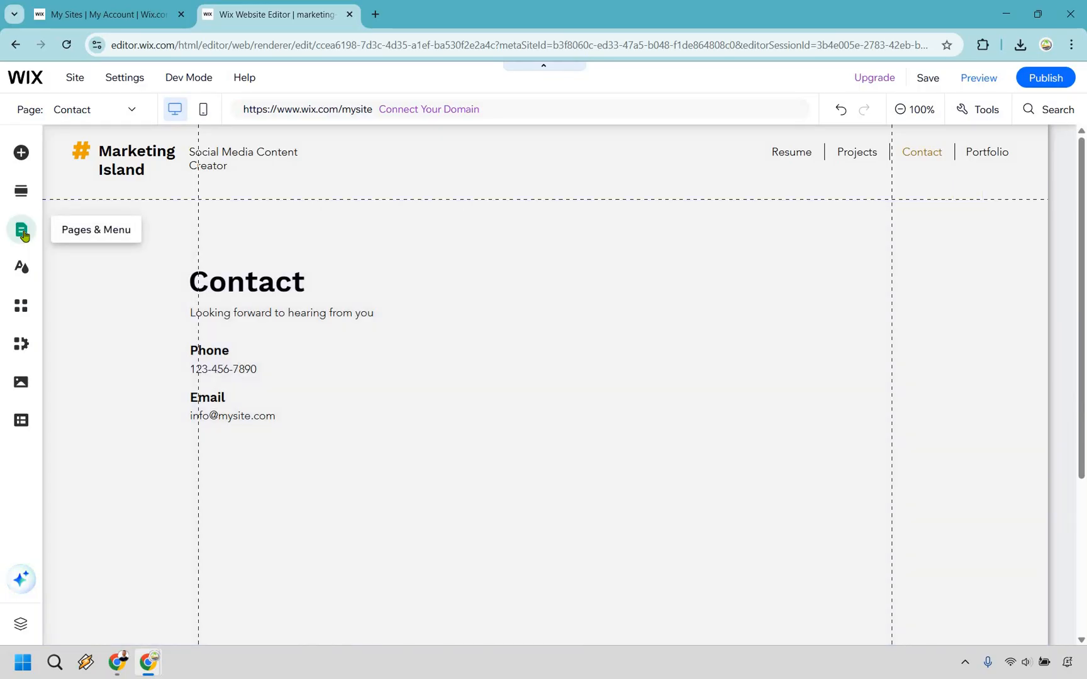
# Step: Switch to the Portfolio page showing the My Portfolio heading and project grid
pyautogui.click(21, 230)
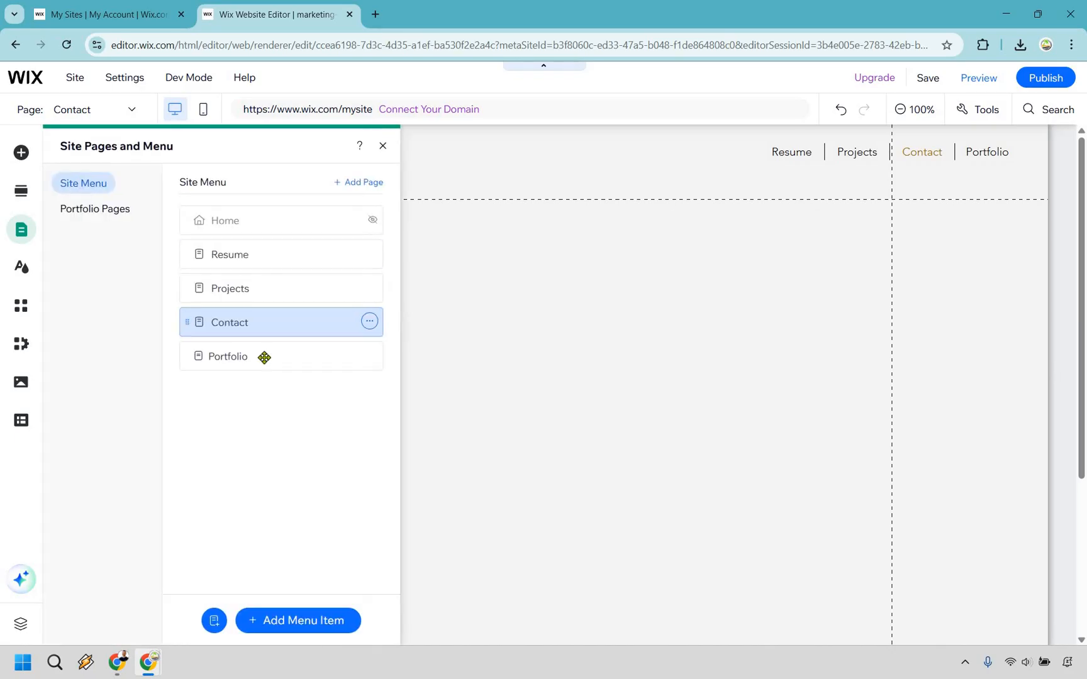
pyautogui.click(229, 356)
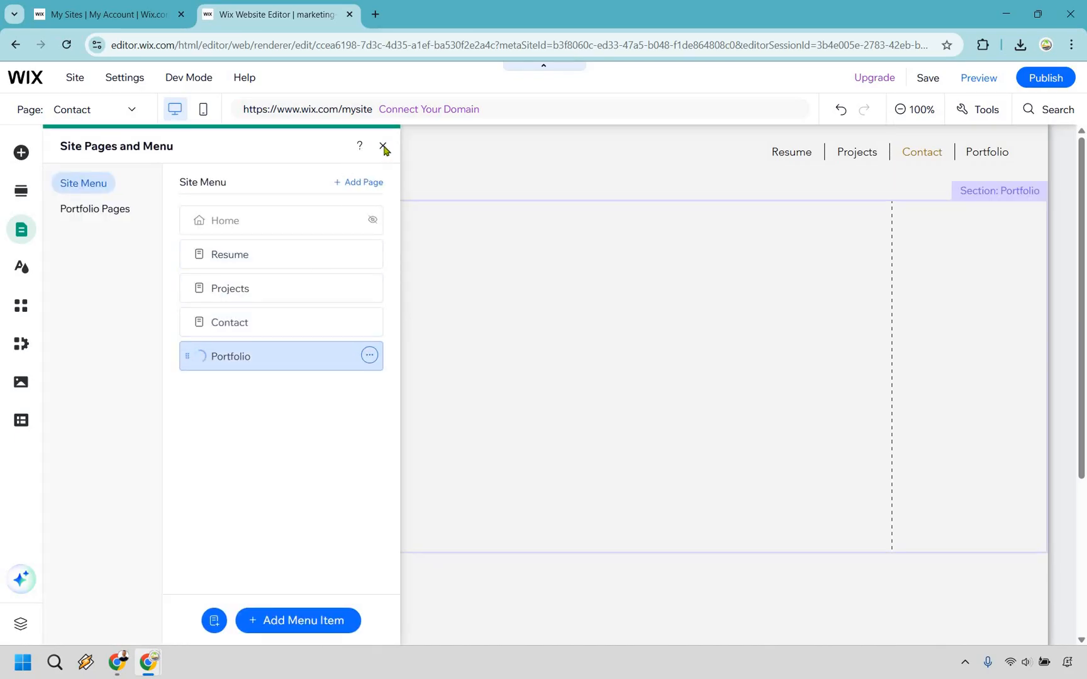
pyautogui.click(383, 146)
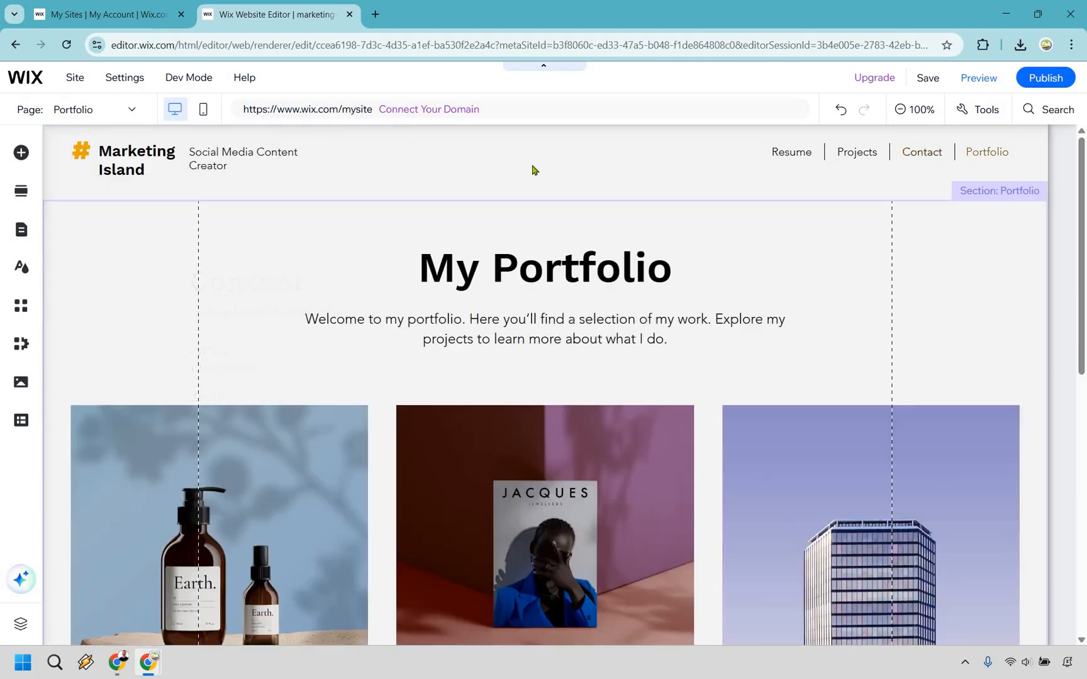
pyautogui.scroll(-3)
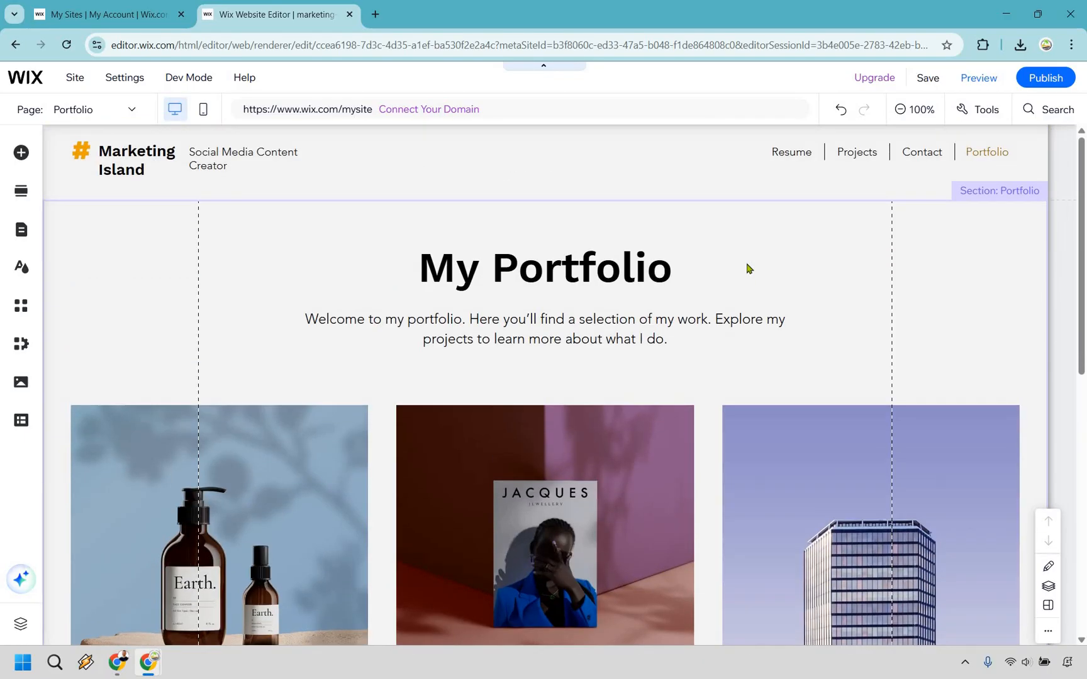
pyautogui.moveTo(457, 235)
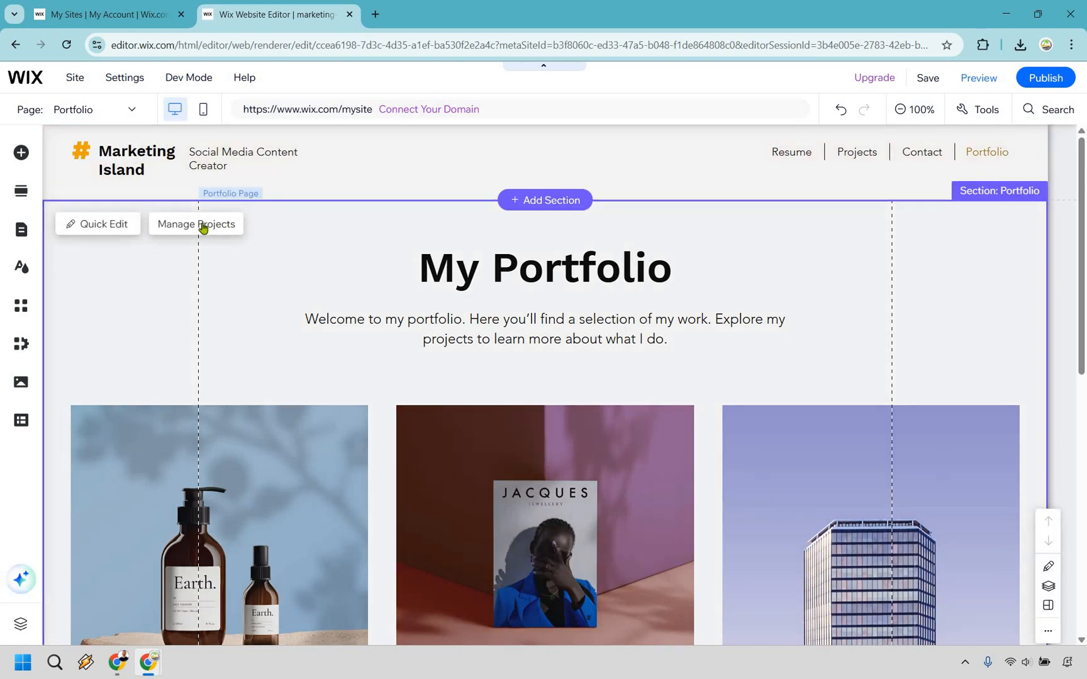
# Step: In Manage Projects, choose Delete from the skyscraper project's options menu
pyautogui.click(196, 224)
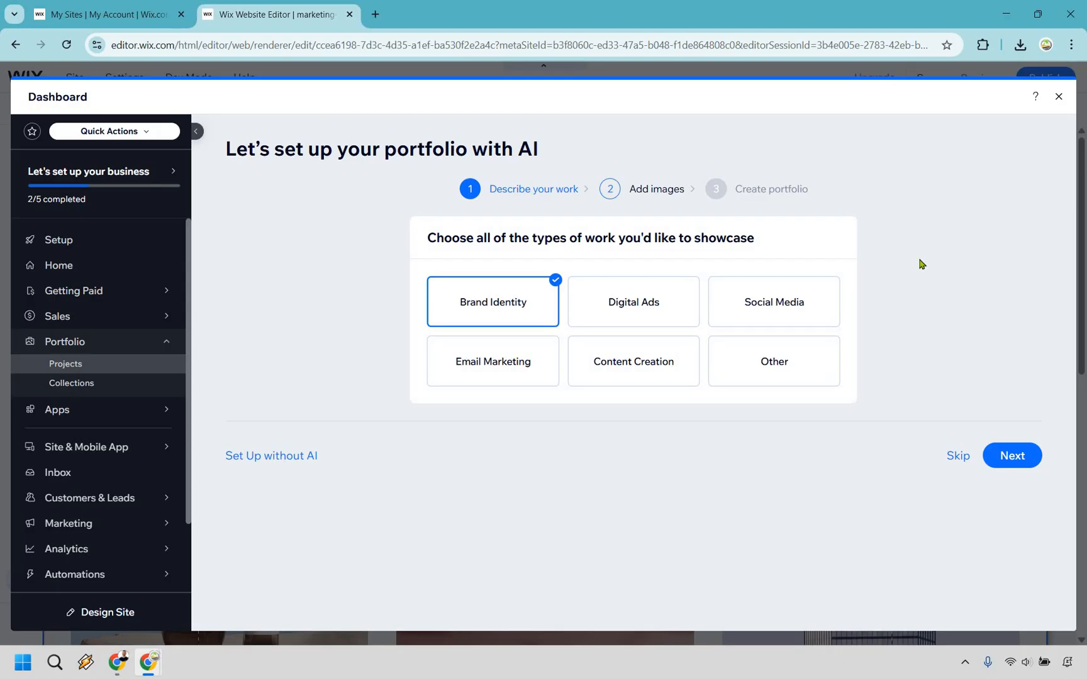
pyautogui.moveTo(342, 436)
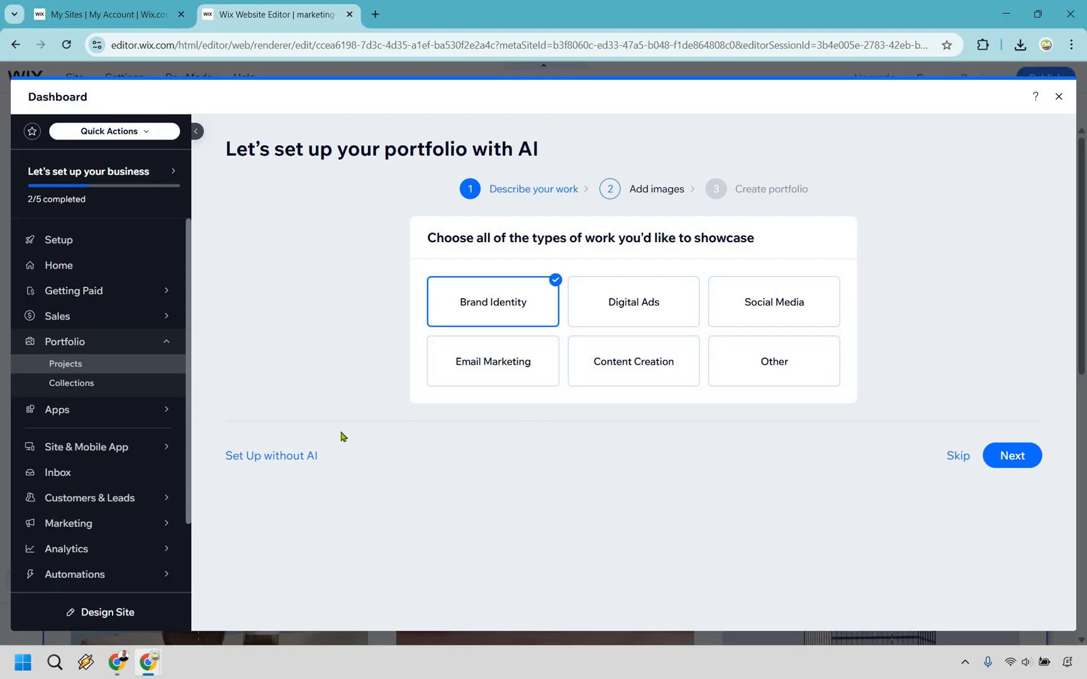
pyautogui.moveTo(865, 270)
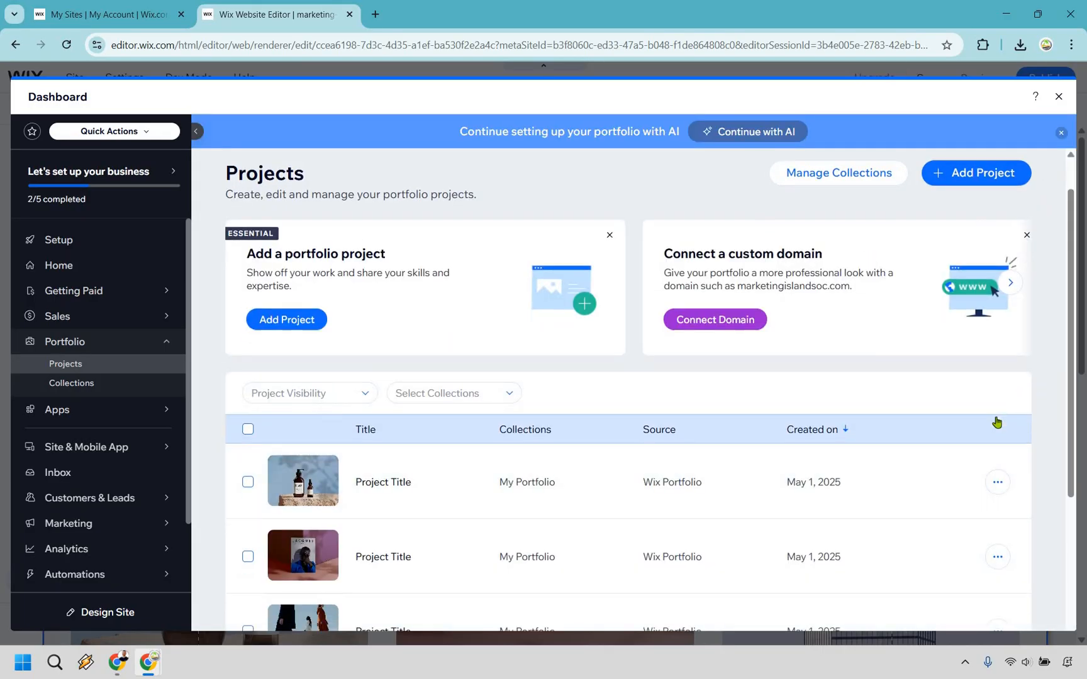
pyautogui.click(997, 411)
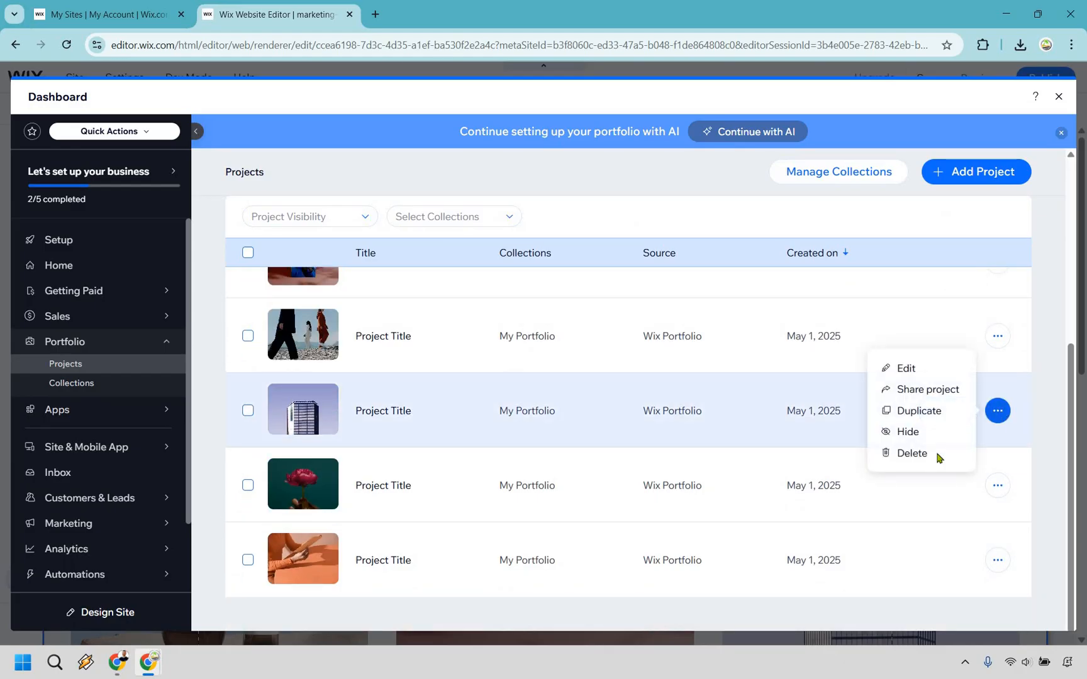
pyautogui.click(913, 453)
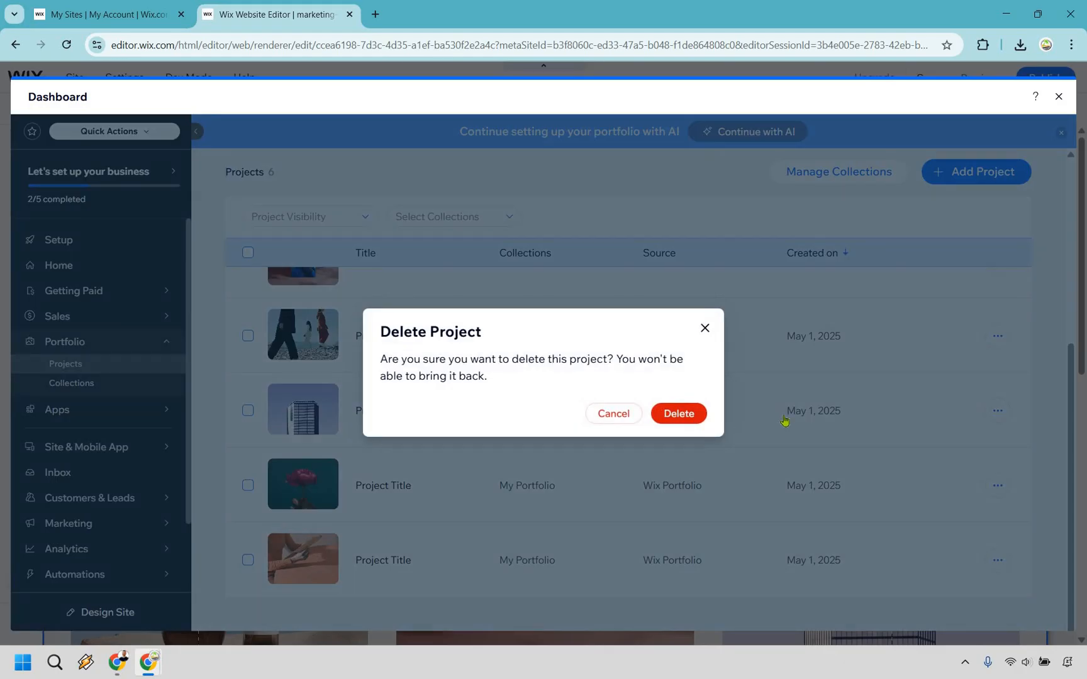
# Step: Confirm deleting the skyscraper project and start a new Marketing Island Thumbnails project
pyautogui.click(678, 413)
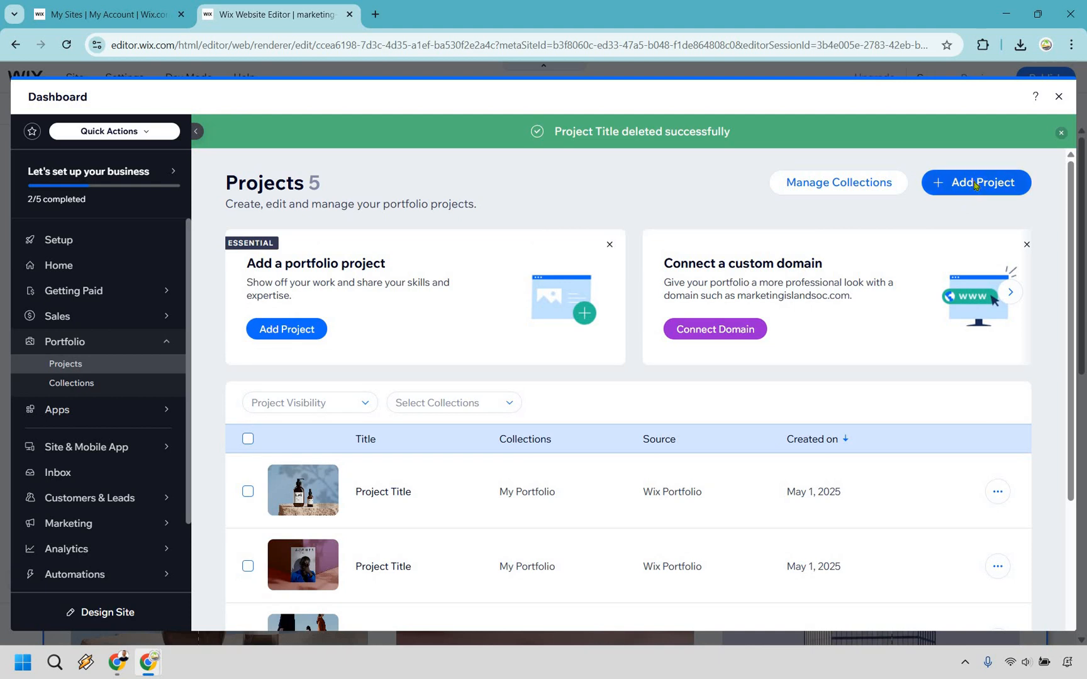
pyautogui.click(975, 183)
pyautogui.write('Marketing Island Thumbnails')
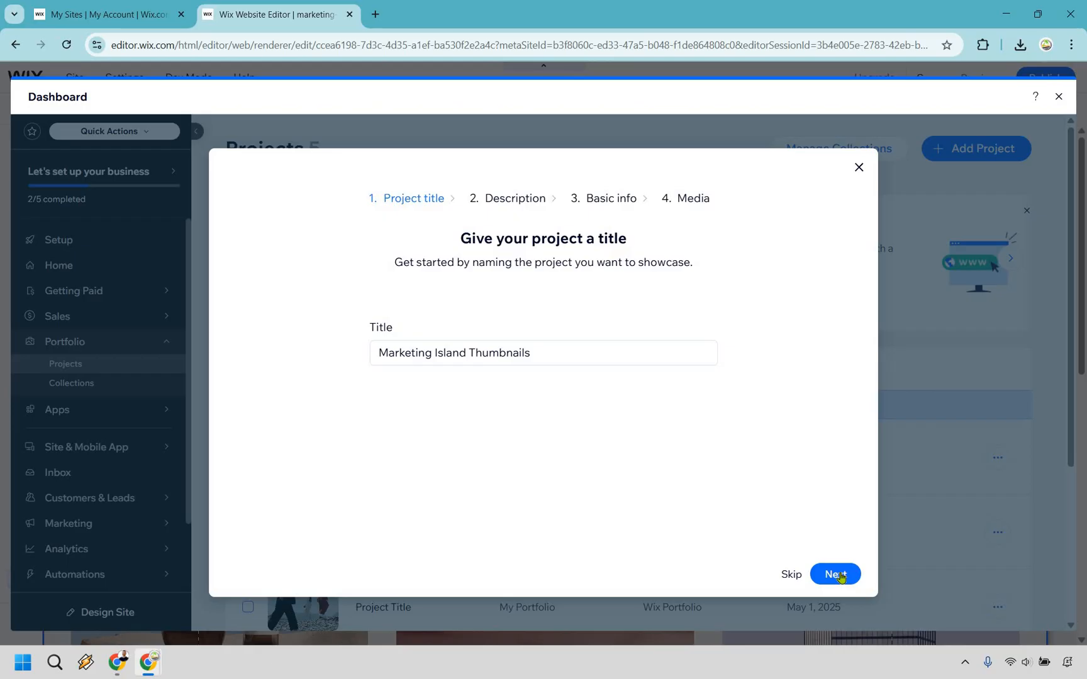
pyautogui.click(834, 574)
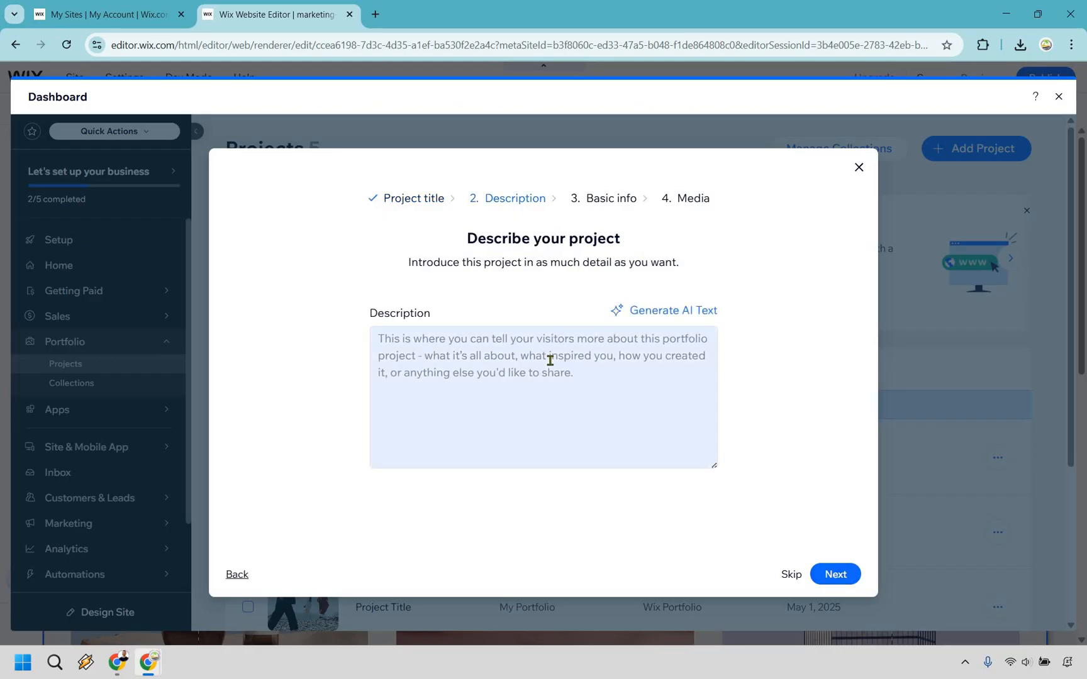
# Step: Describe it as 'Here are some thumbnails that I have created for software review videos.' and continue to Media
pyautogui.write('Here are some thumbnails that I have created for software review videos.')
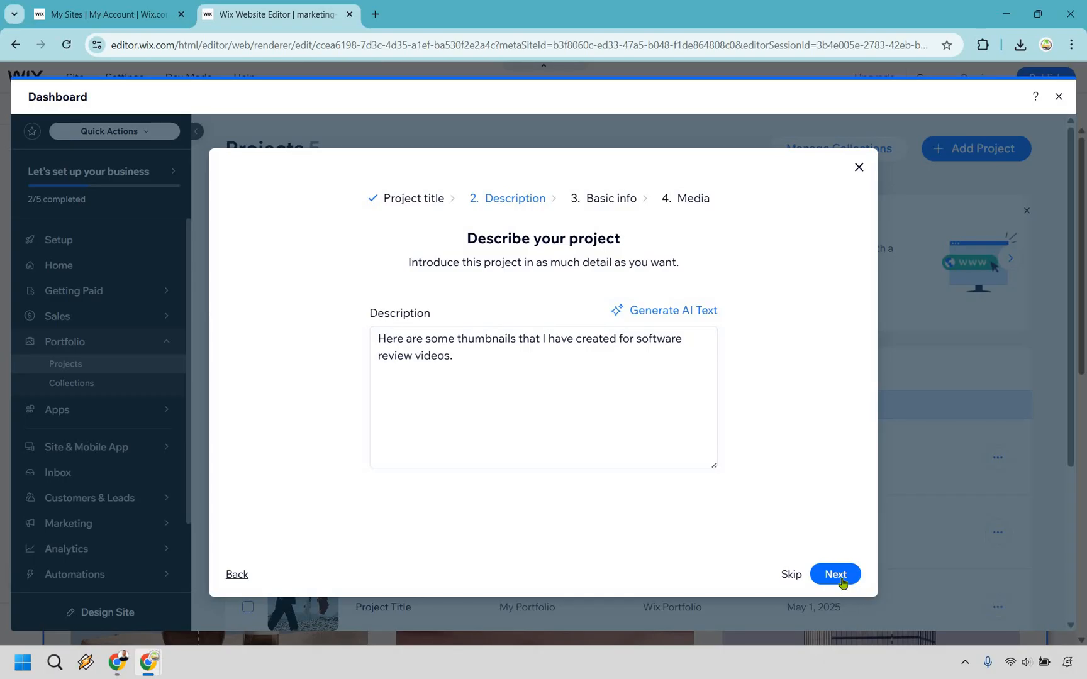
pyautogui.click(834, 574)
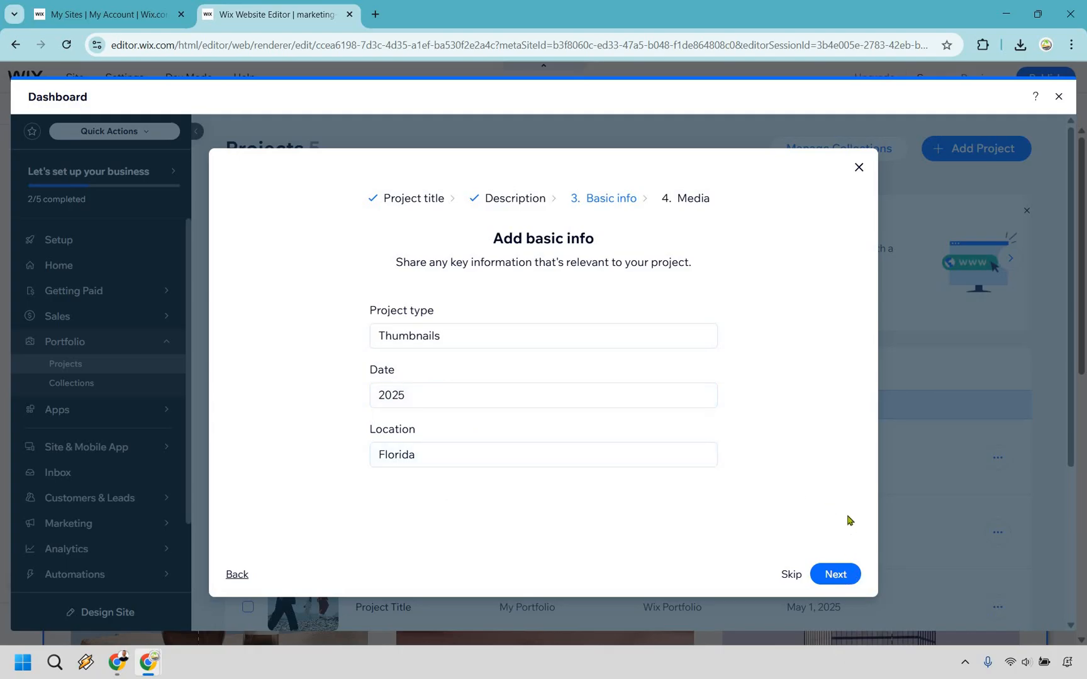
pyautogui.click(834, 574)
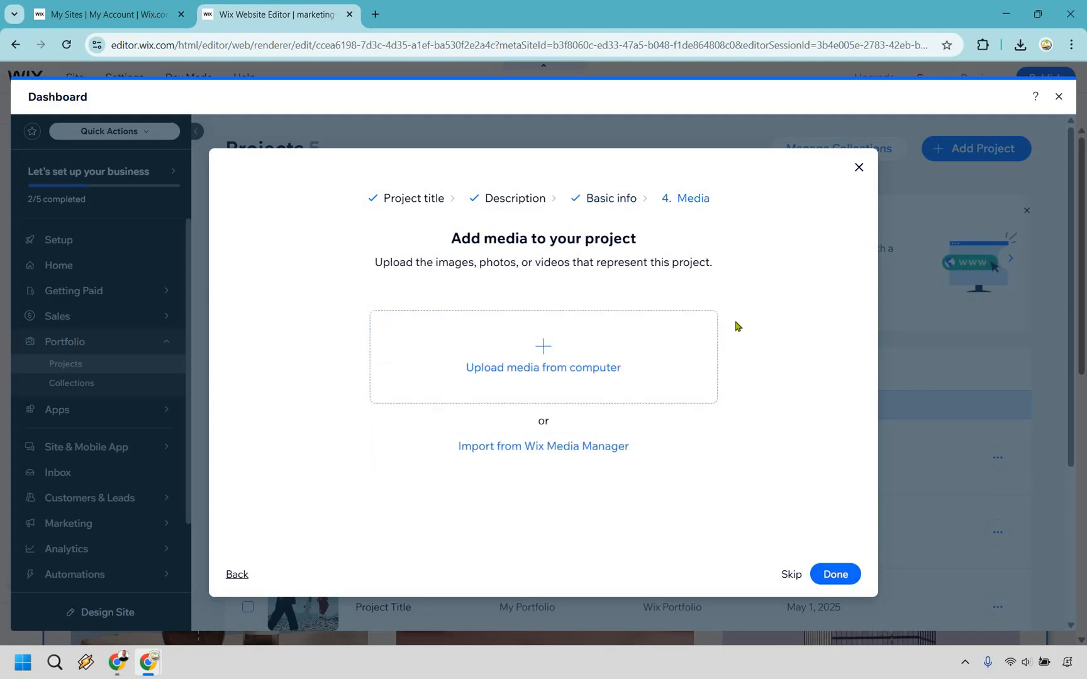
pyautogui.moveTo(542, 361)
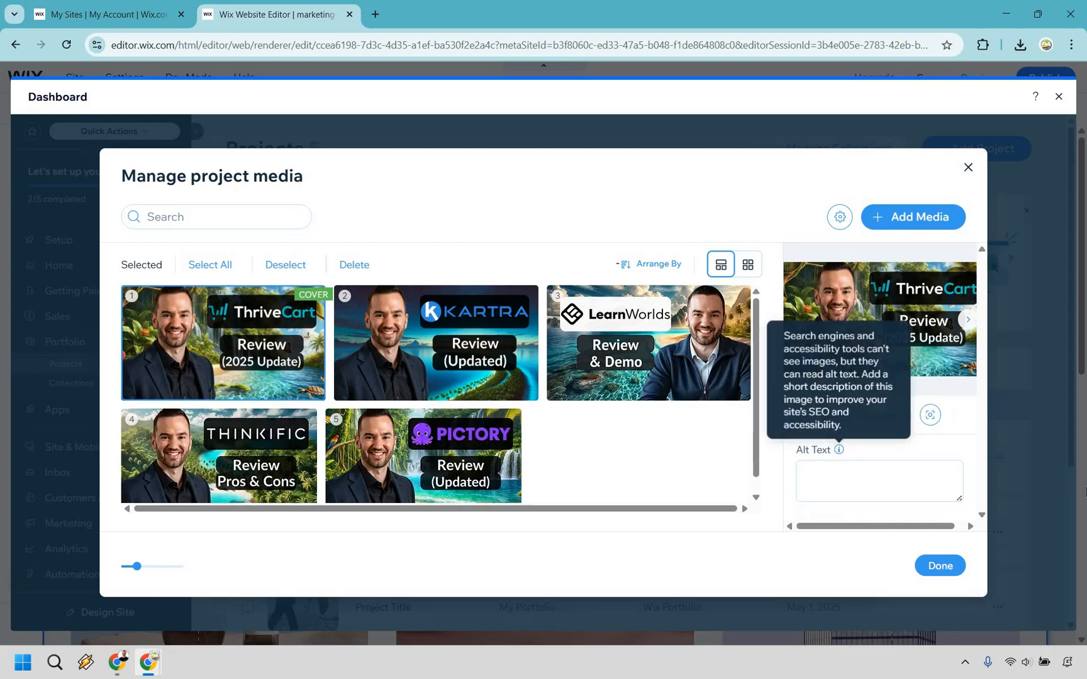
pyautogui.moveTo(838, 419)
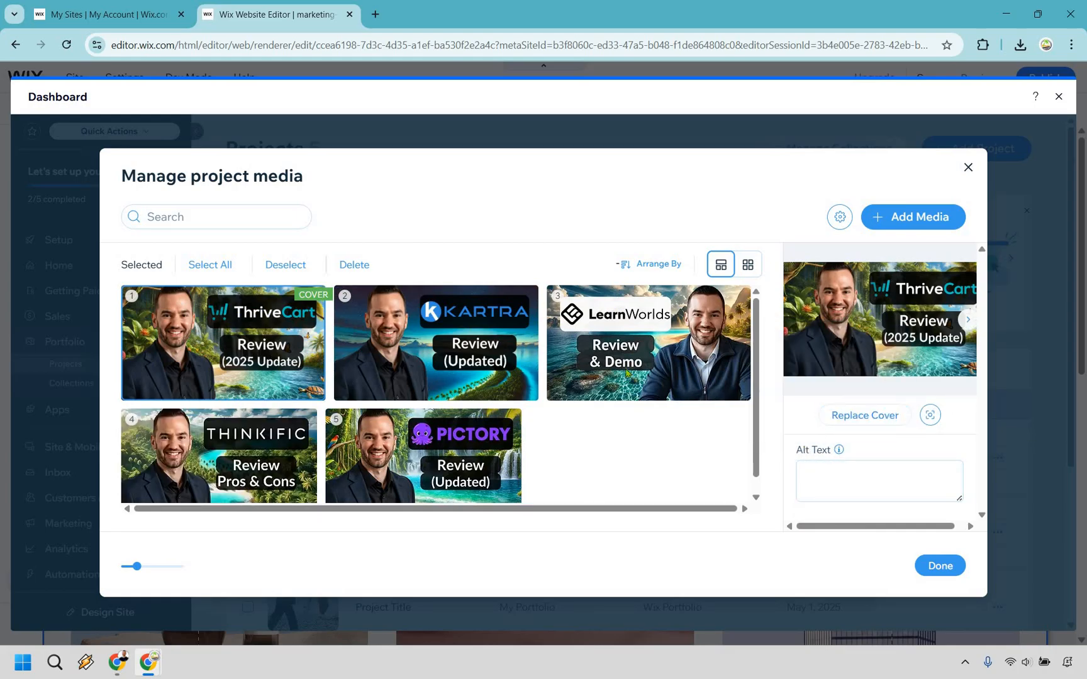
pyautogui.moveTo(14, 382)
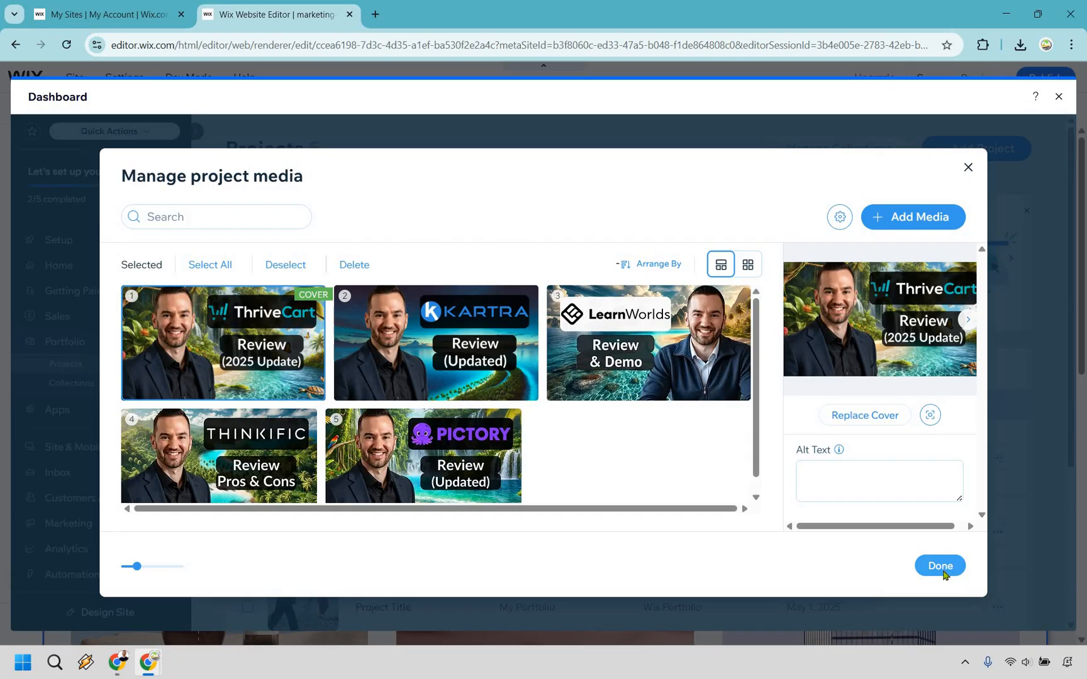
# Step: Finish the project's media and complete adding it, bringing the portfolio to 6 projects
pyautogui.click(940, 566)
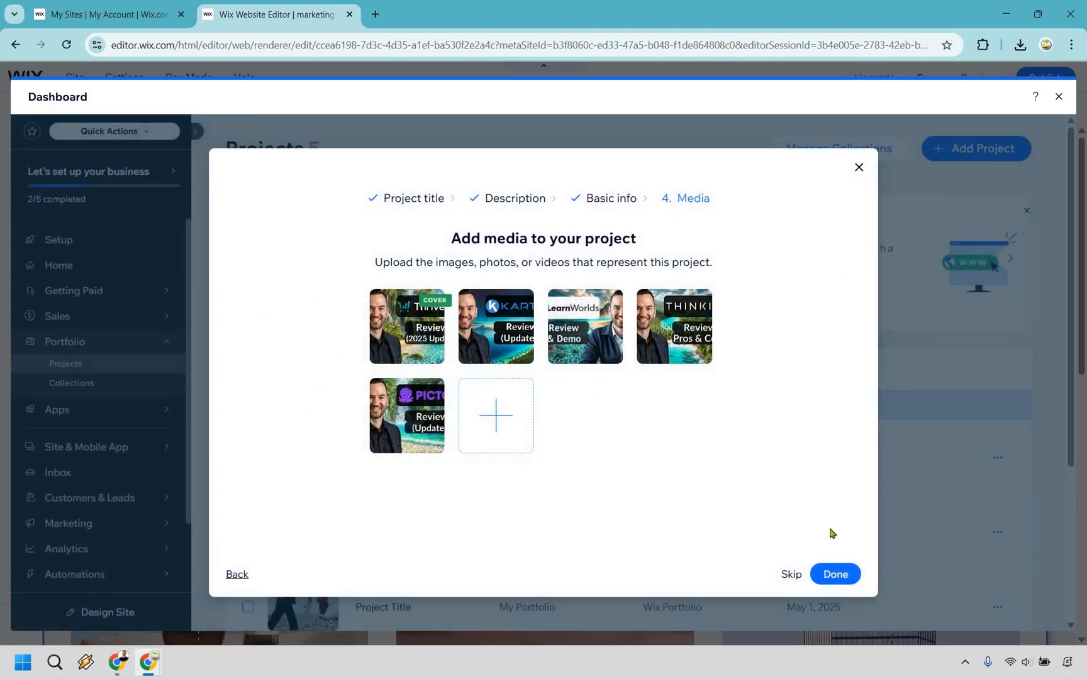
pyautogui.click(834, 573)
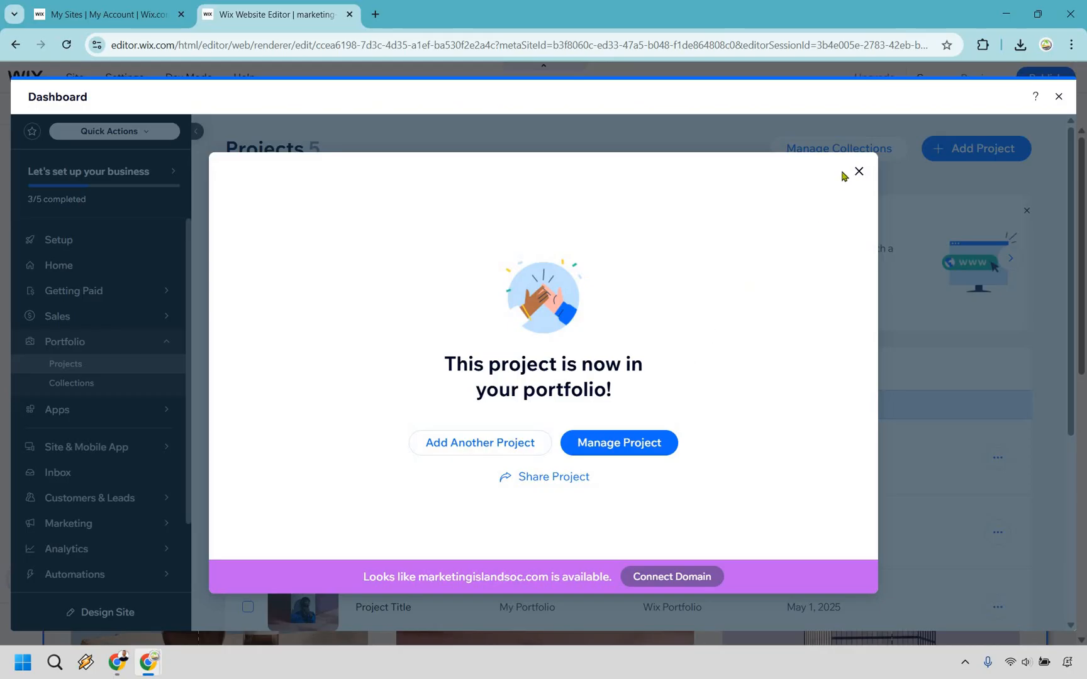
pyautogui.click(858, 171)
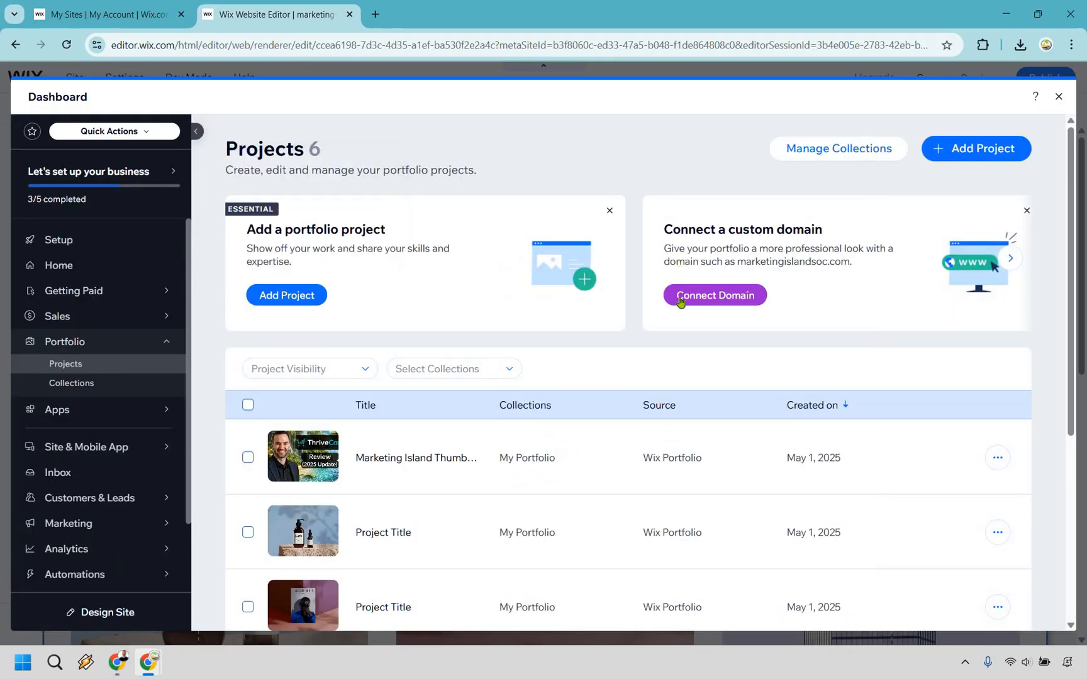
# Step: Review the Projects list and close the dashboard to return to the Portfolio page editor
pyautogui.scroll(-3)
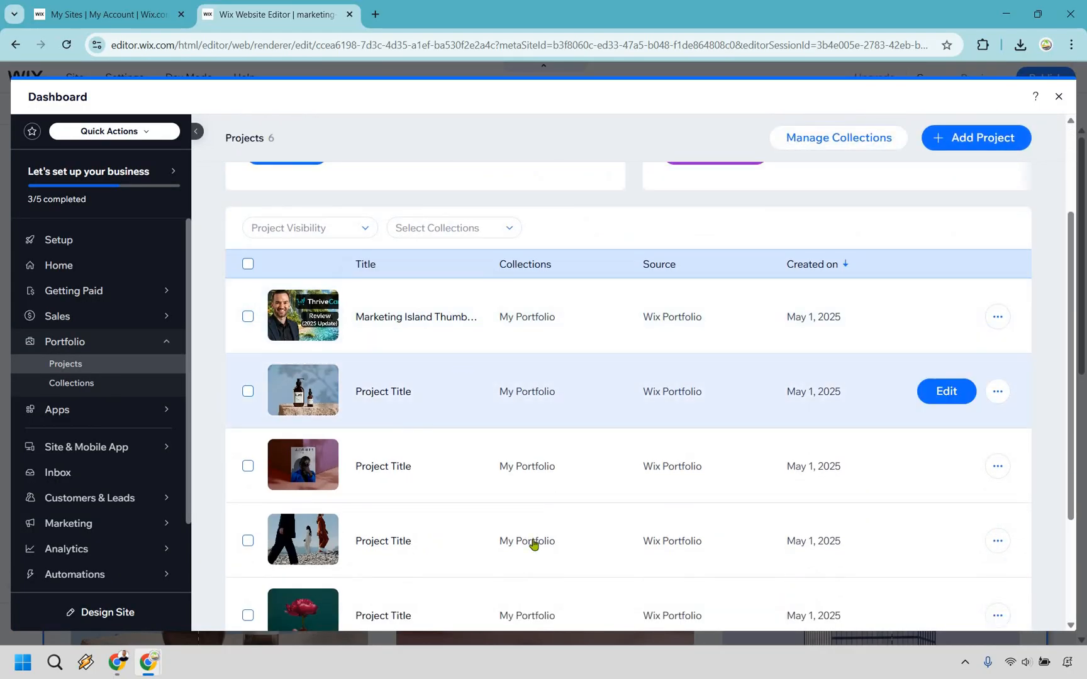
pyautogui.moveTo(736, 445)
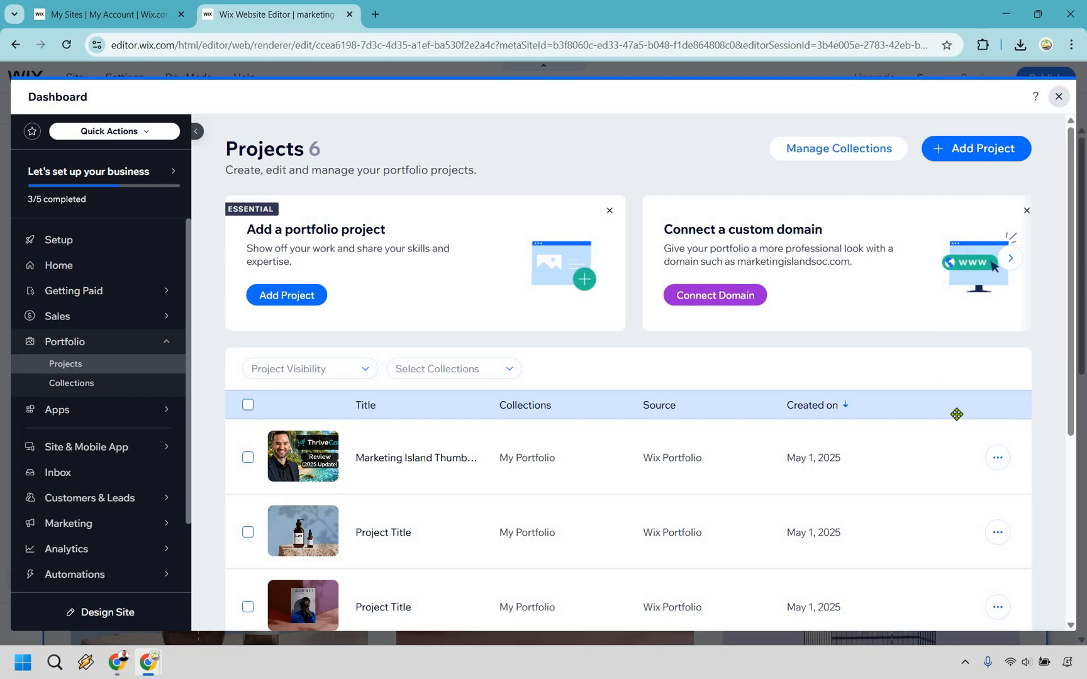
pyautogui.click(1058, 97)
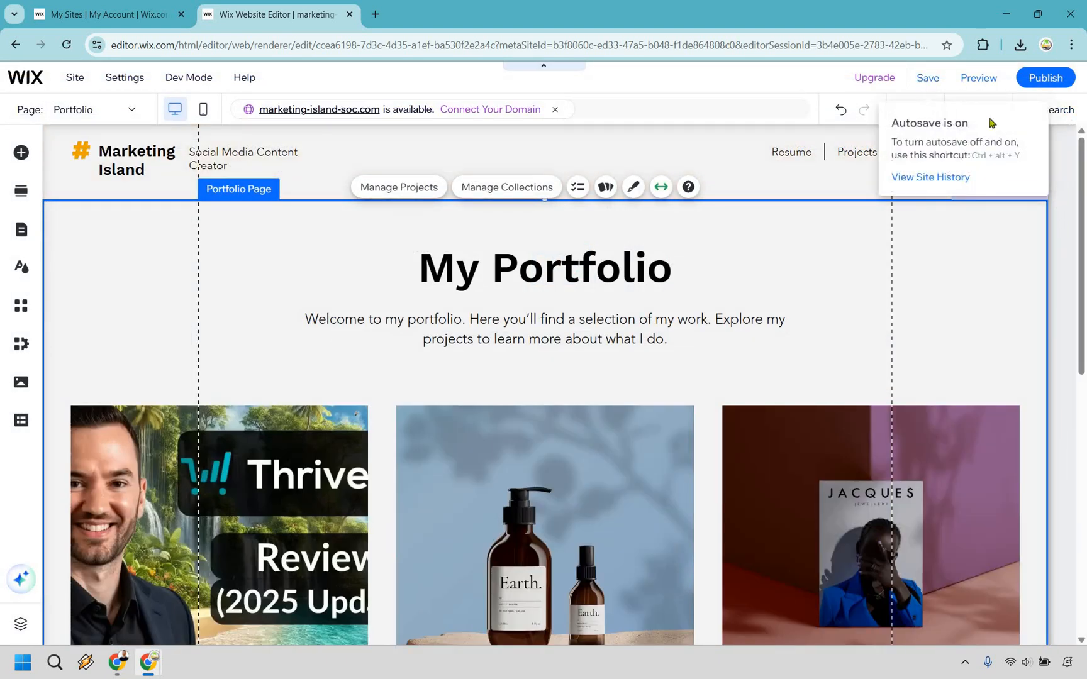
# Step: Navigate to the Home page via the Site Menu pages list, then dismiss the panel
pyautogui.click(21, 229)
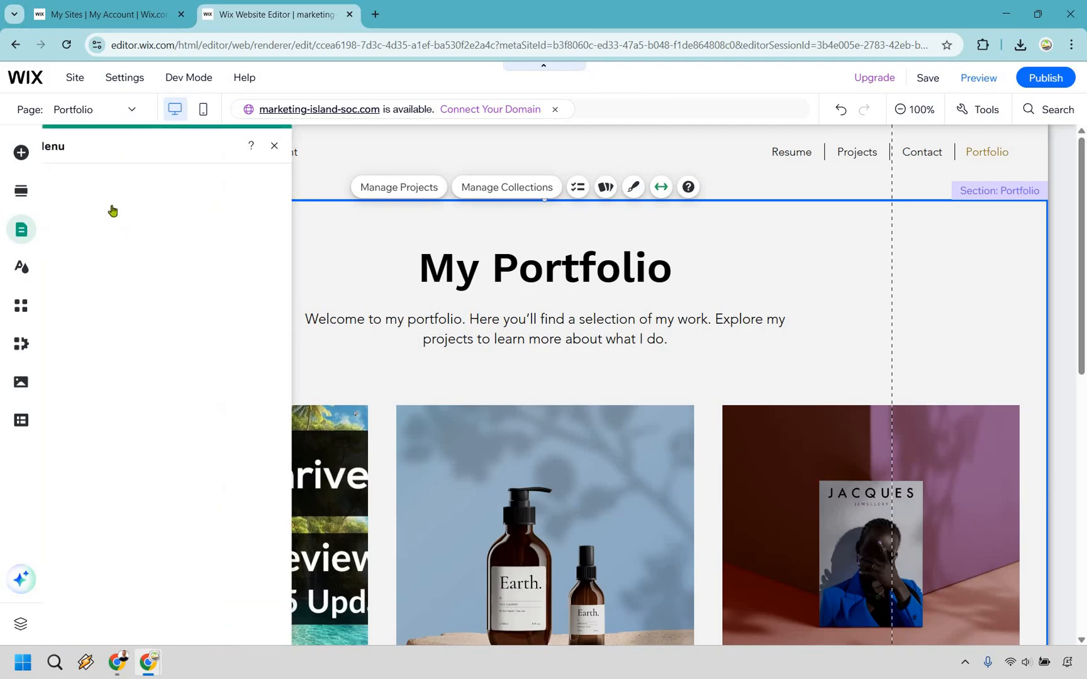
pyautogui.click(93, 209)
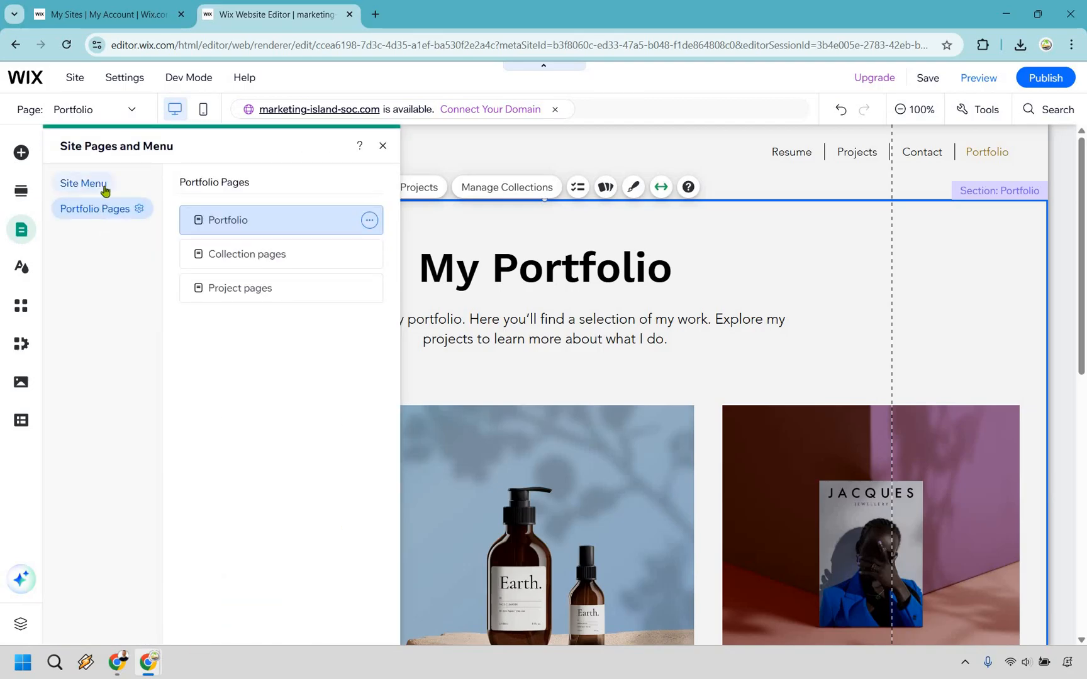
pyautogui.click(83, 182)
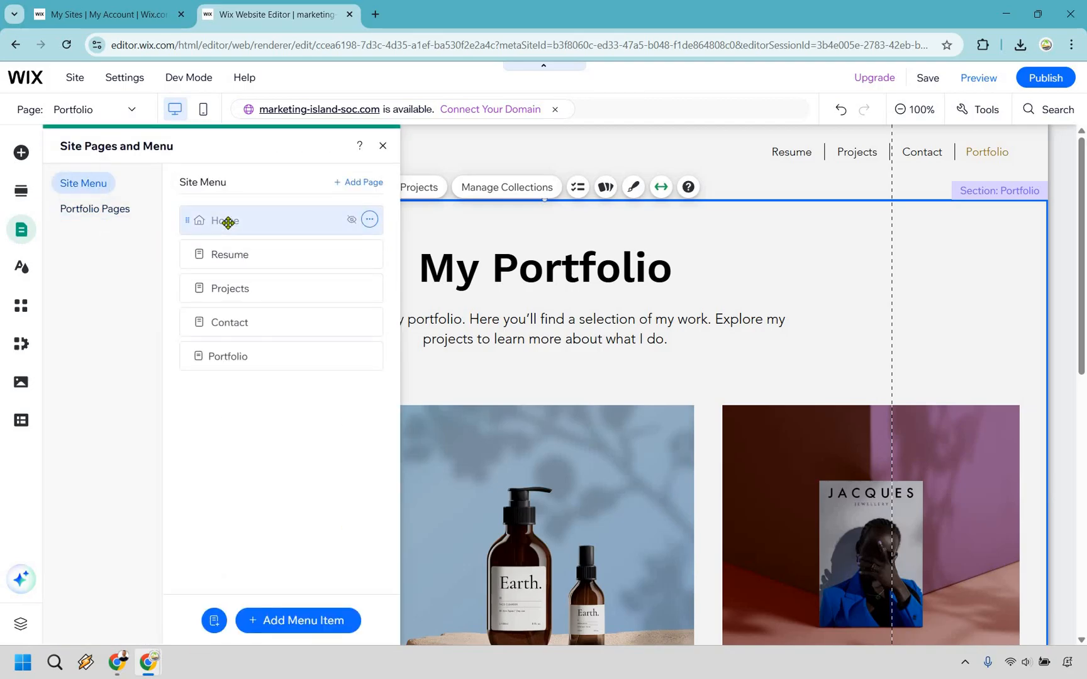
pyautogui.click(224, 221)
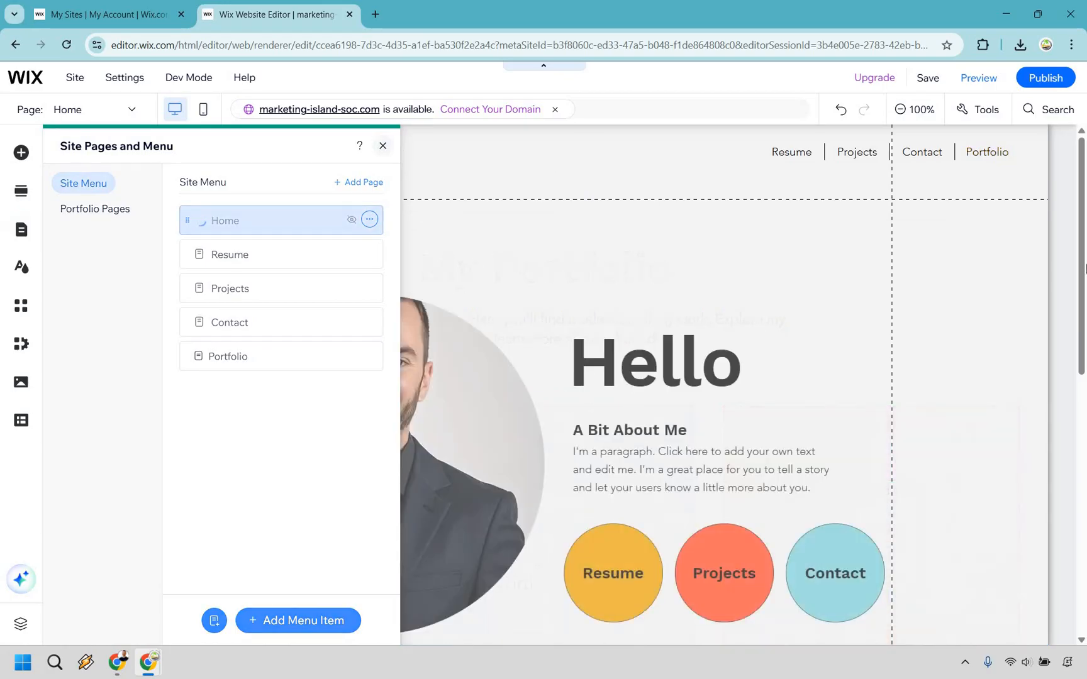
pyautogui.click(383, 145)
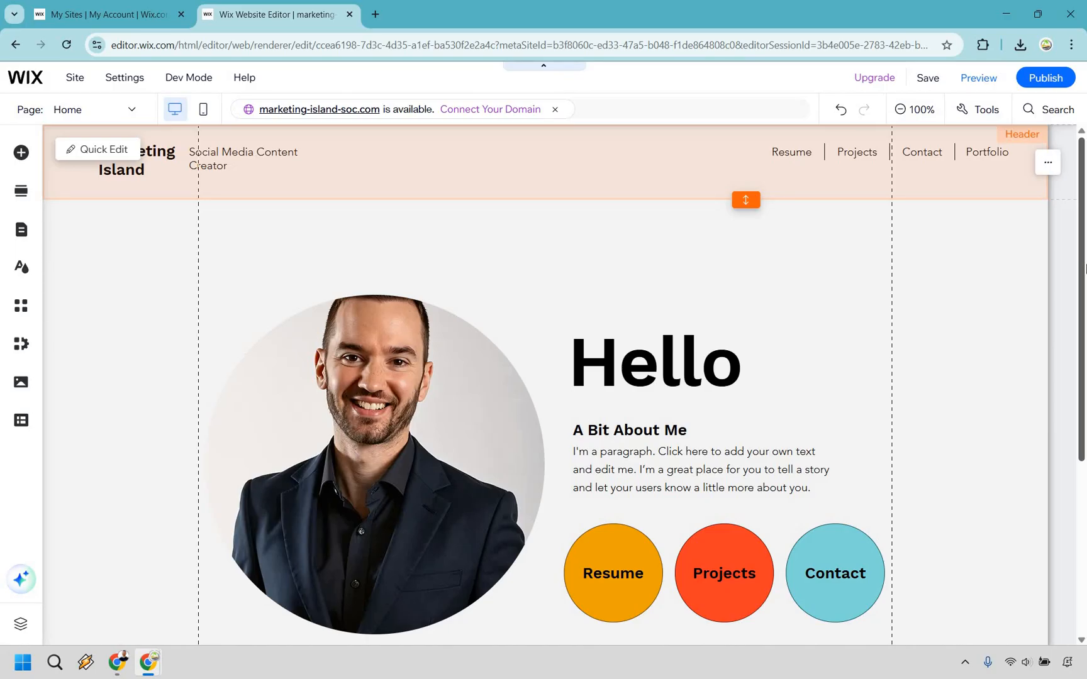
pyautogui.moveTo(1060, 303)
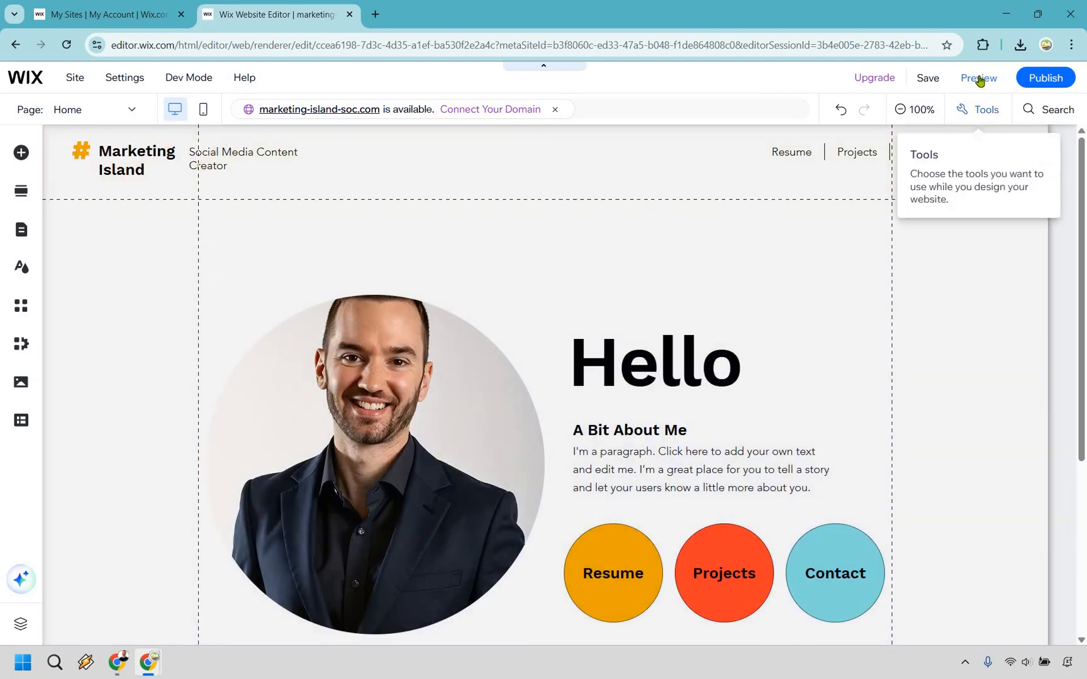
# Step: Preview the live site, review the Home page down to the footer, and go to Resume
pyautogui.click(977, 77)
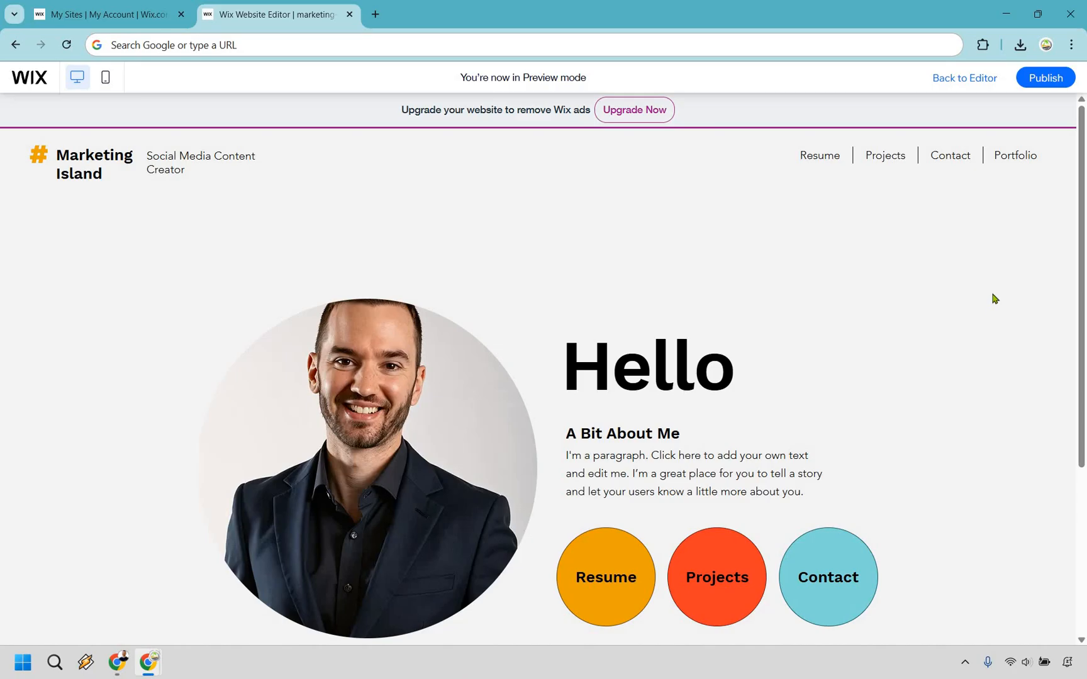
pyautogui.scroll(-3)
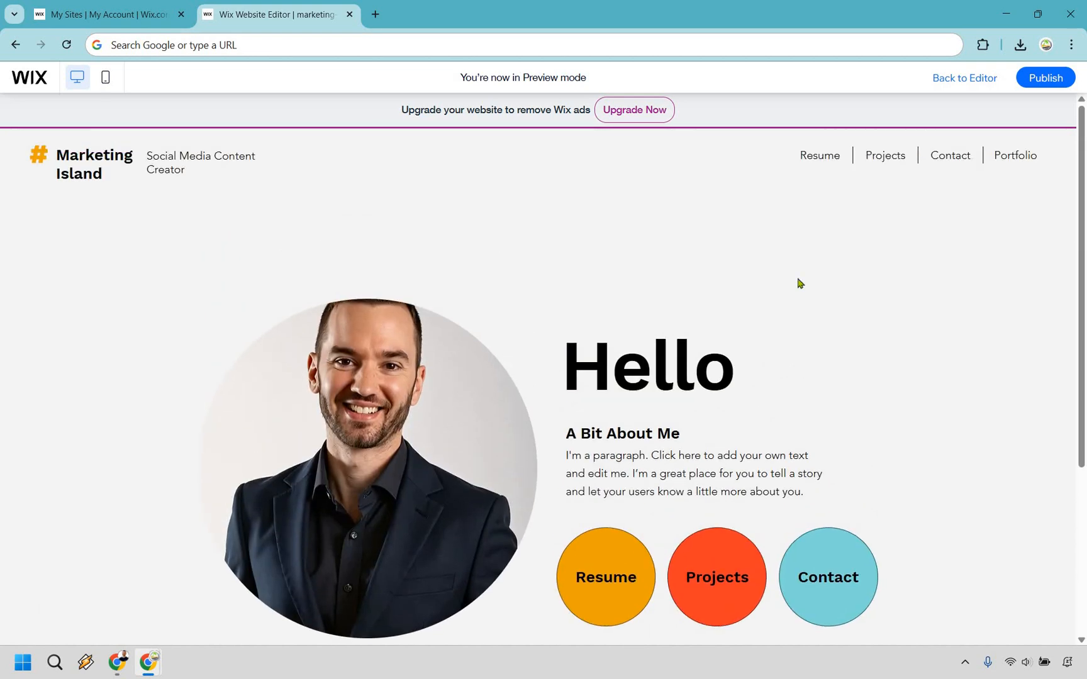
pyautogui.scroll(-3)
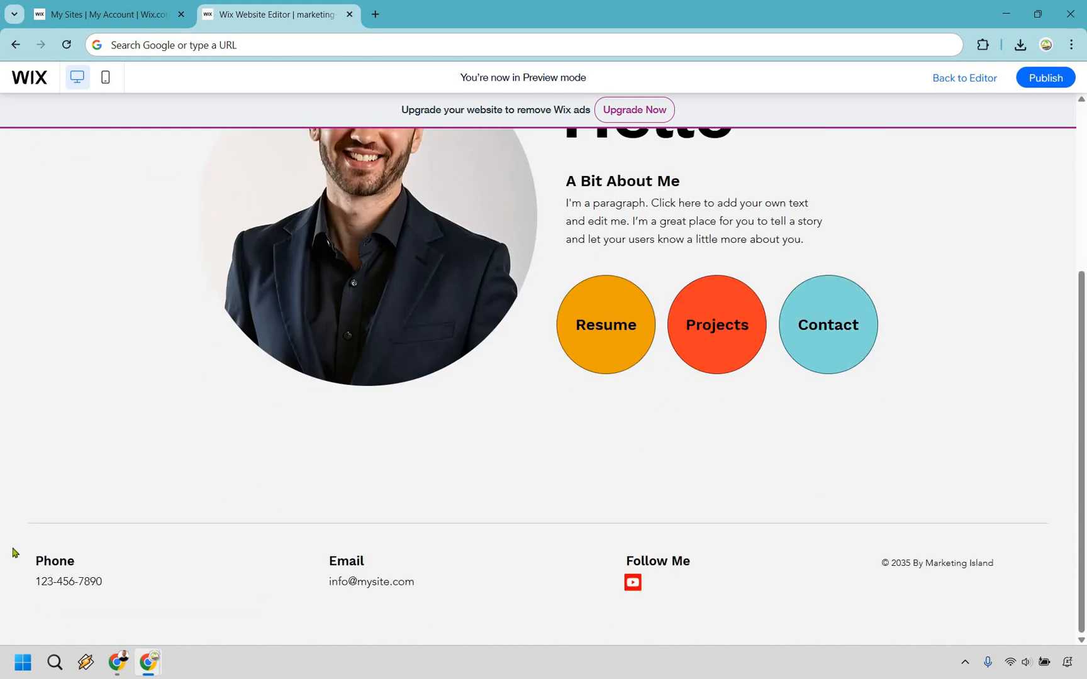
pyautogui.moveTo(1006, 355)
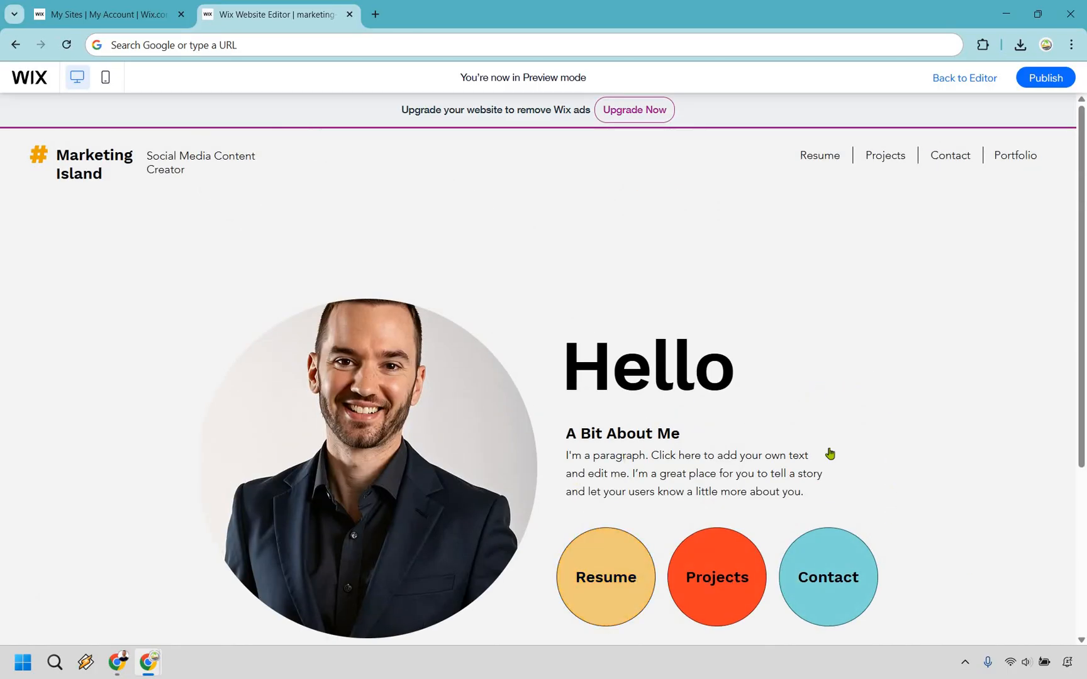
pyautogui.click(819, 155)
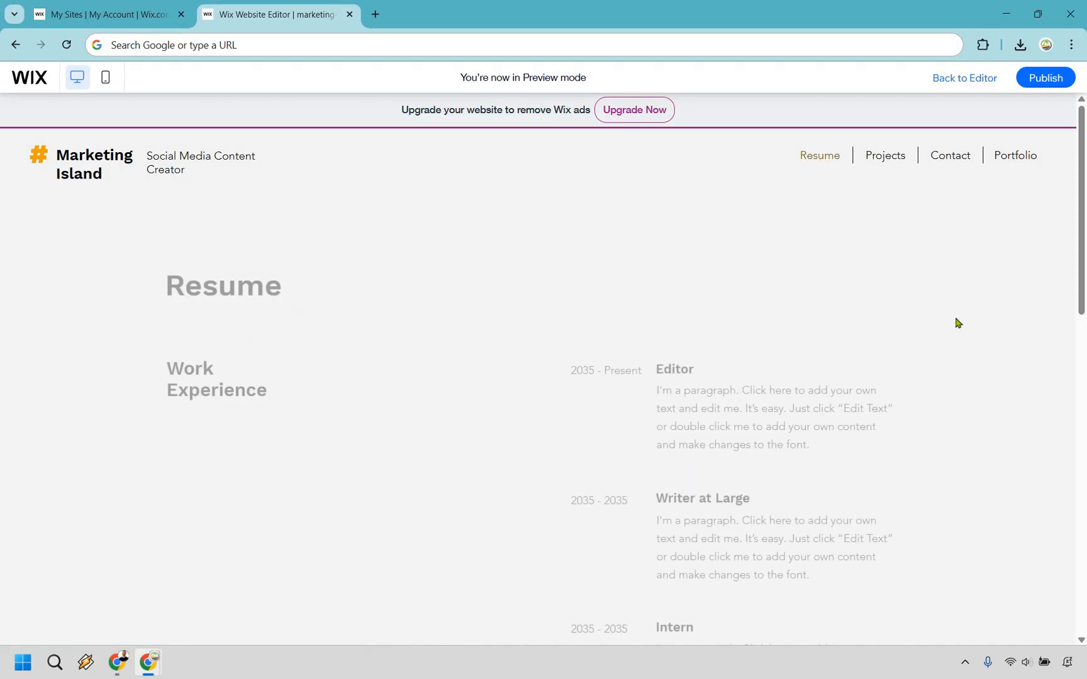
# Step: Visit the Projects, Contact and Portfolio pages through the preview's header navigation
pyautogui.scroll(-3)
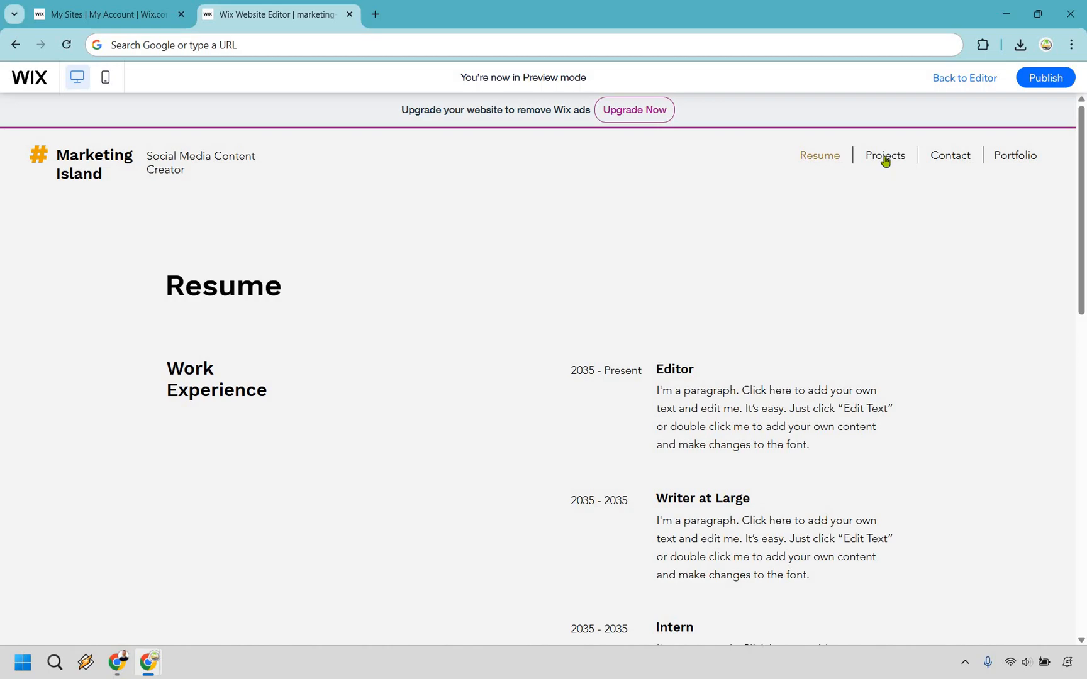
pyautogui.click(885, 155)
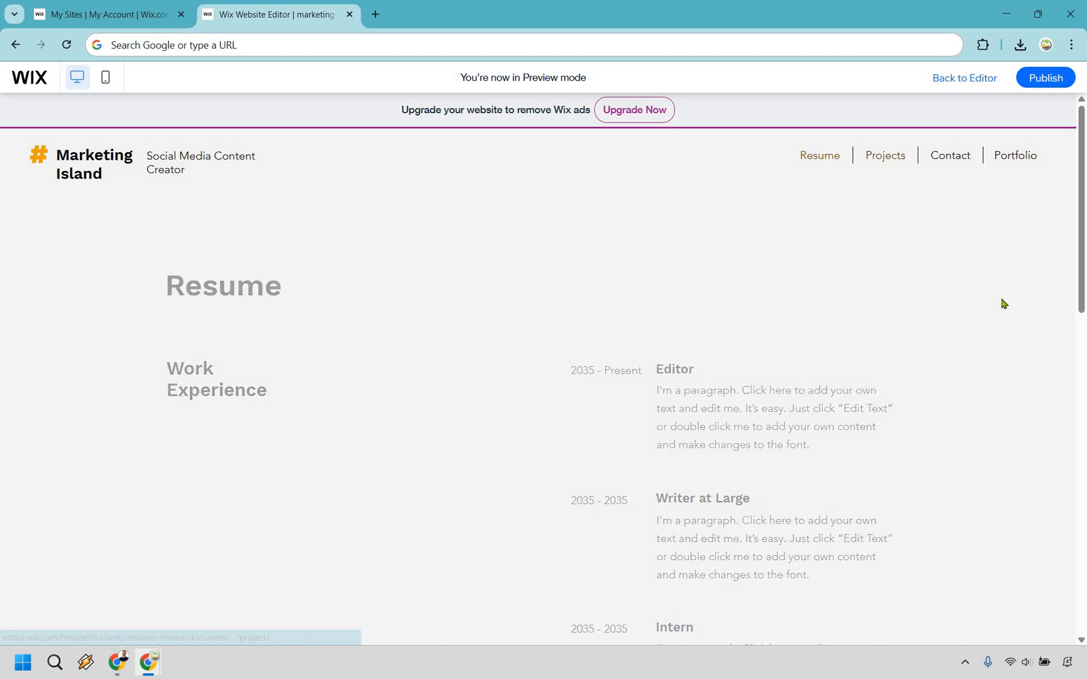
pyautogui.click(884, 154)
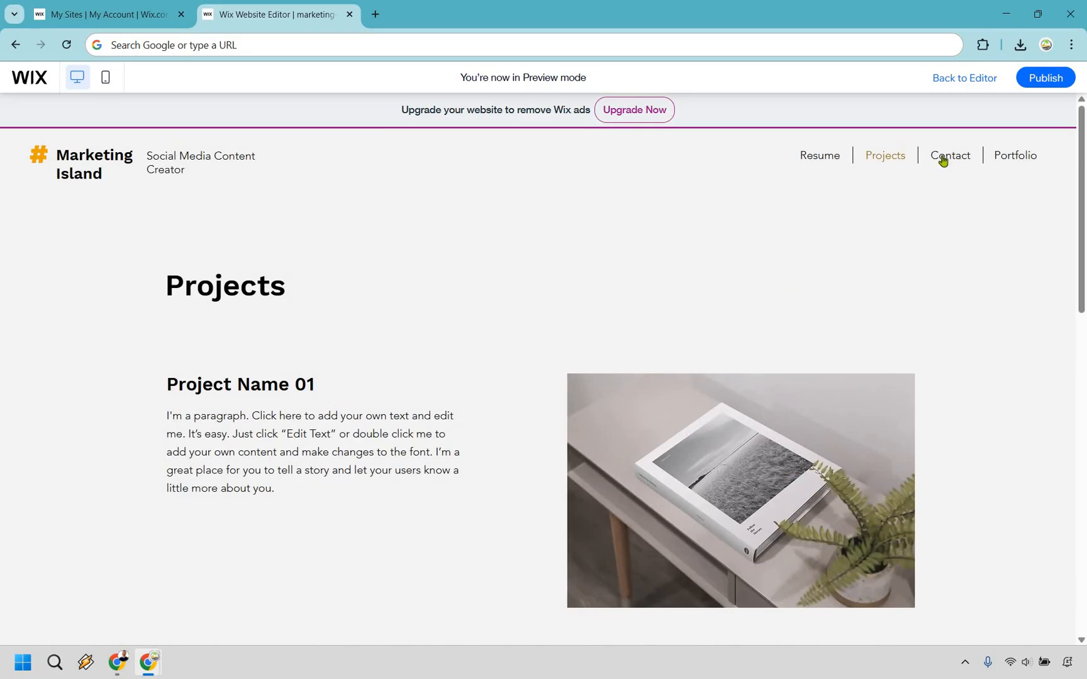
pyautogui.click(949, 154)
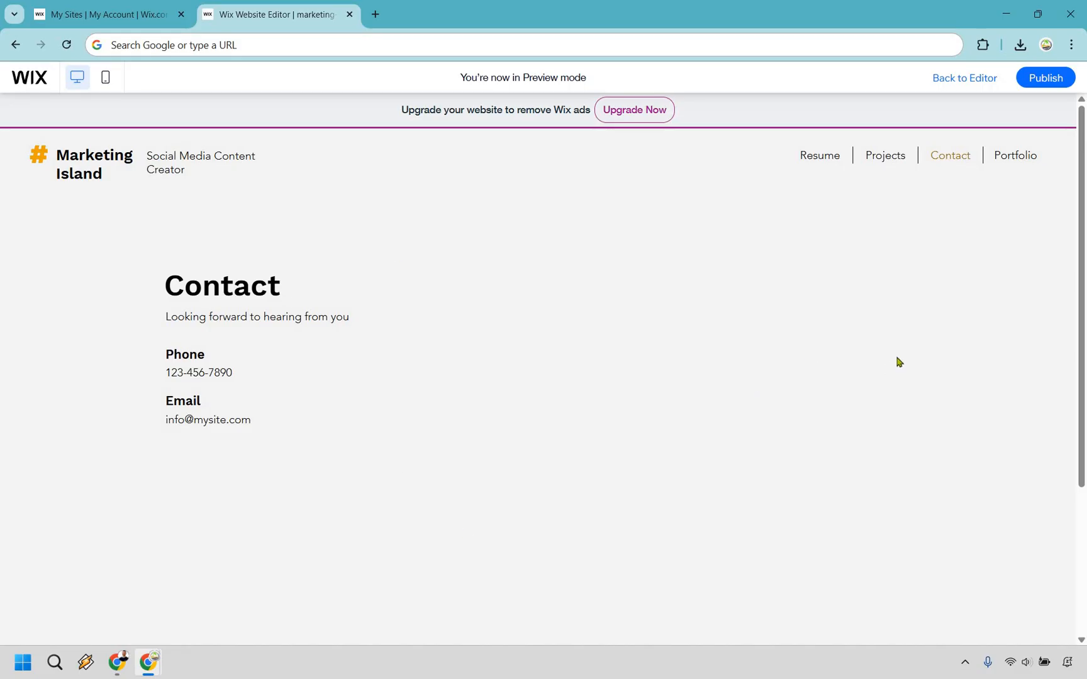
pyautogui.moveTo(1014, 155)
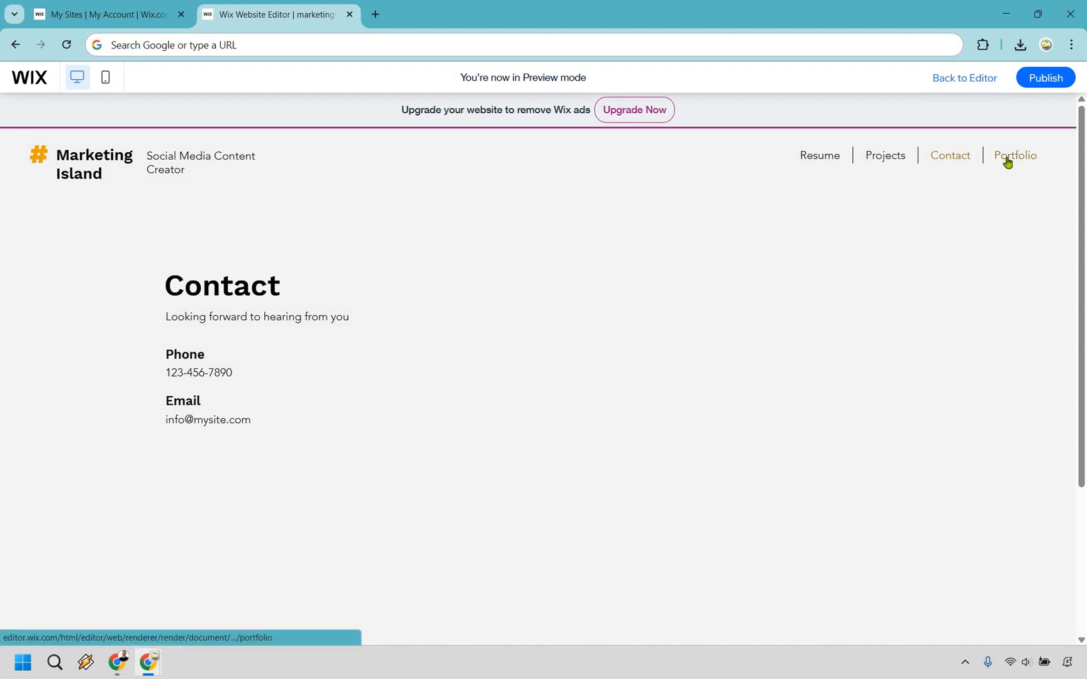
pyautogui.click(1016, 155)
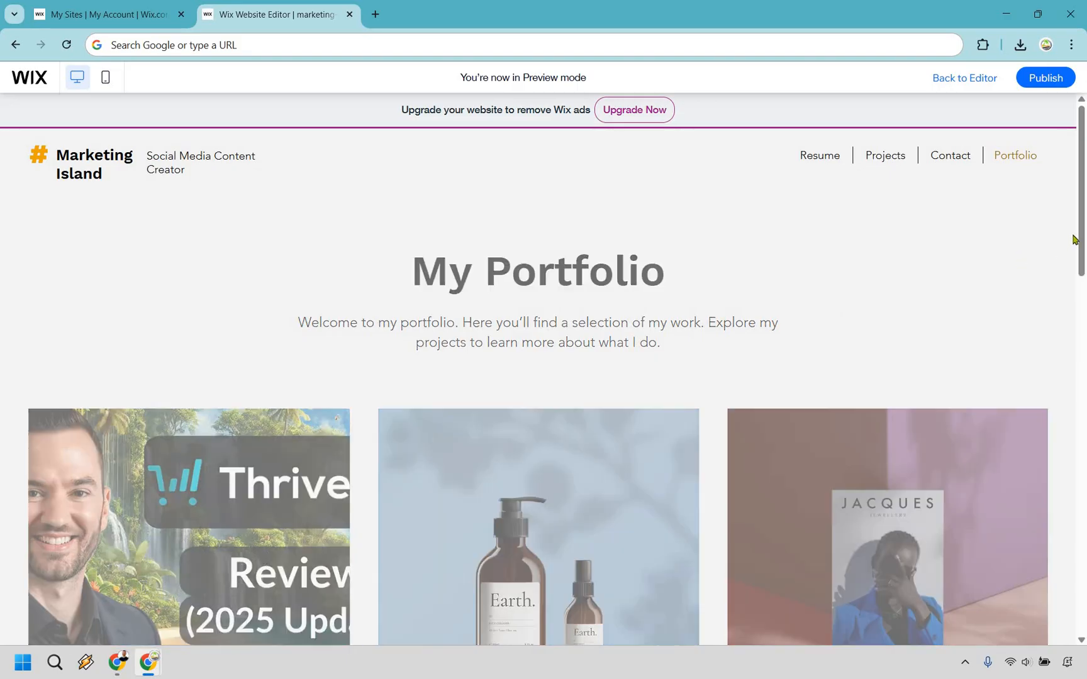
# Step: View the ThriveCart project's Marketing Island Thumbnails page and its review thumbnails
pyautogui.click(187, 527)
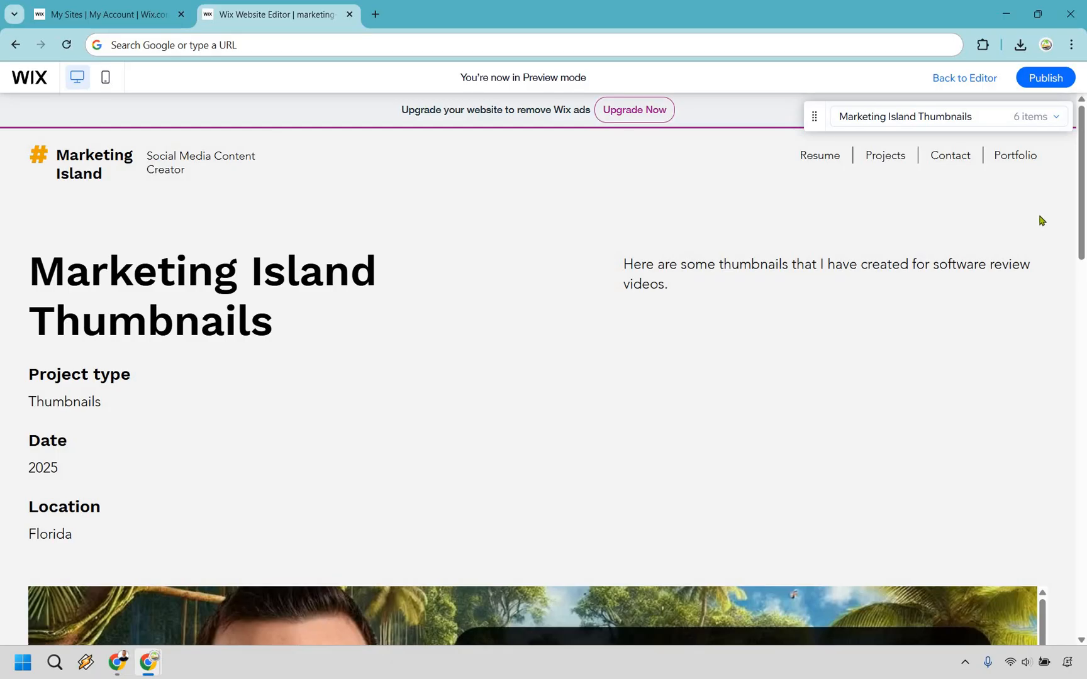
pyautogui.scroll(-3)
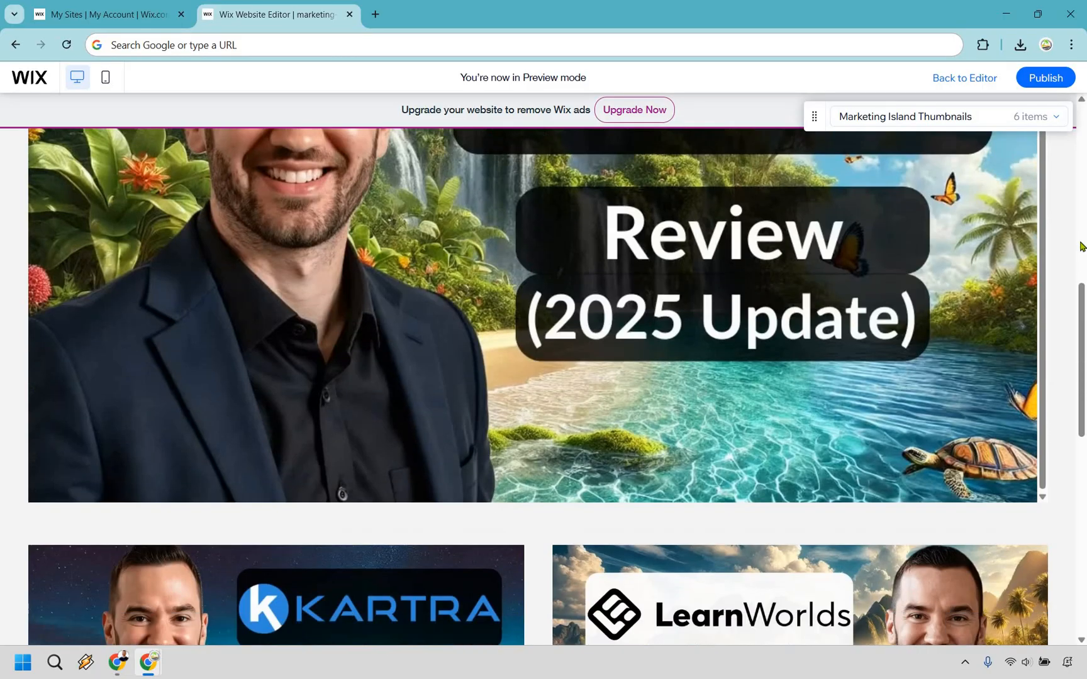
pyautogui.scroll(-3)
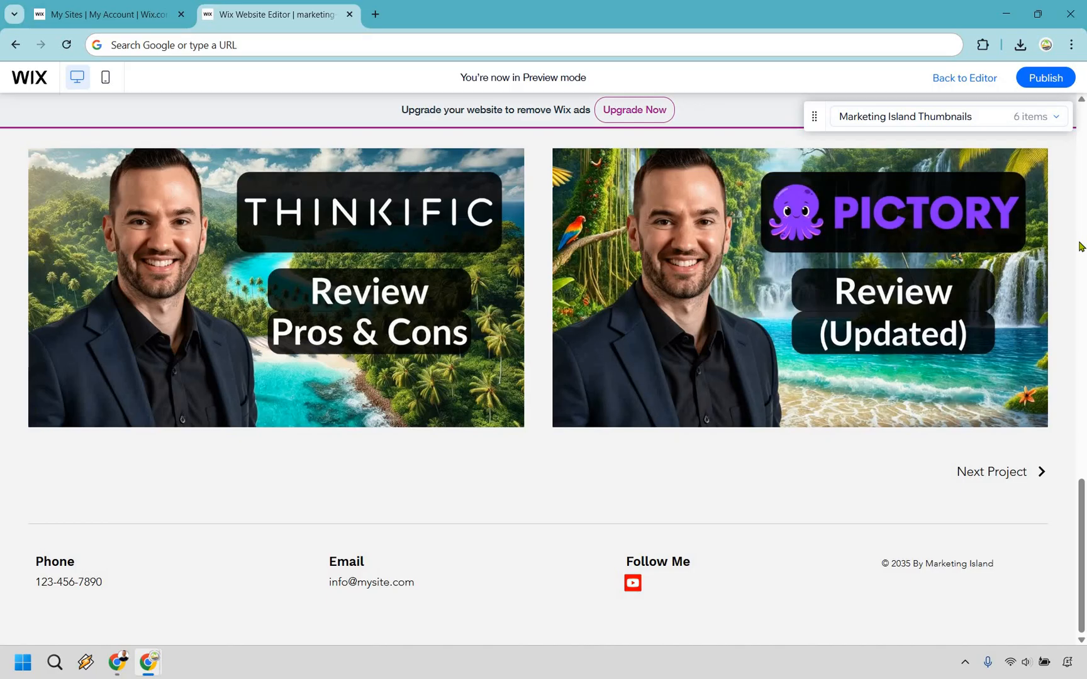
pyautogui.scroll(-3)
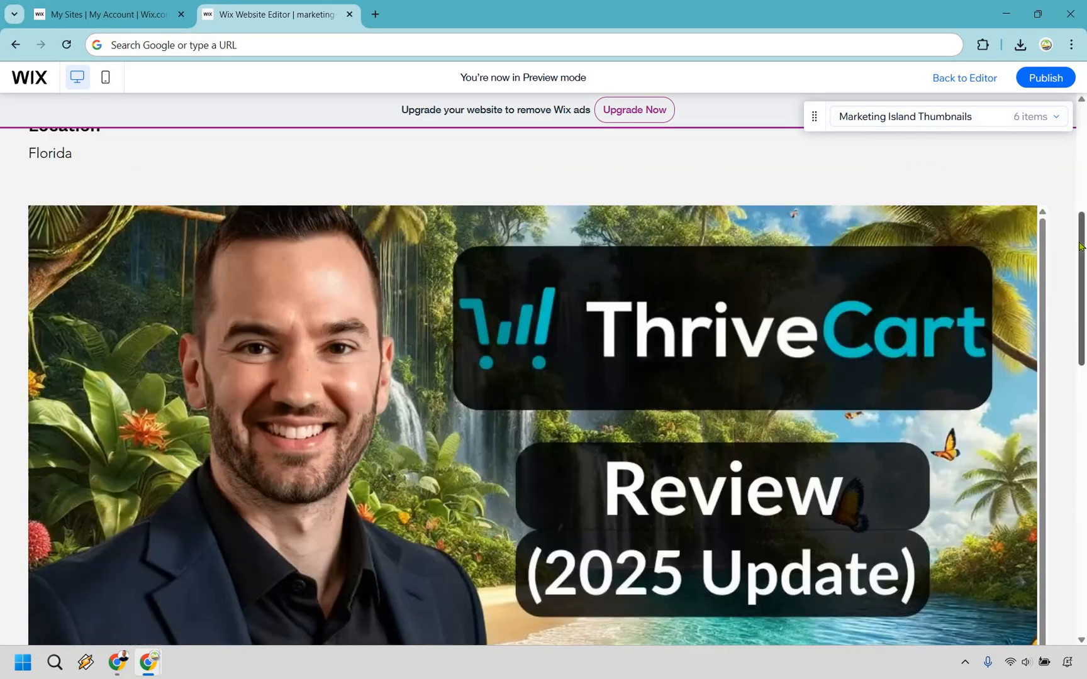